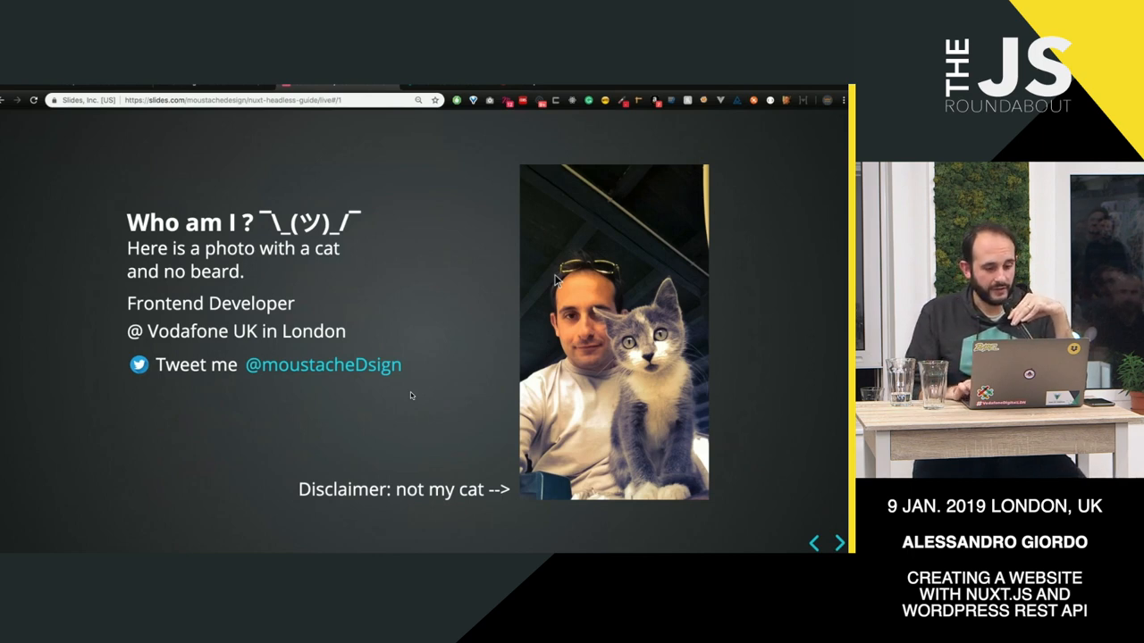
Step: Advance from the 'Who am I?' introduction slide to the Folder Structure slide
click(839, 544)
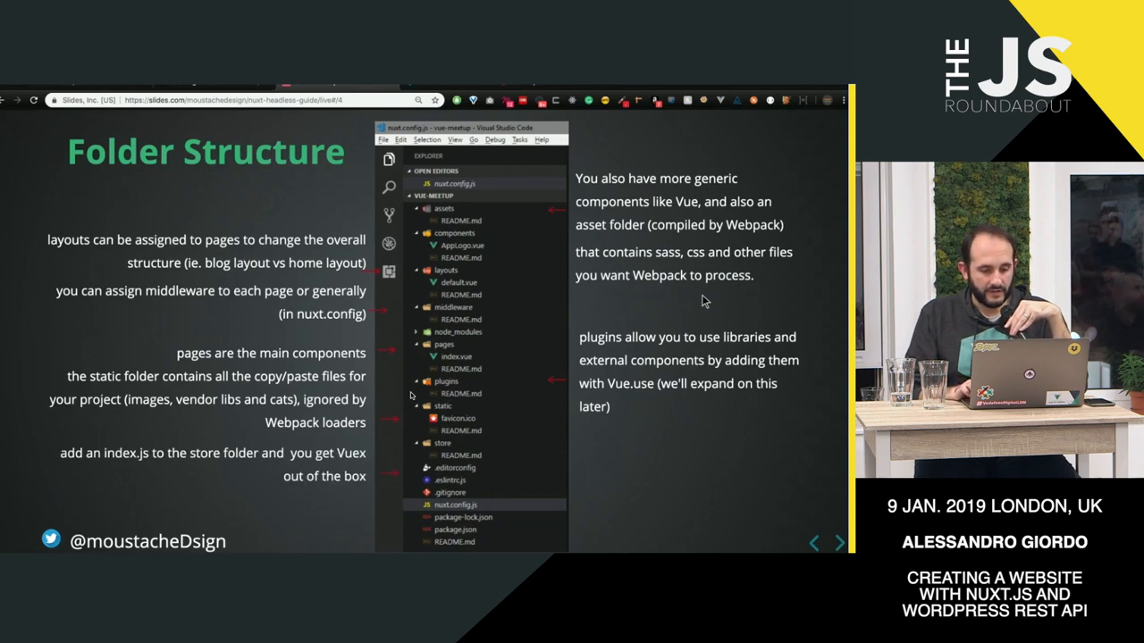
mouse_move(540, 340)
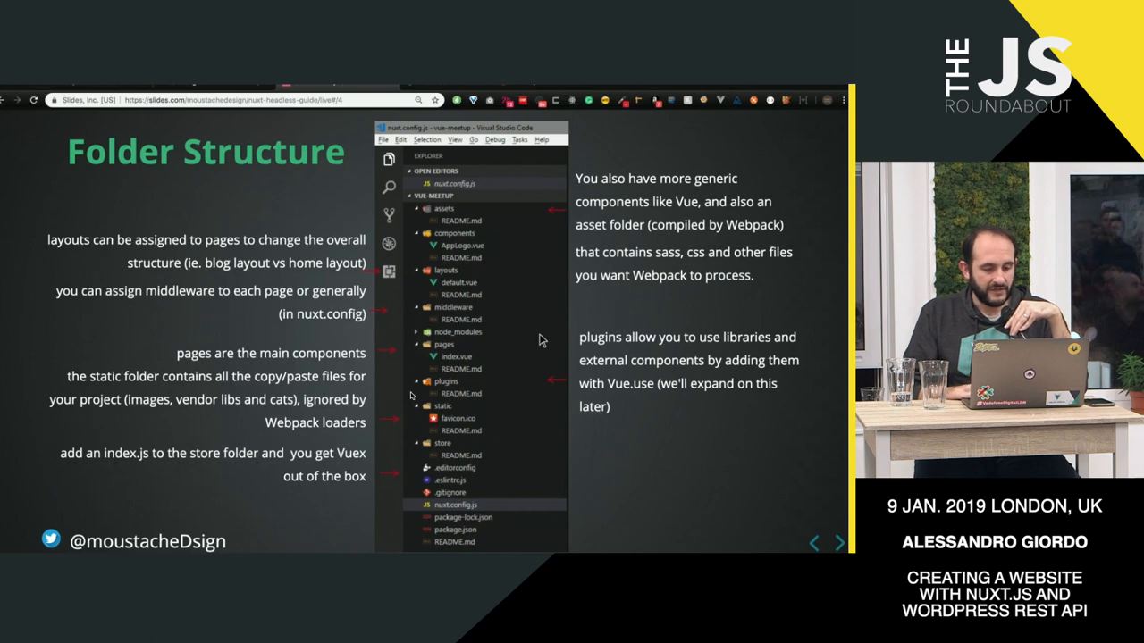
mouse_move(458, 350)
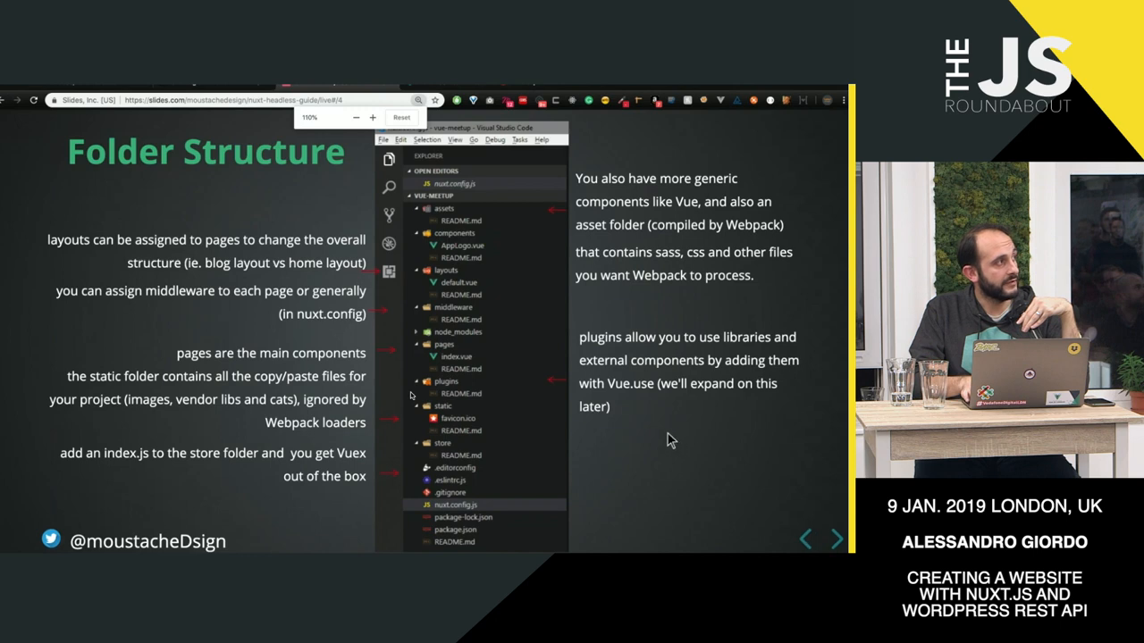
mouse_move(538, 381)
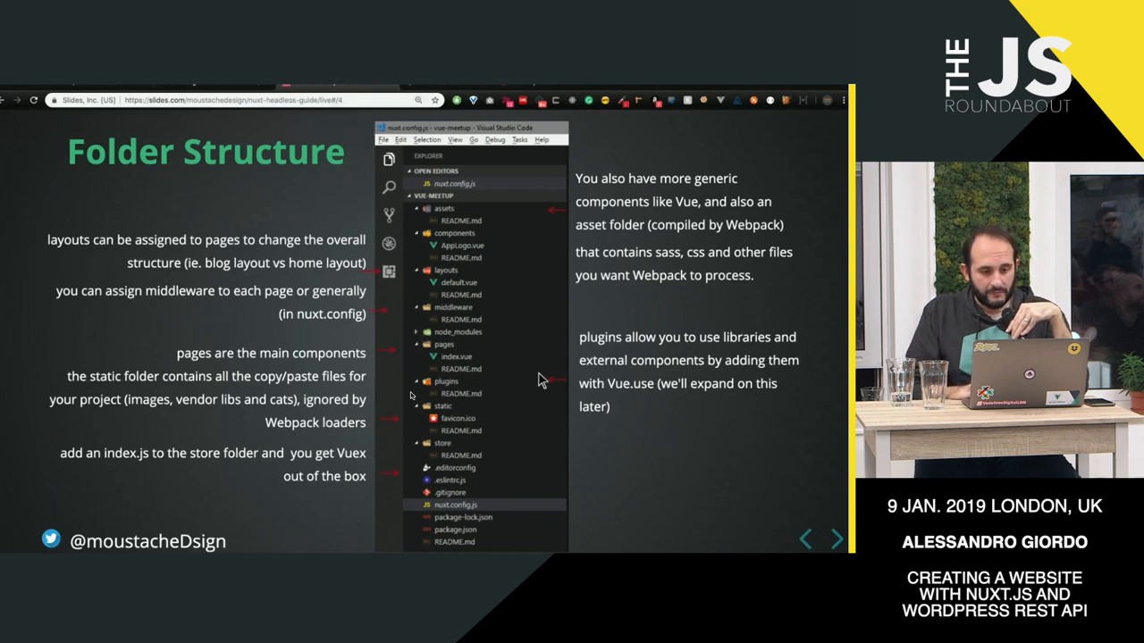
mouse_move(636, 319)
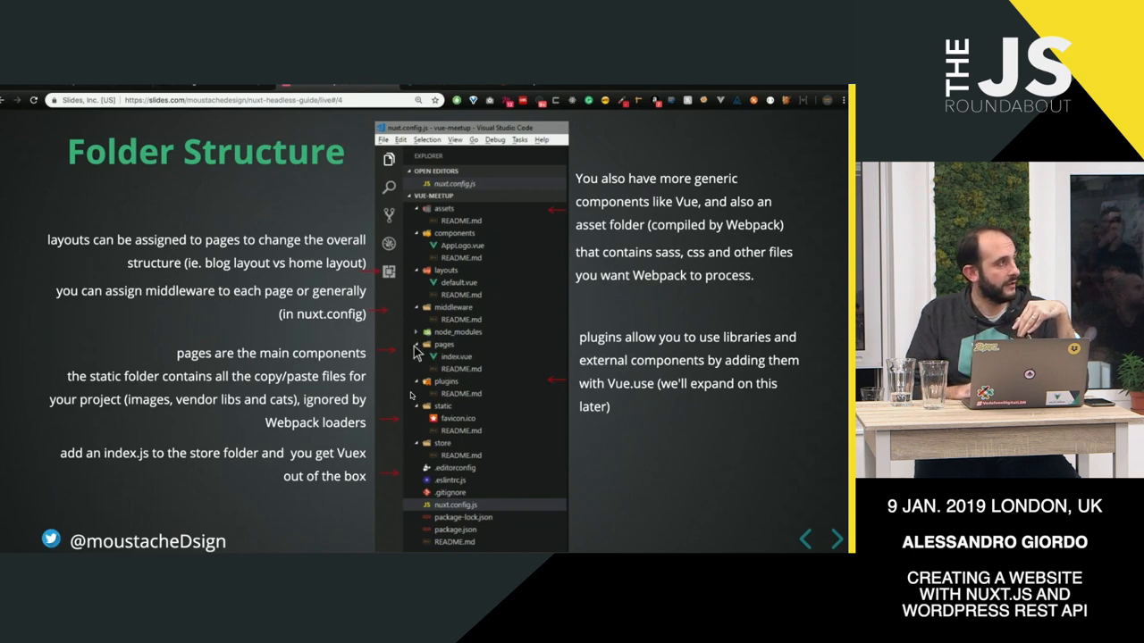
mouse_move(522, 375)
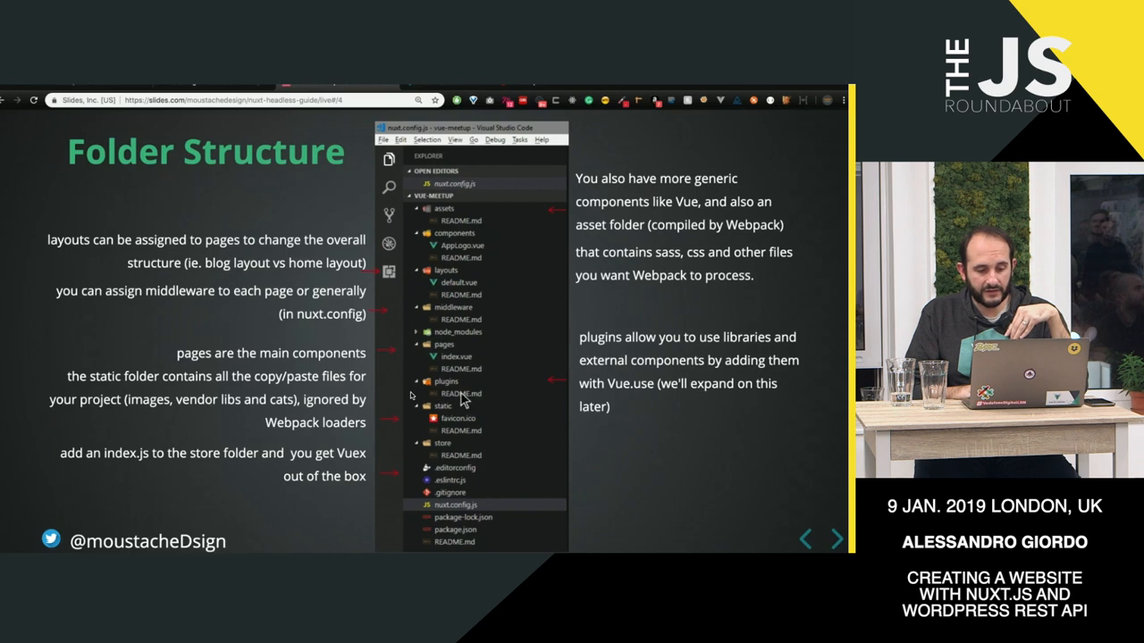
mouse_move(463, 401)
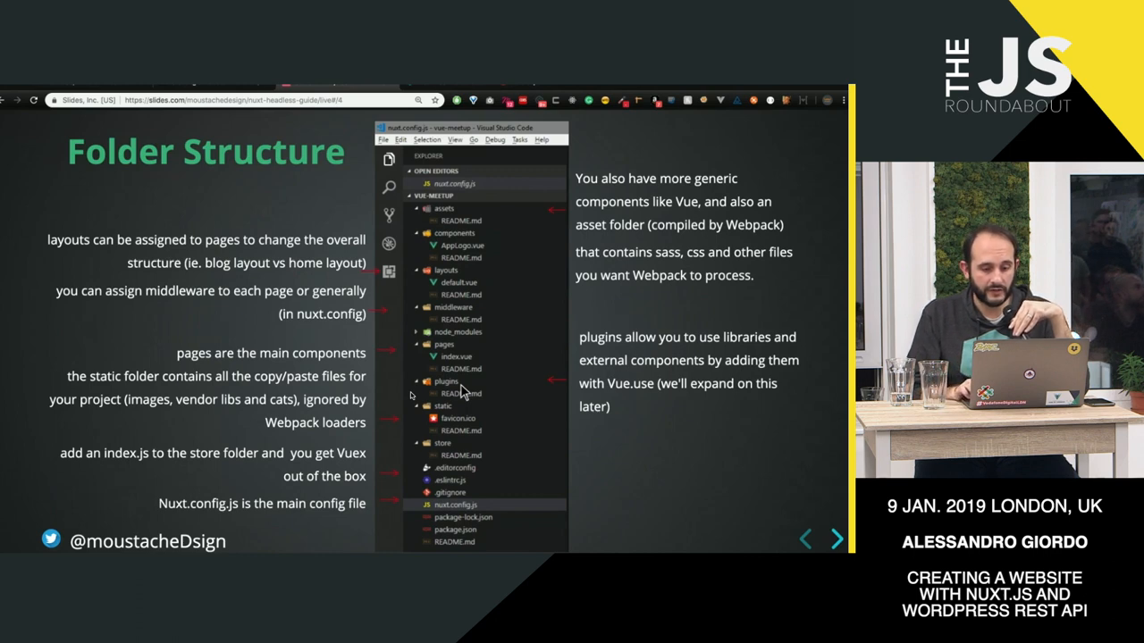
Step: Reveal the final Folder Structure bullet stating nuxt.config.js is the main config file
click(836, 540)
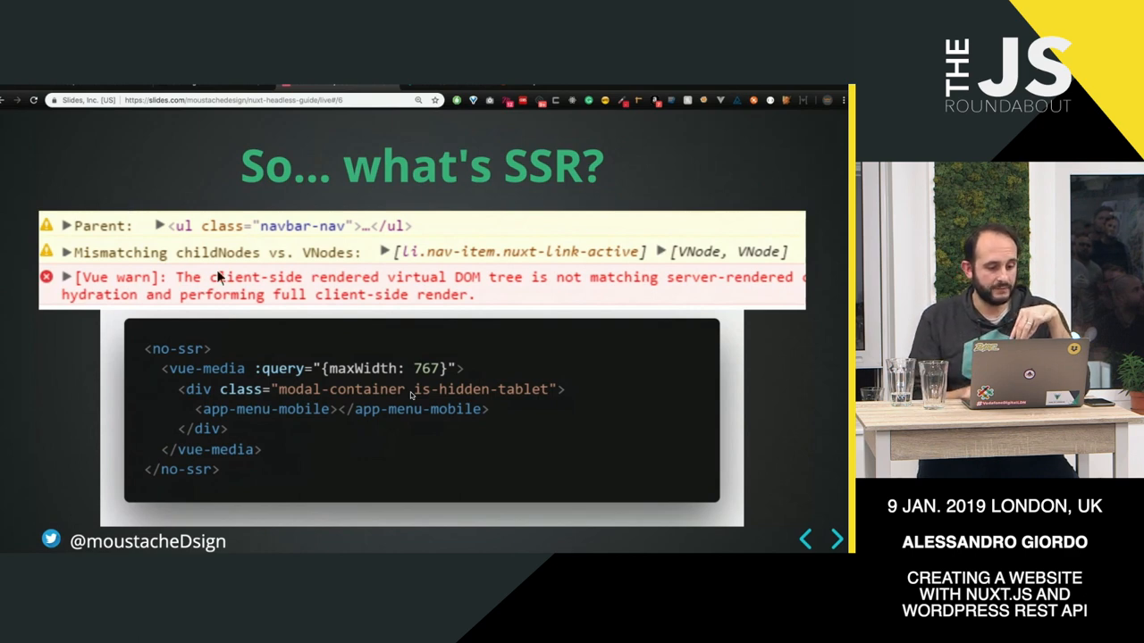
mouse_move(169, 365)
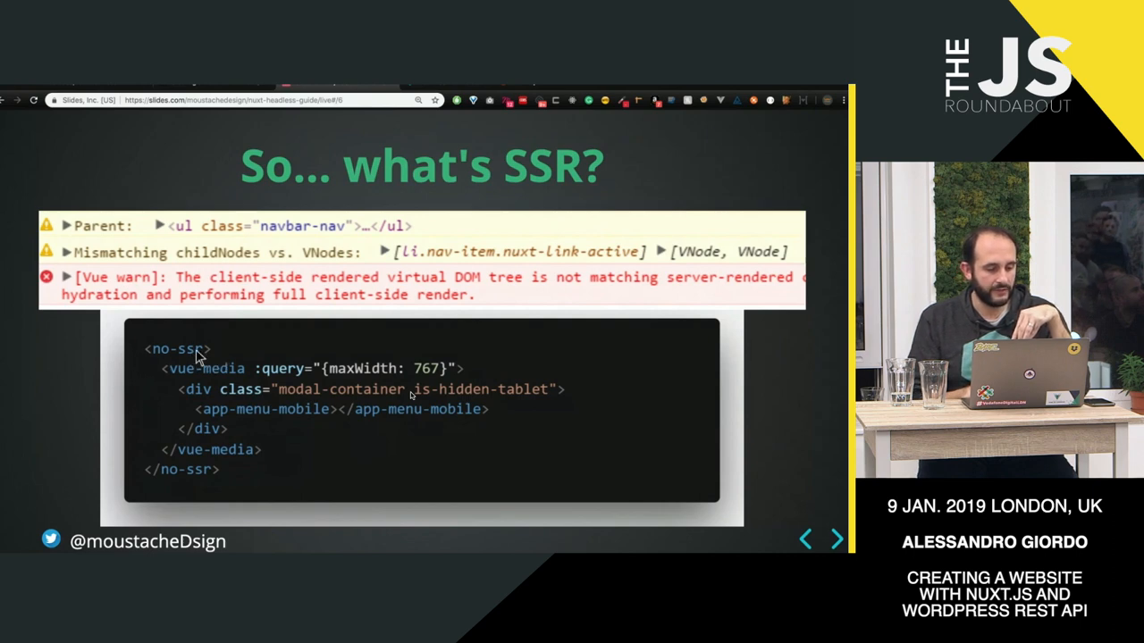
mouse_move(283, 271)
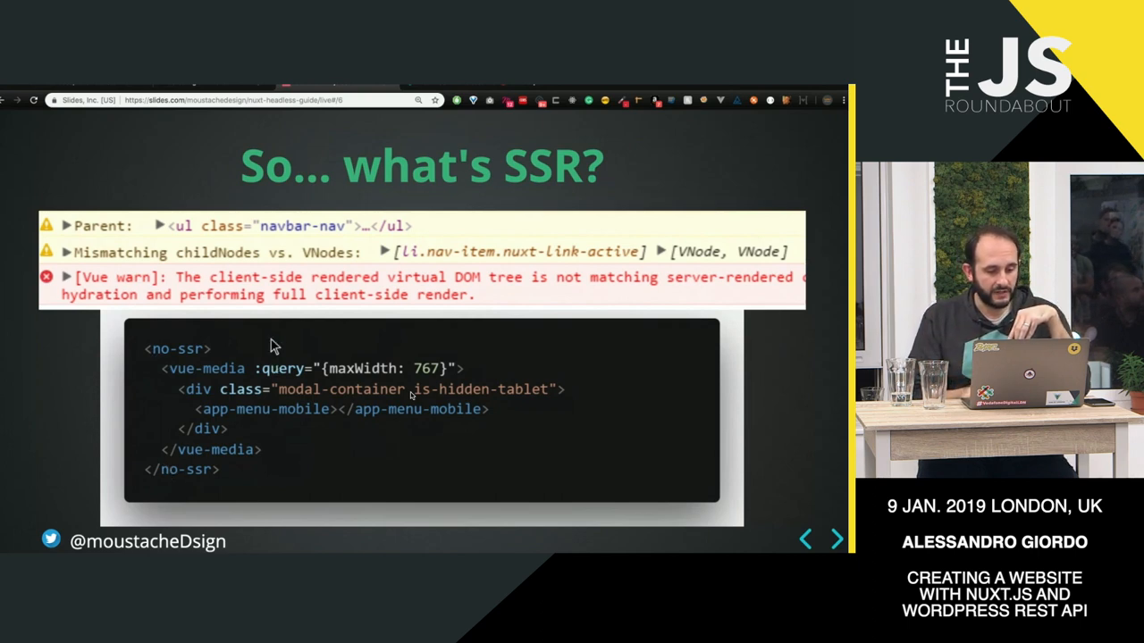
mouse_move(214, 361)
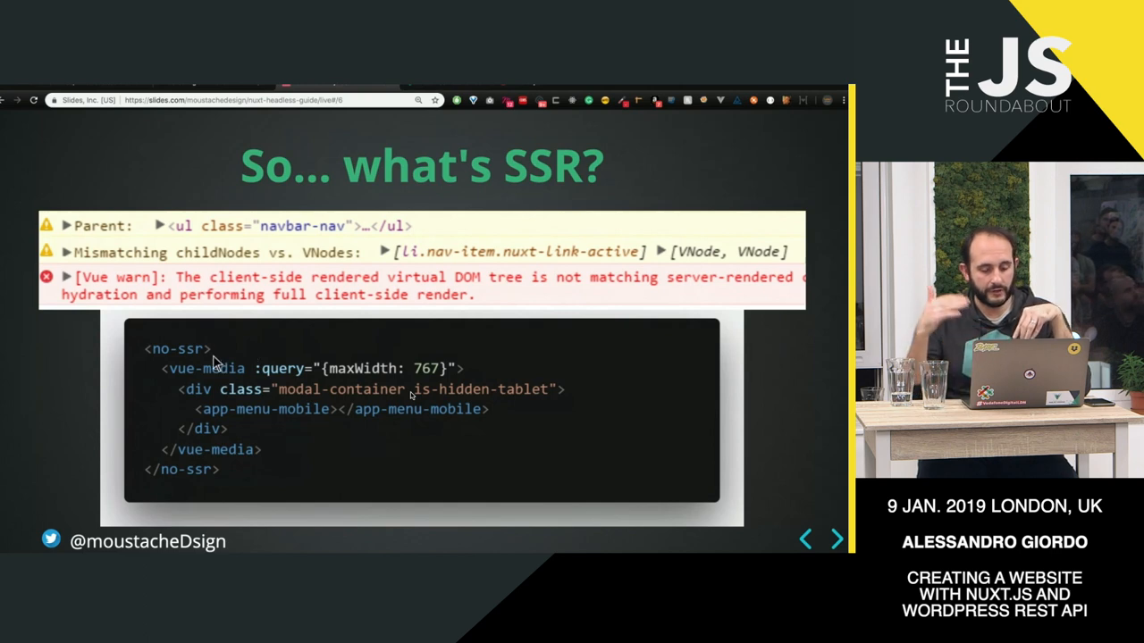
mouse_move(218, 429)
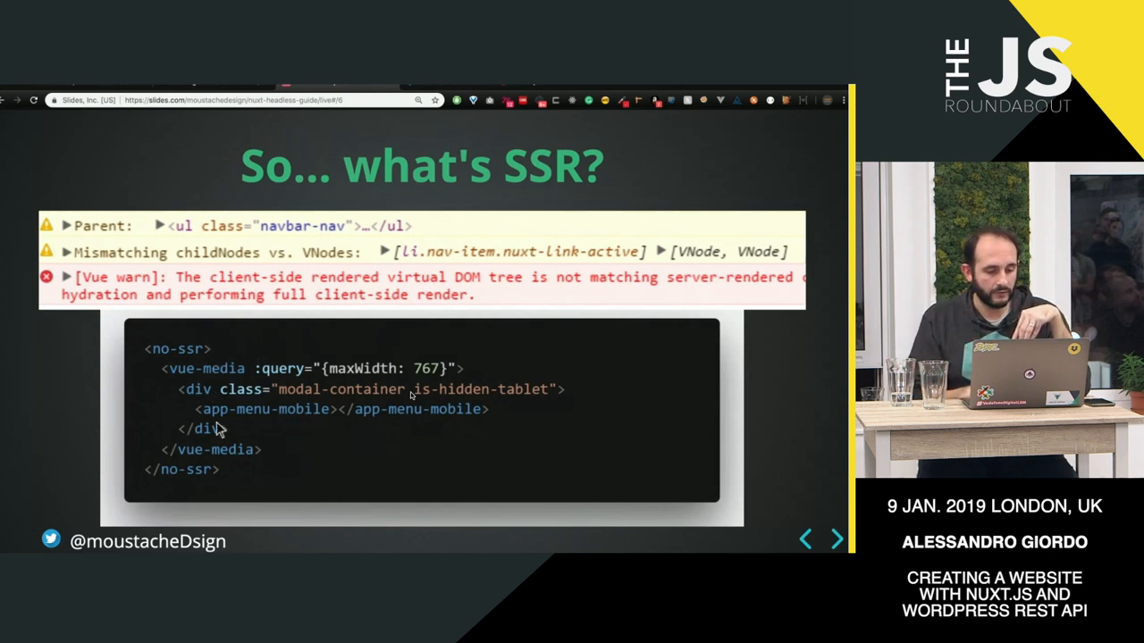
mouse_move(175, 416)
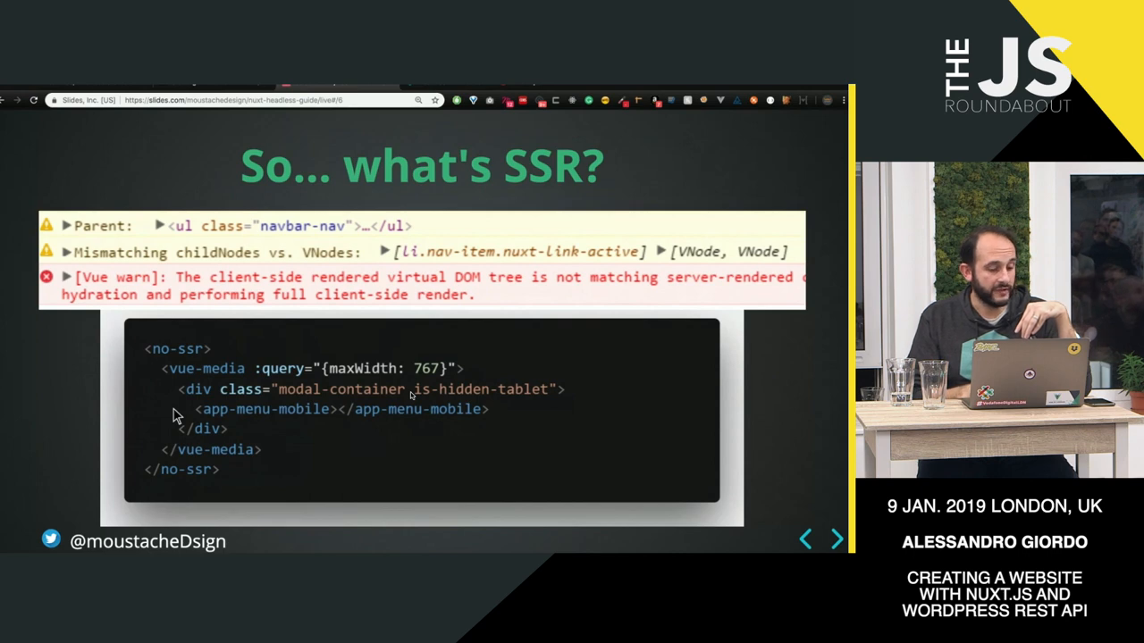
mouse_move(230, 368)
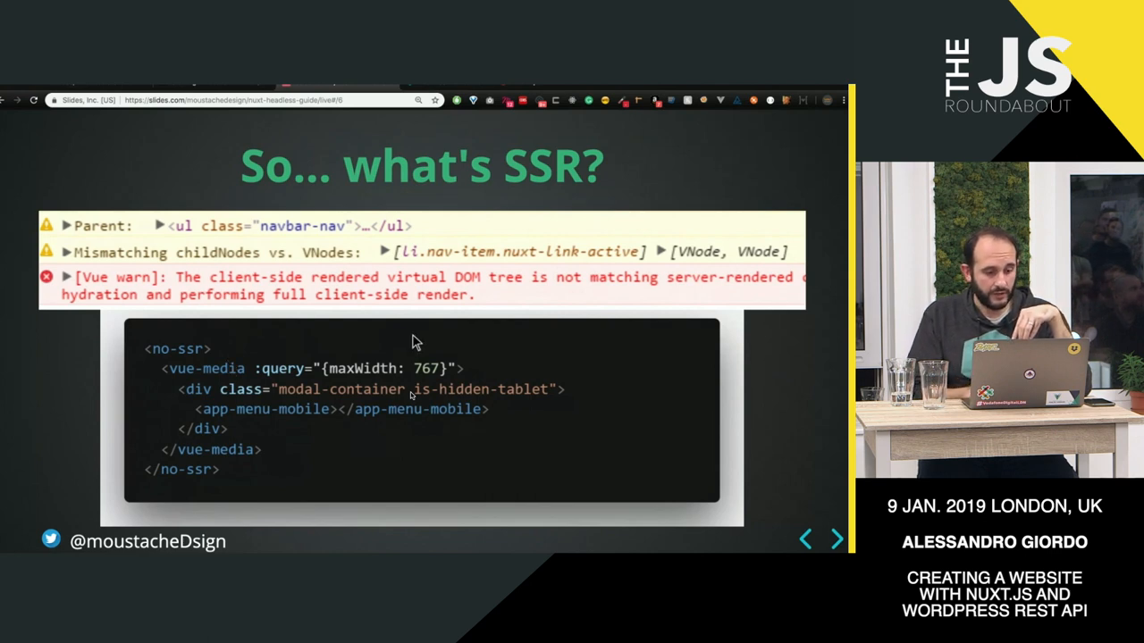
mouse_move(178, 356)
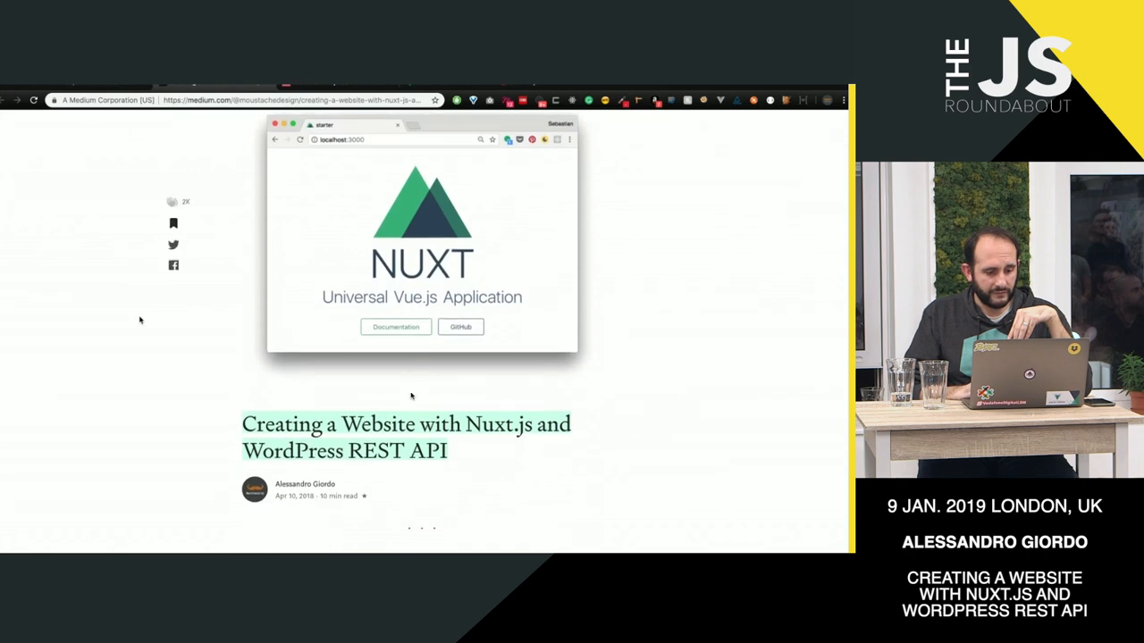
Step: Scroll the Medium article down to the Update note linking the public GitHub repo
scroll(down, 3)
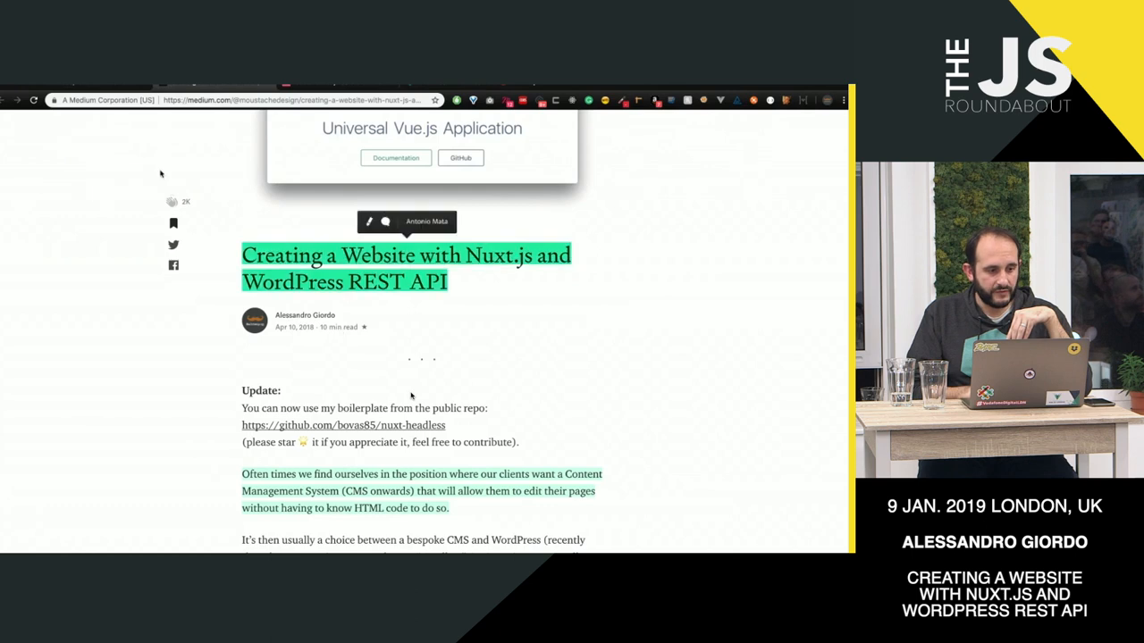
Step: Follow the github.com/bovas85/nuxt-headless link and browse the repository's file list
click(344, 425)
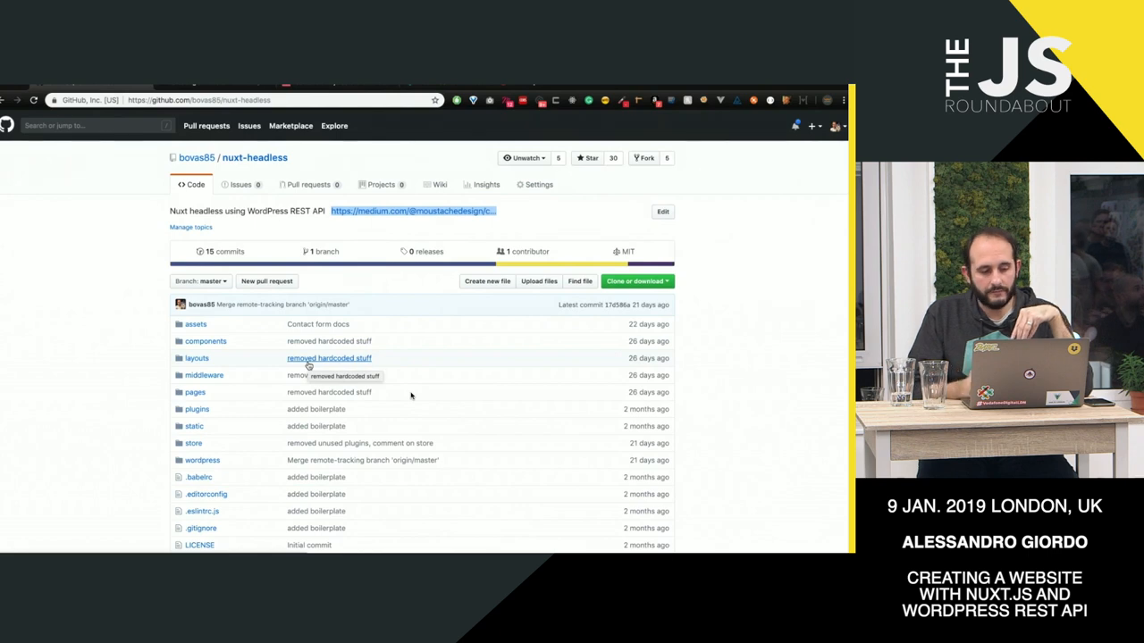
scroll(down, 3)
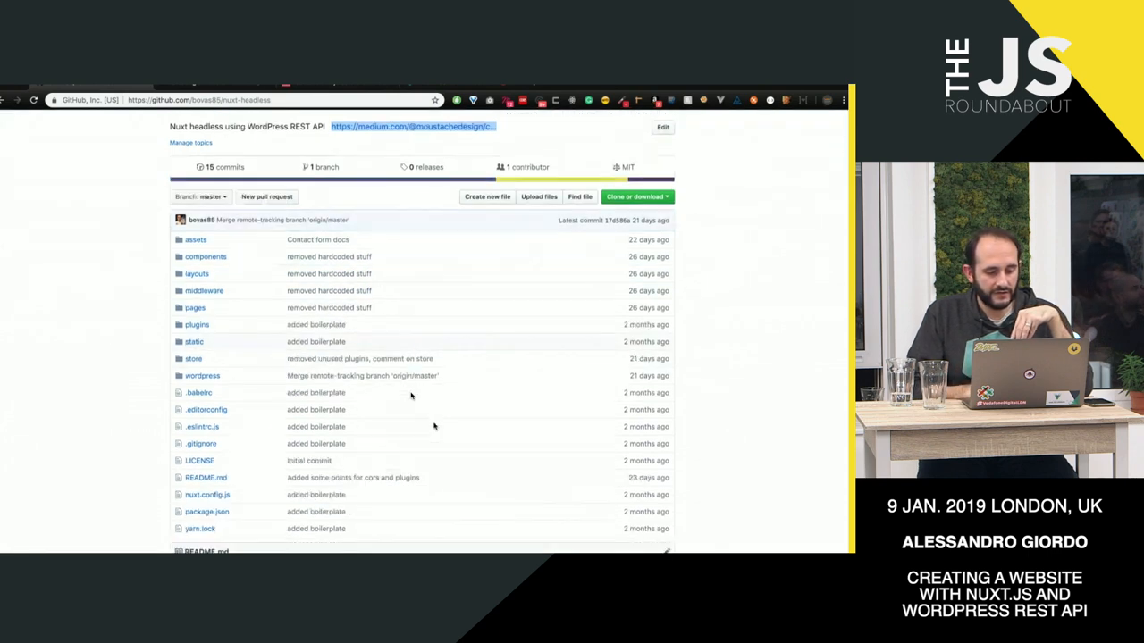
scroll(down, 3)
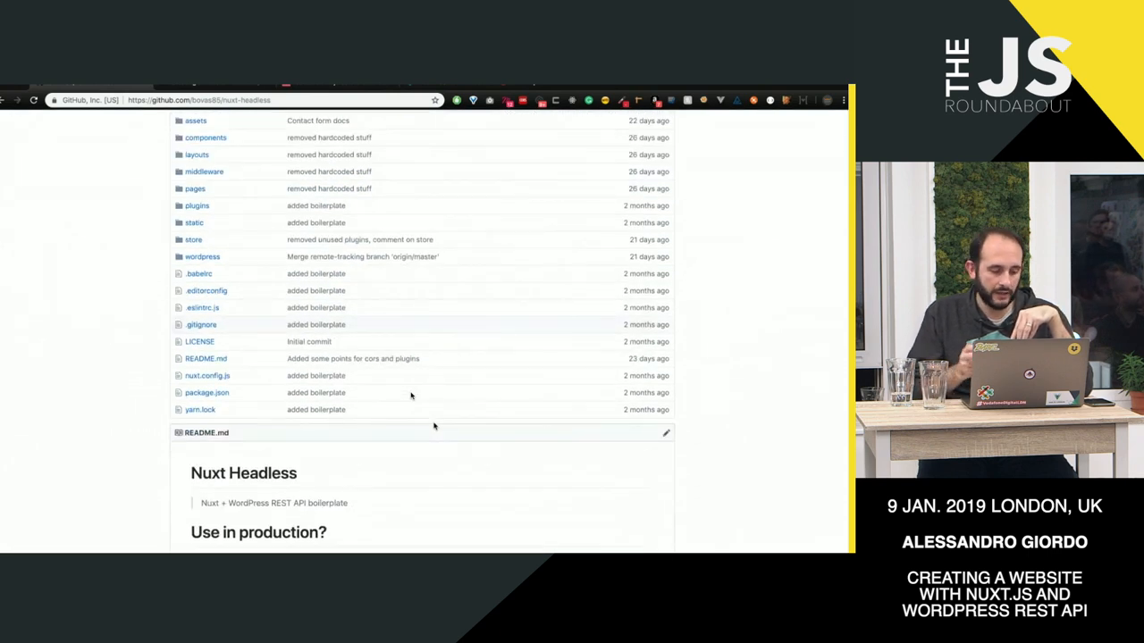
scroll(up, 3)
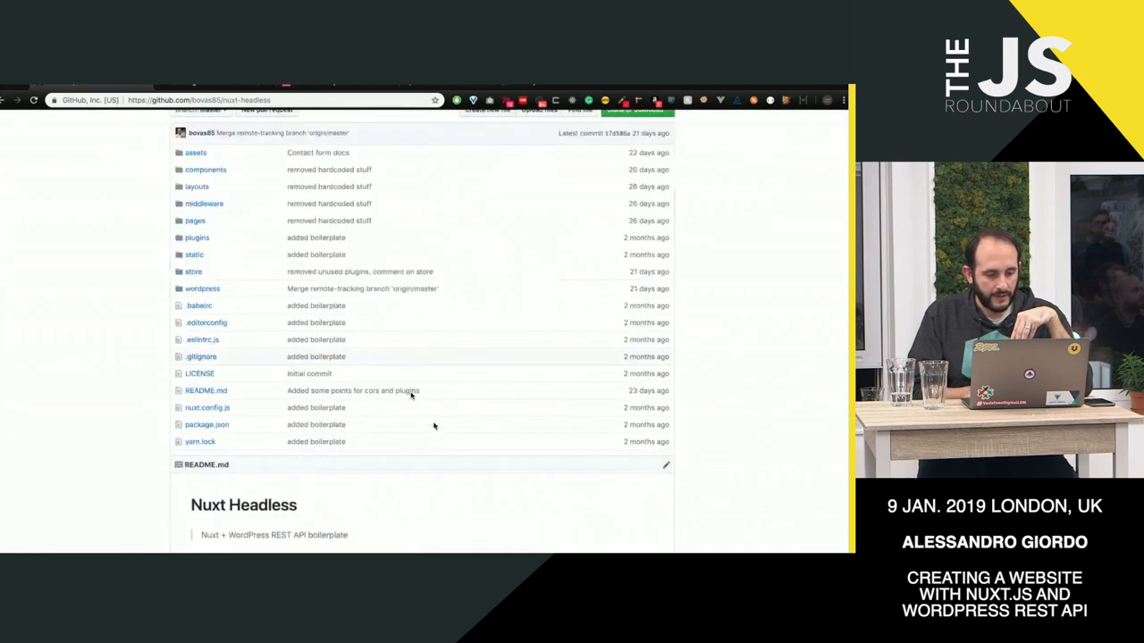
scroll(down, 3)
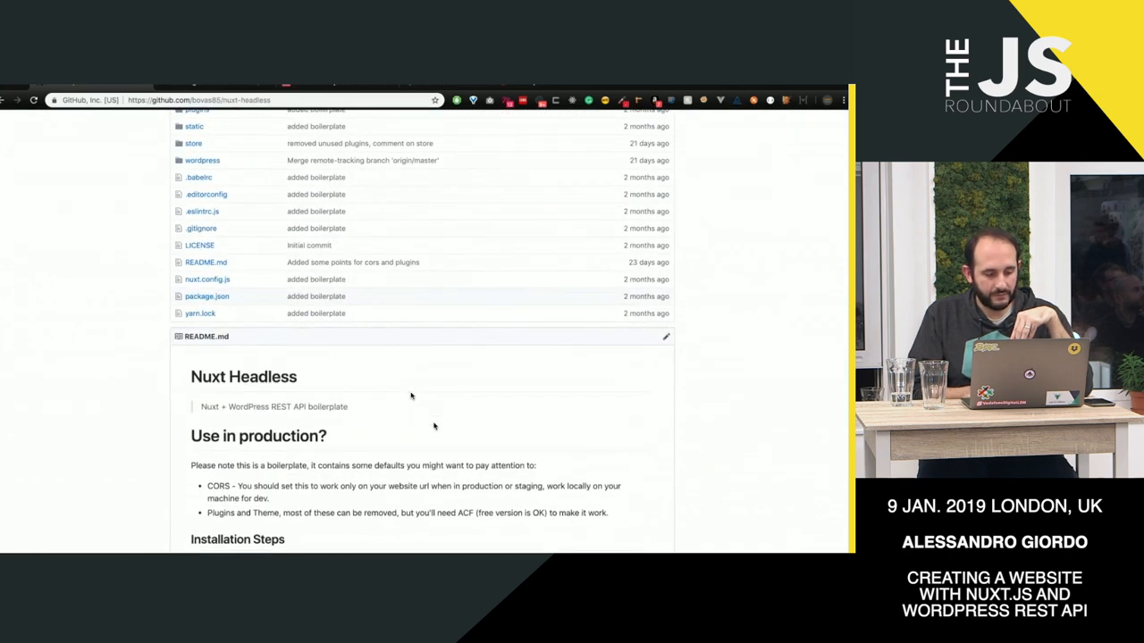
scroll(down, 3)
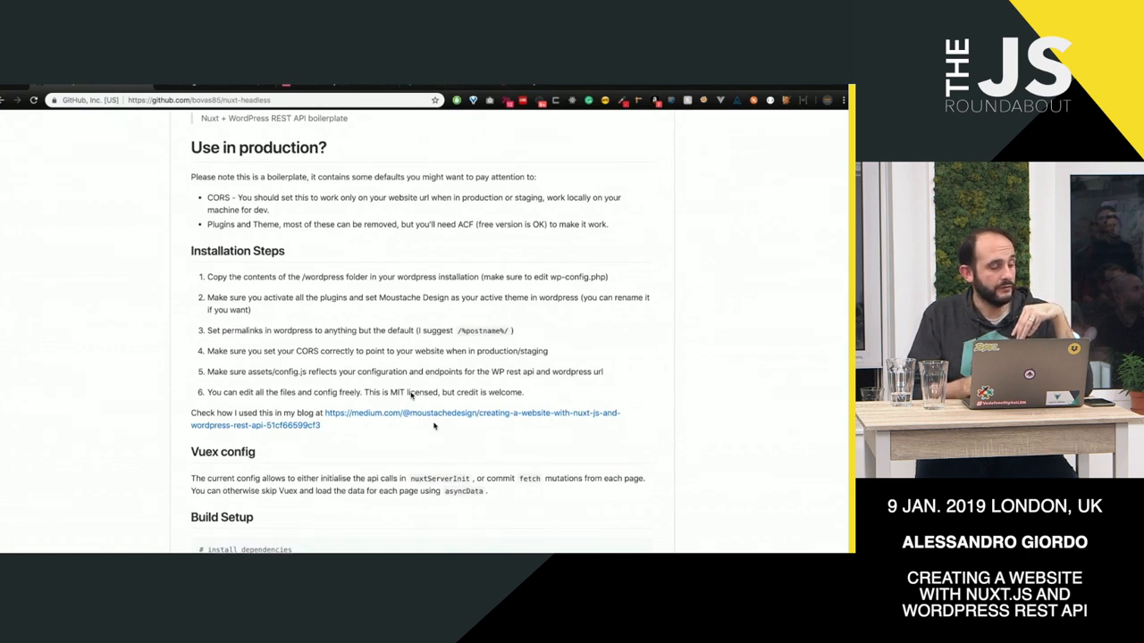
Step: Scroll through the README installation steps and back up to the folder list
scroll(up, 3)
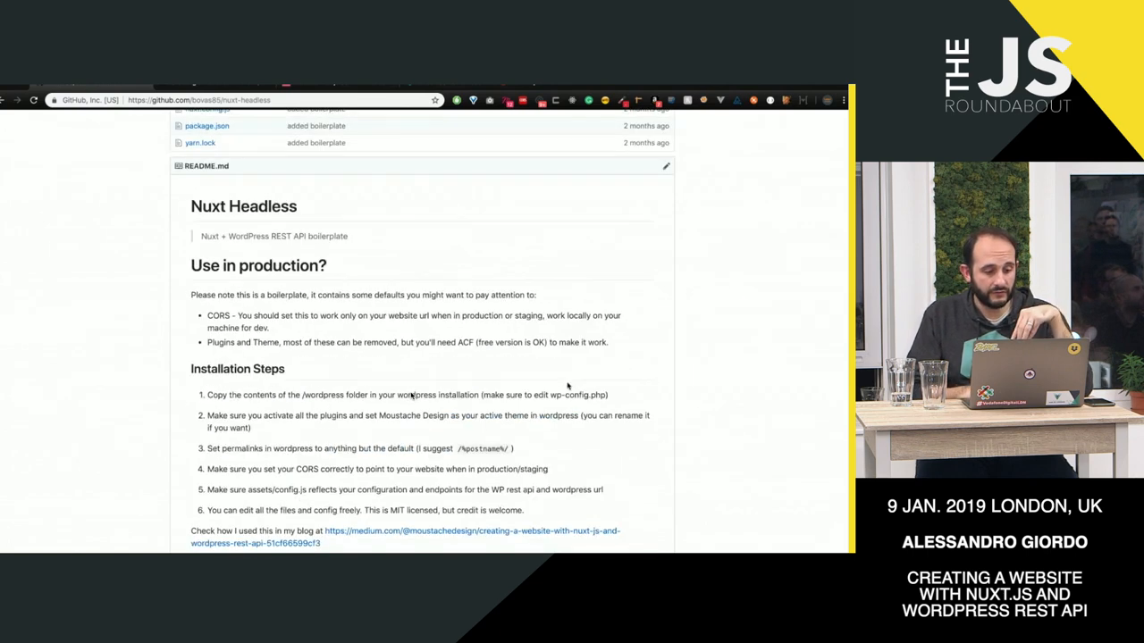
scroll(up, 3)
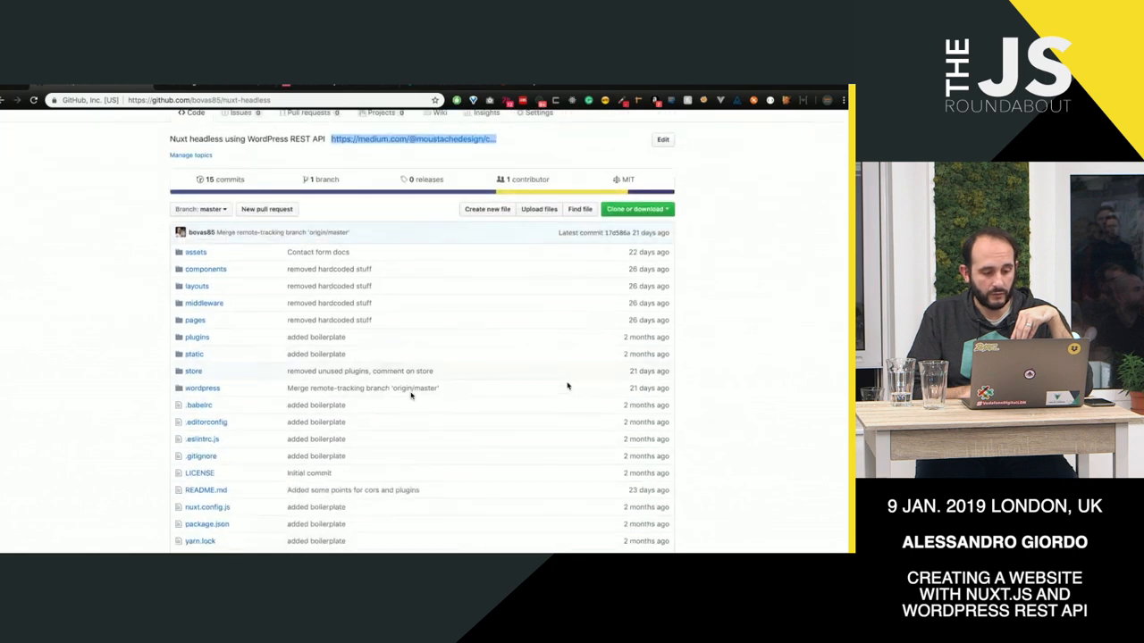
scroll(down, 3)
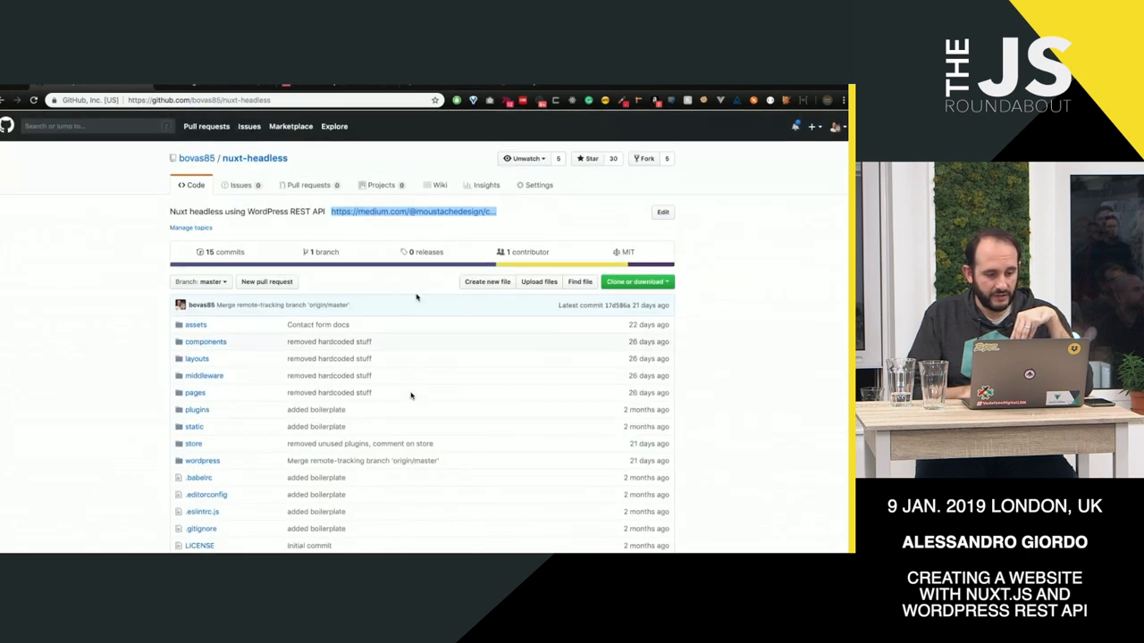
scroll(down, 3)
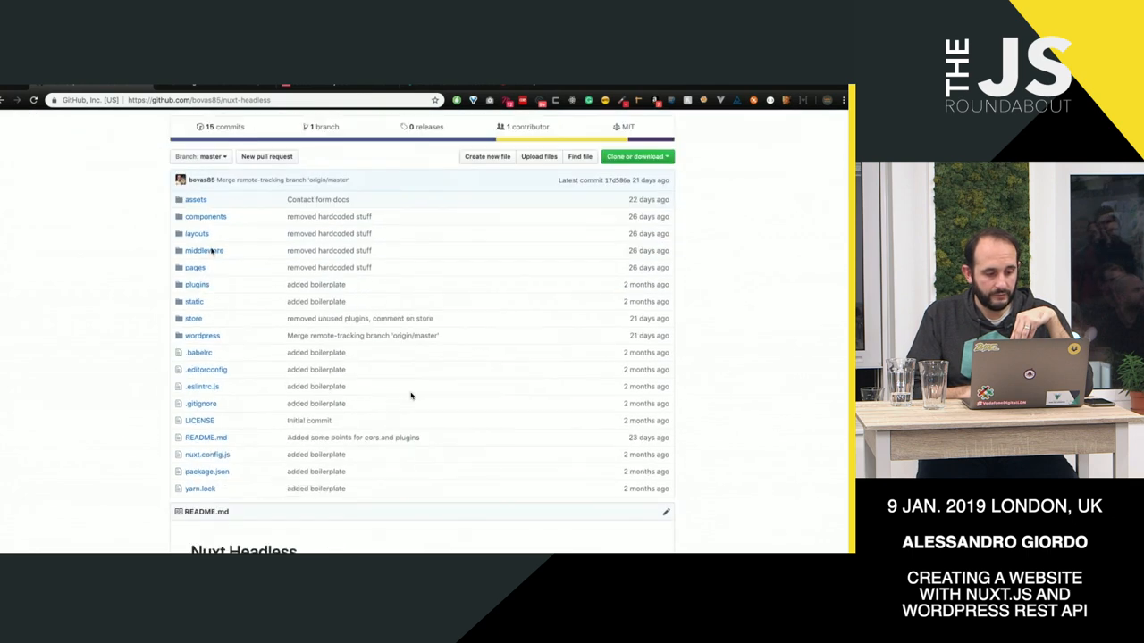
scroll(up, 3)
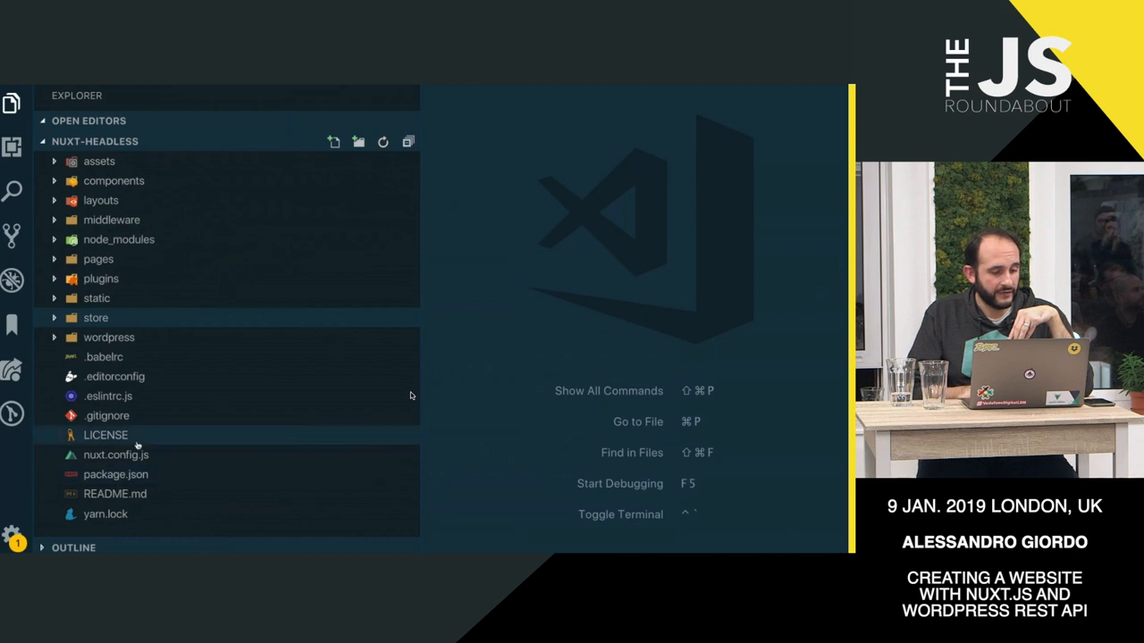
mouse_move(140, 313)
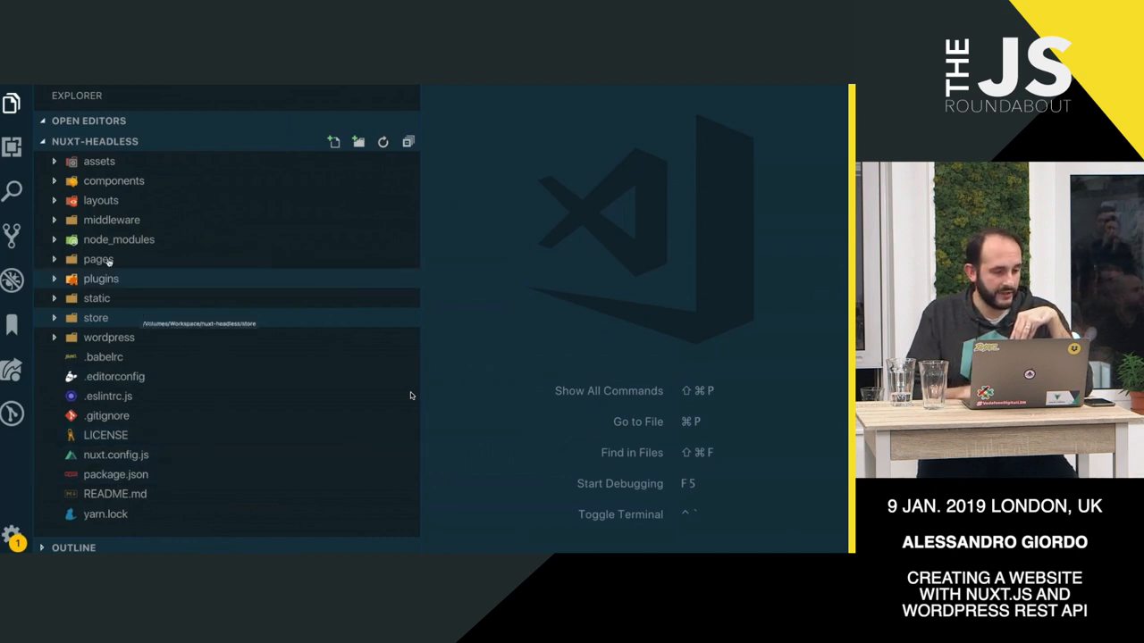
mouse_move(107, 318)
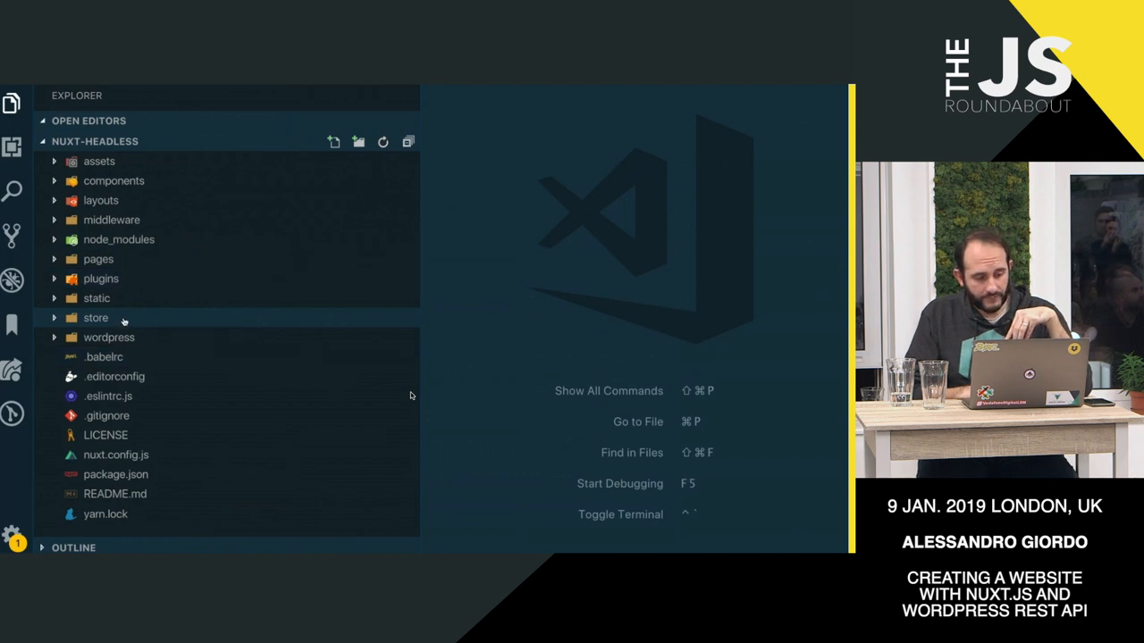
Step: Expand the project's wordpress folder in the Explorer and scroll through its installation files
click(107, 336)
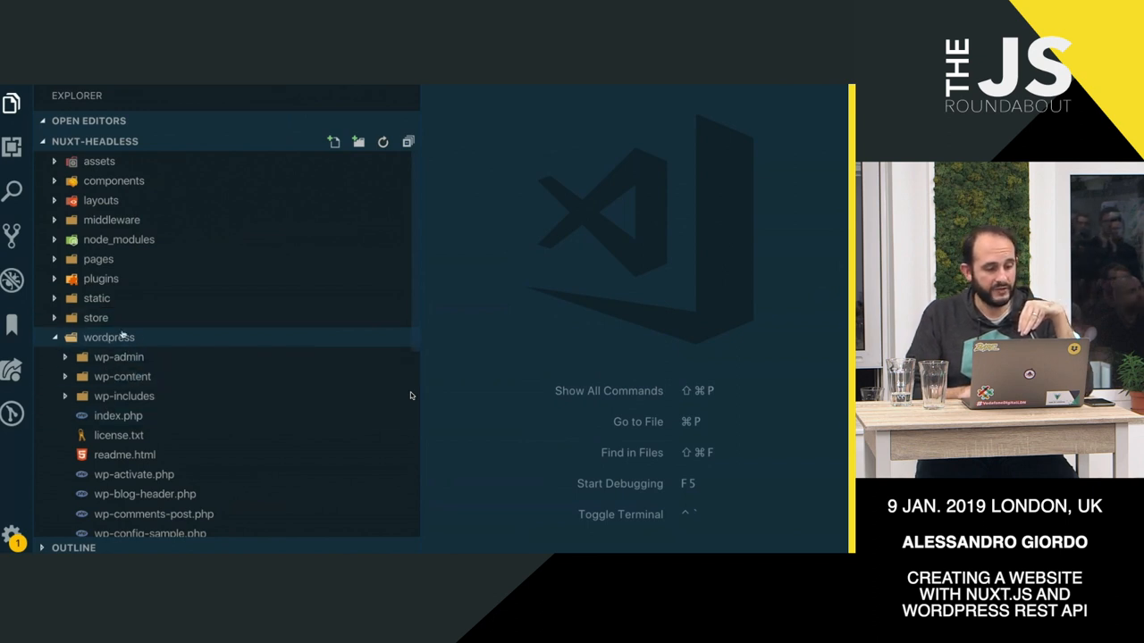
scroll(down, 3)
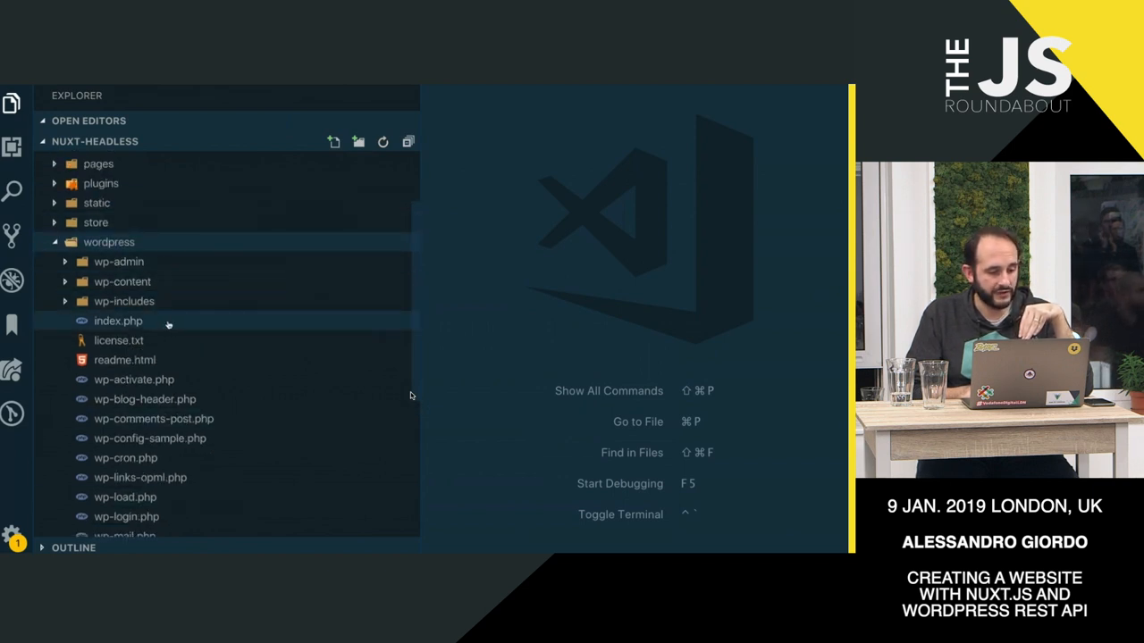
scroll(down, 3)
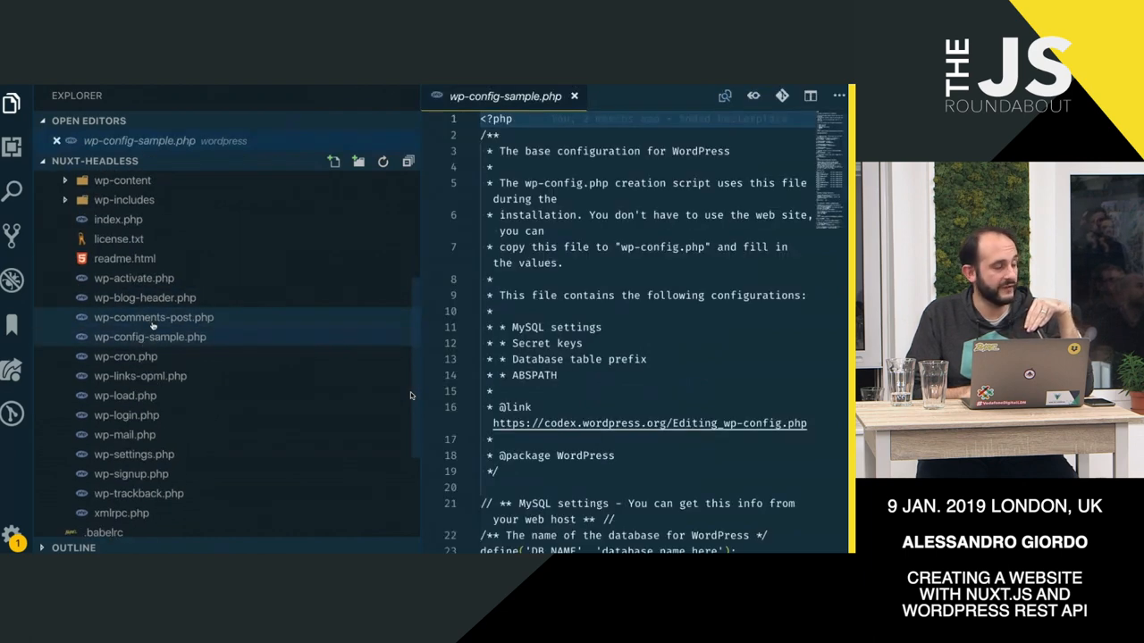
Step: Scroll wp-config-sample.php down to its MySQL database settings
scroll(down, 3)
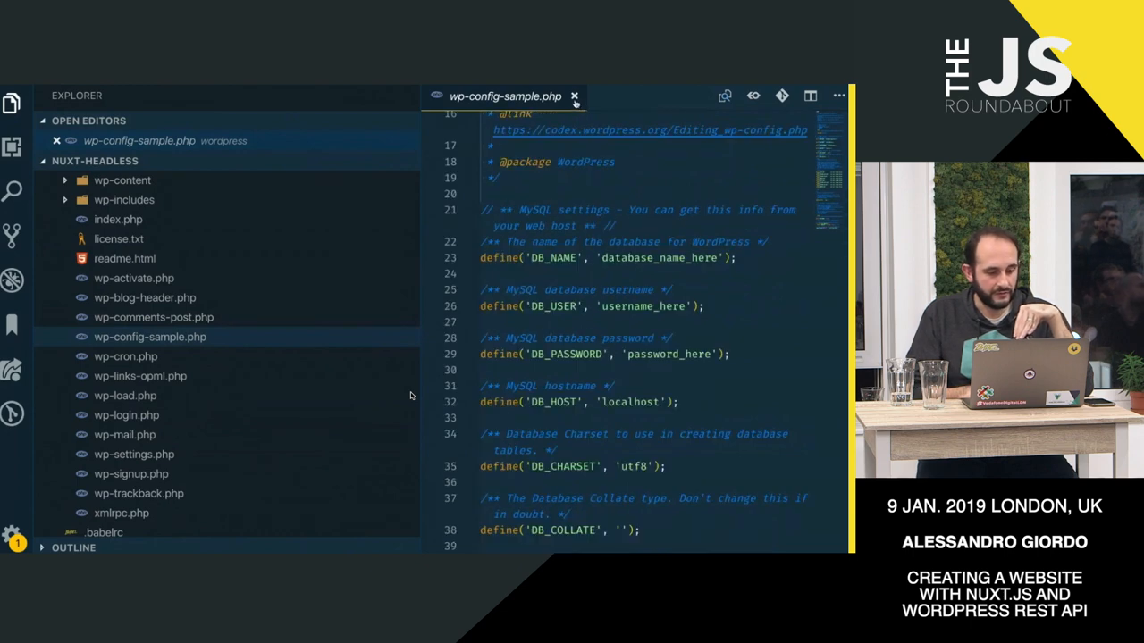
scroll(down, 3)
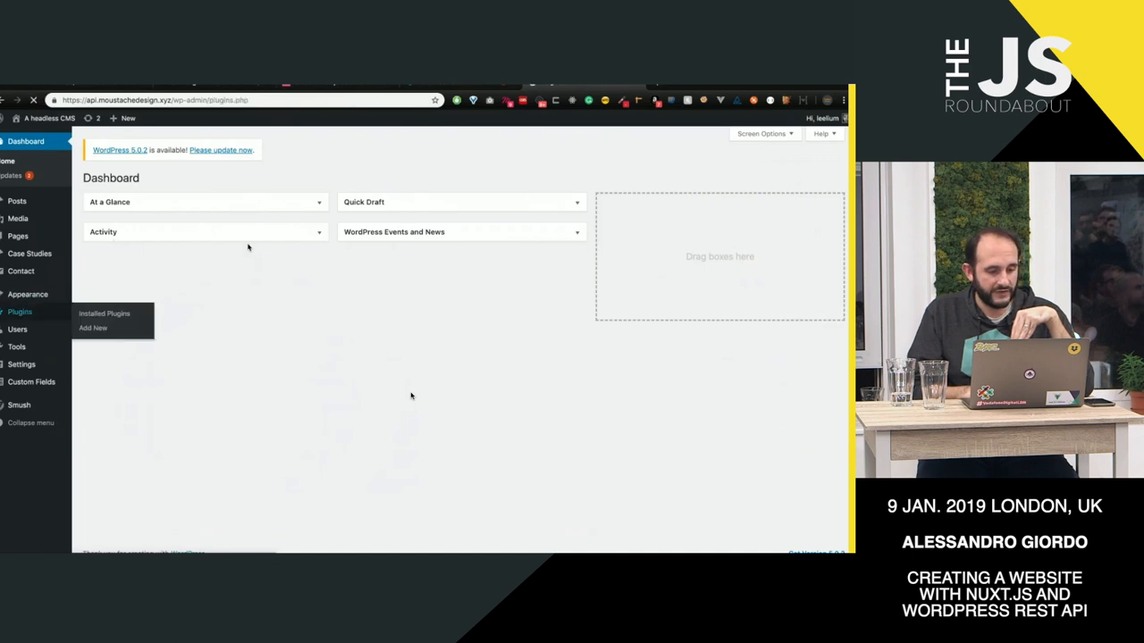
Step: Review the Installed Plugins list of the headless CMS, then move to the admin Pages screen
click(104, 313)
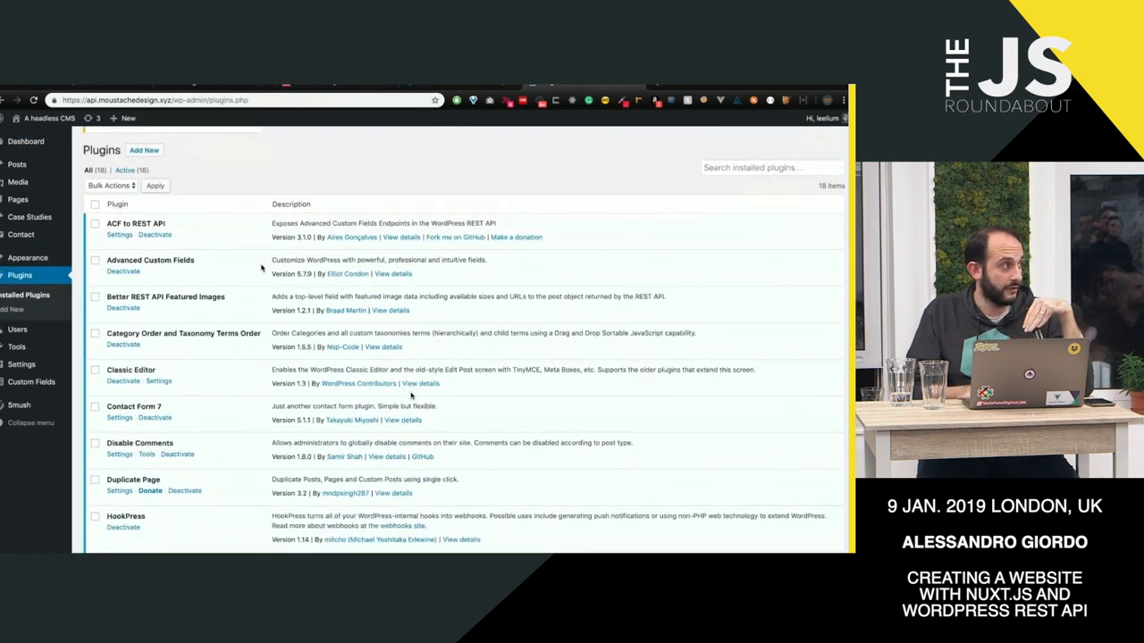
scroll(down, 3)
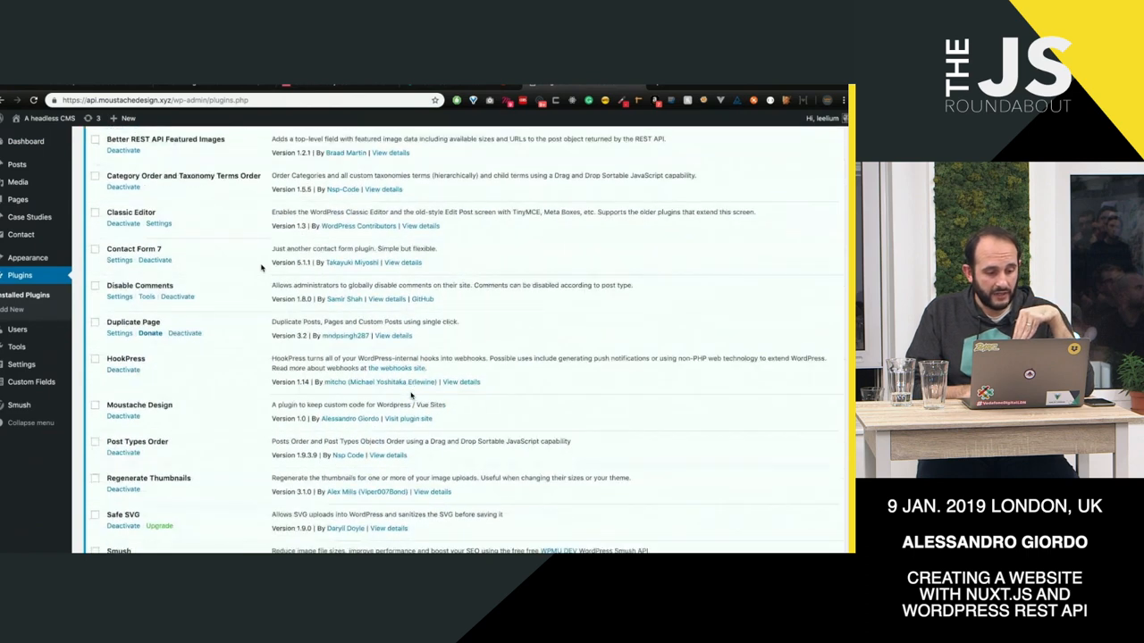
scroll(down, 3)
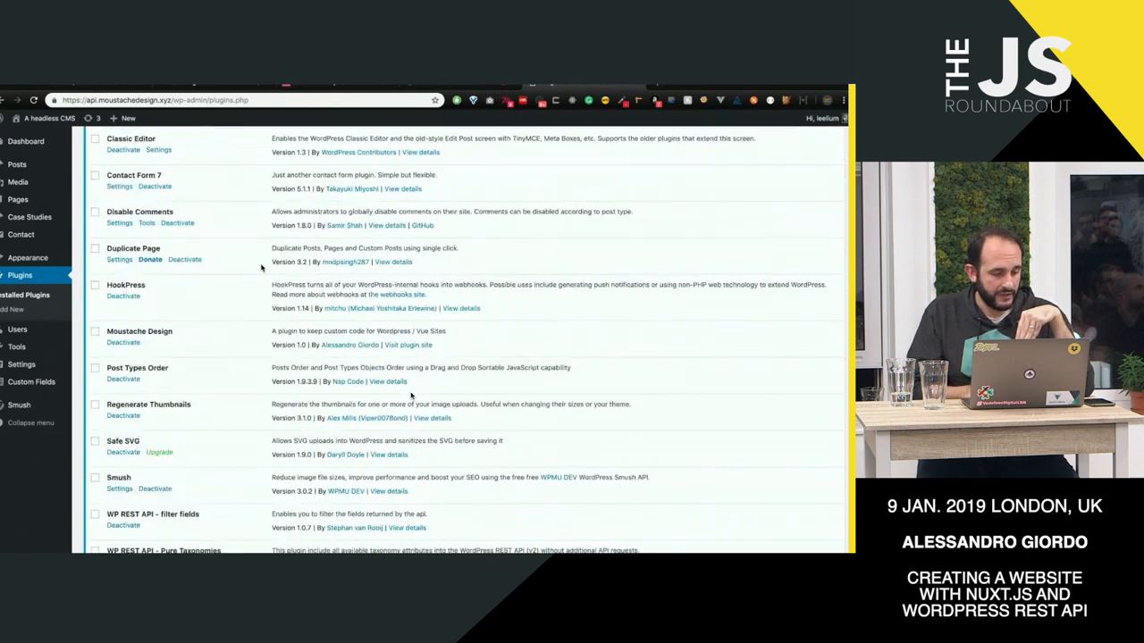
scroll(down, 3)
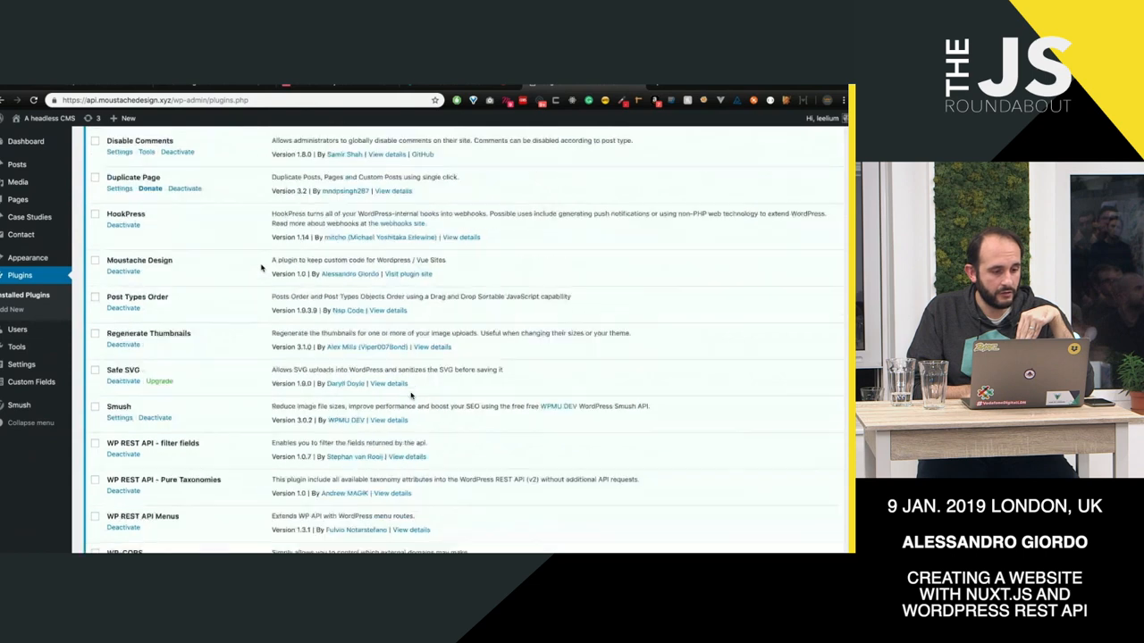
scroll(up, 3)
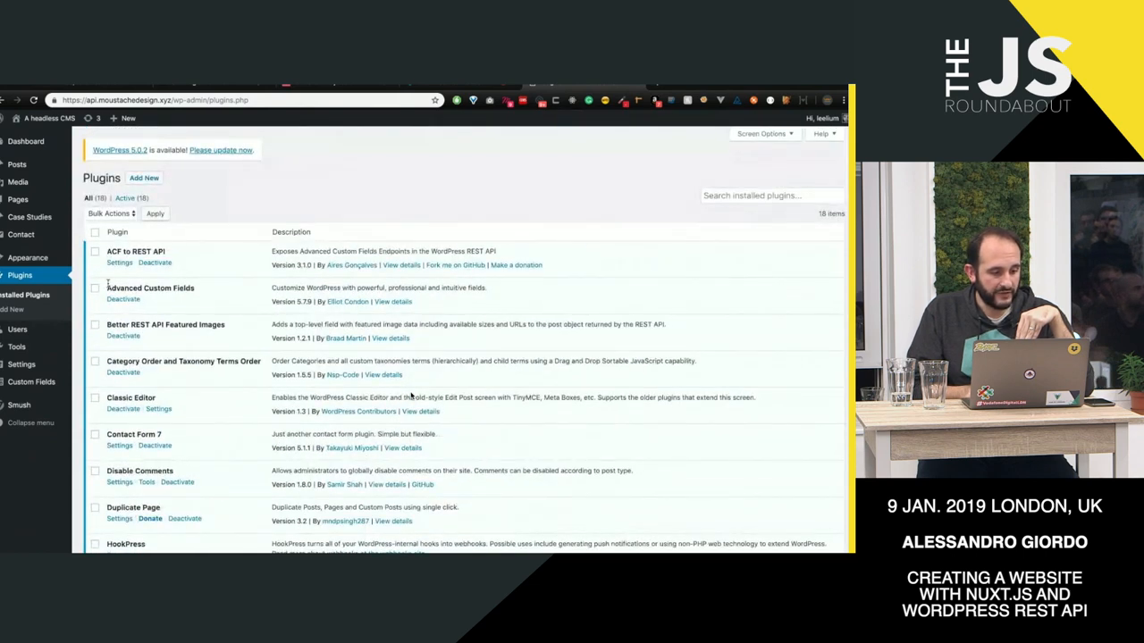
double_click(150, 287)
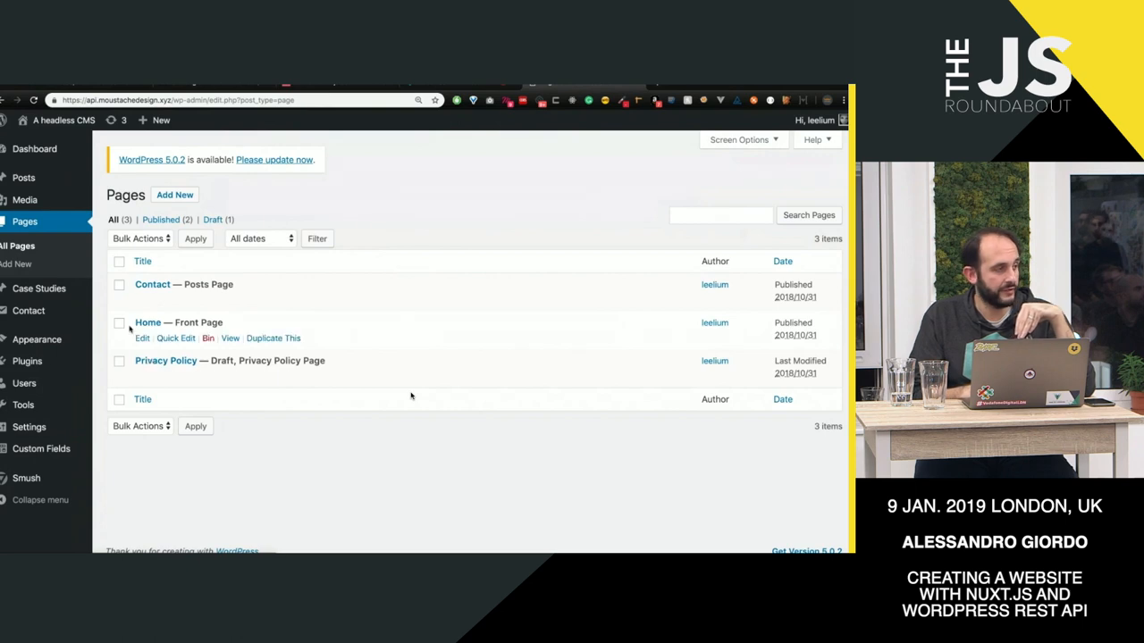
mouse_move(161, 270)
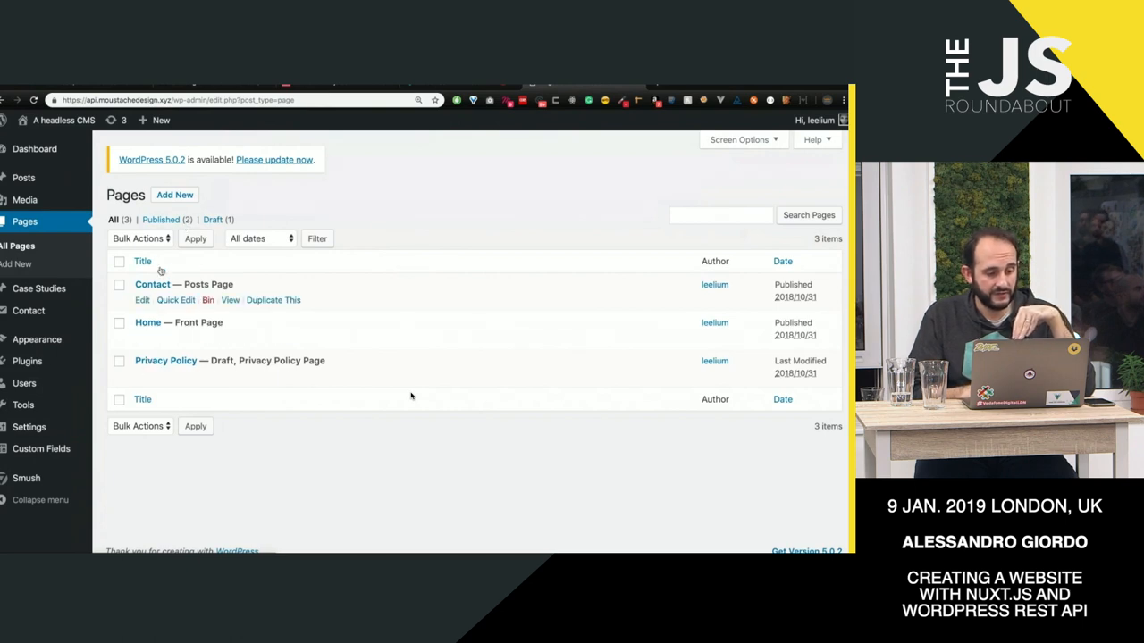
mouse_move(158, 330)
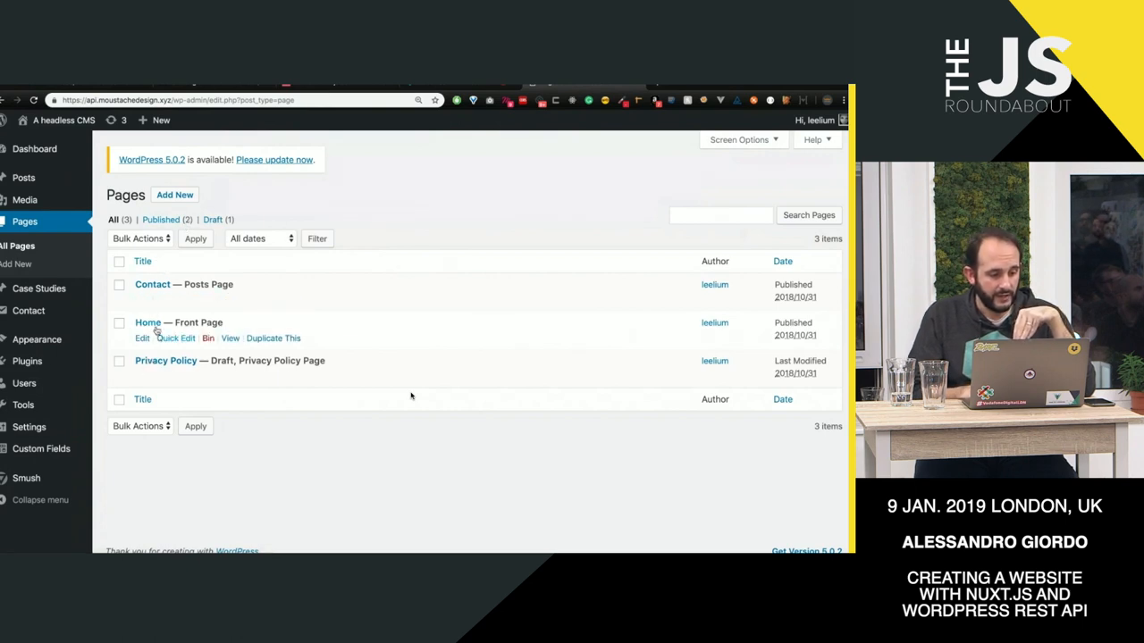
Step: Edit the Home page and scroll through its hero, case studies and capabilities field groups
click(147, 322)
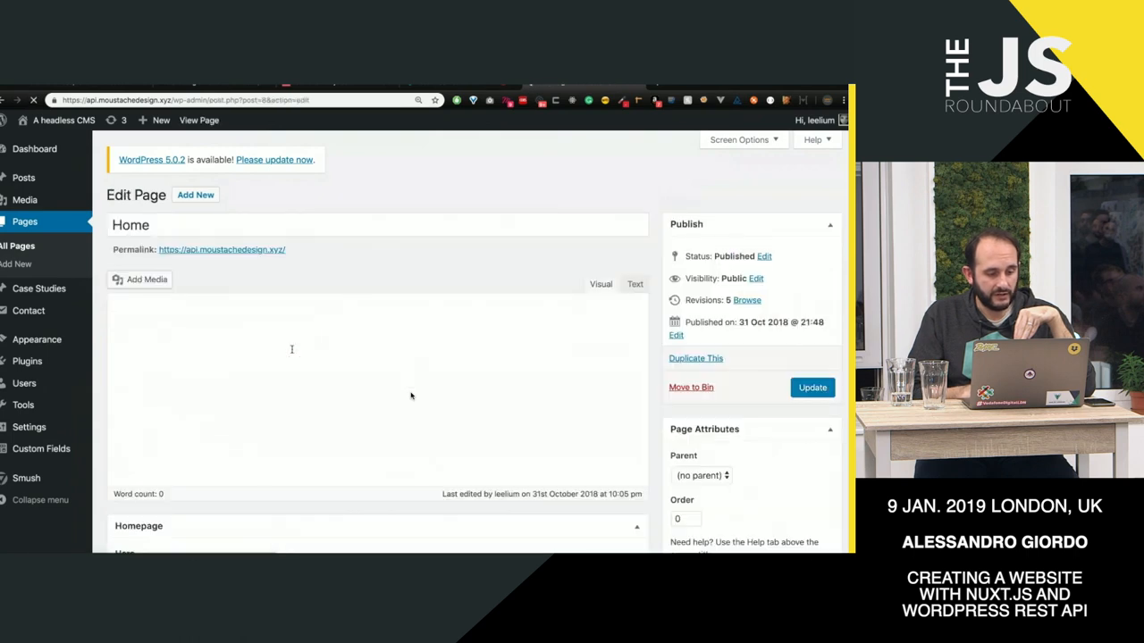
scroll(down, 3)
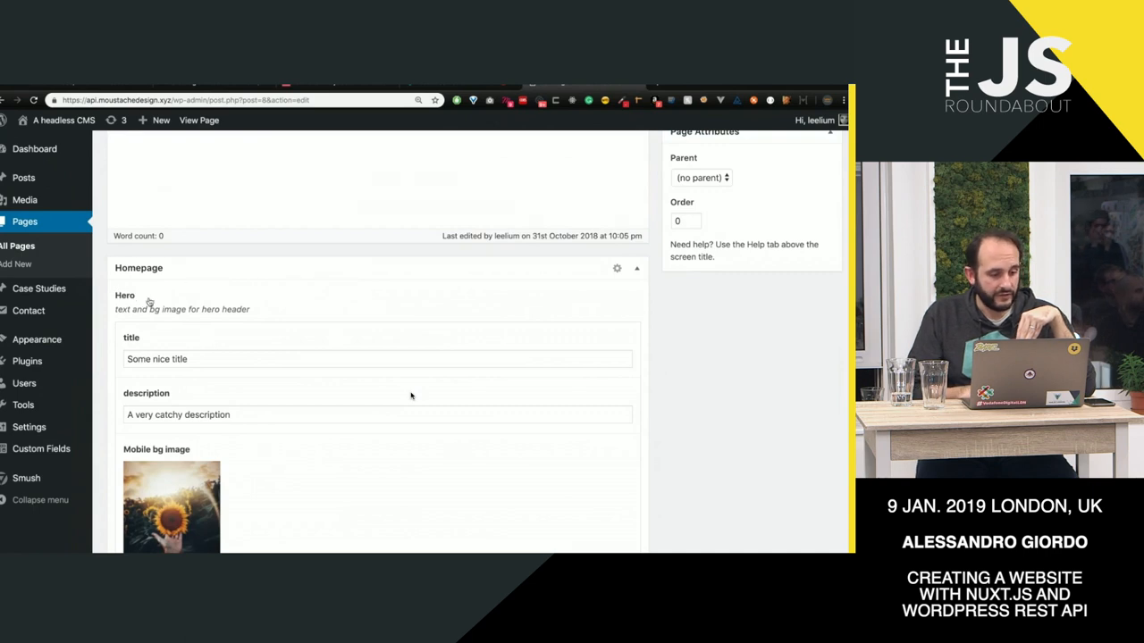
scroll(down, 3)
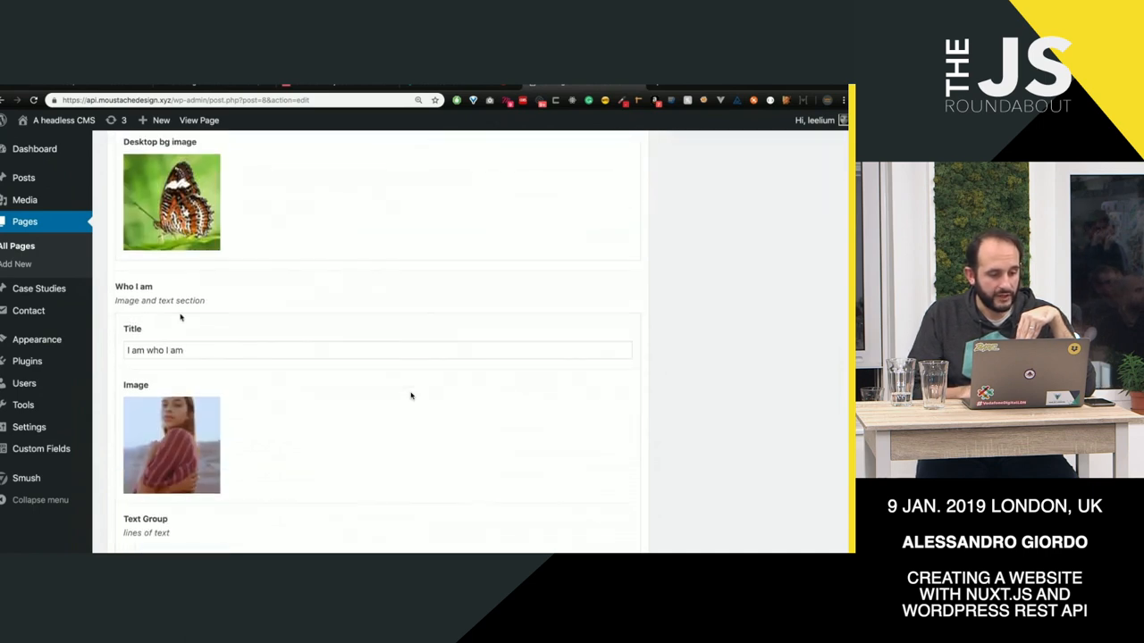
scroll(down, 3)
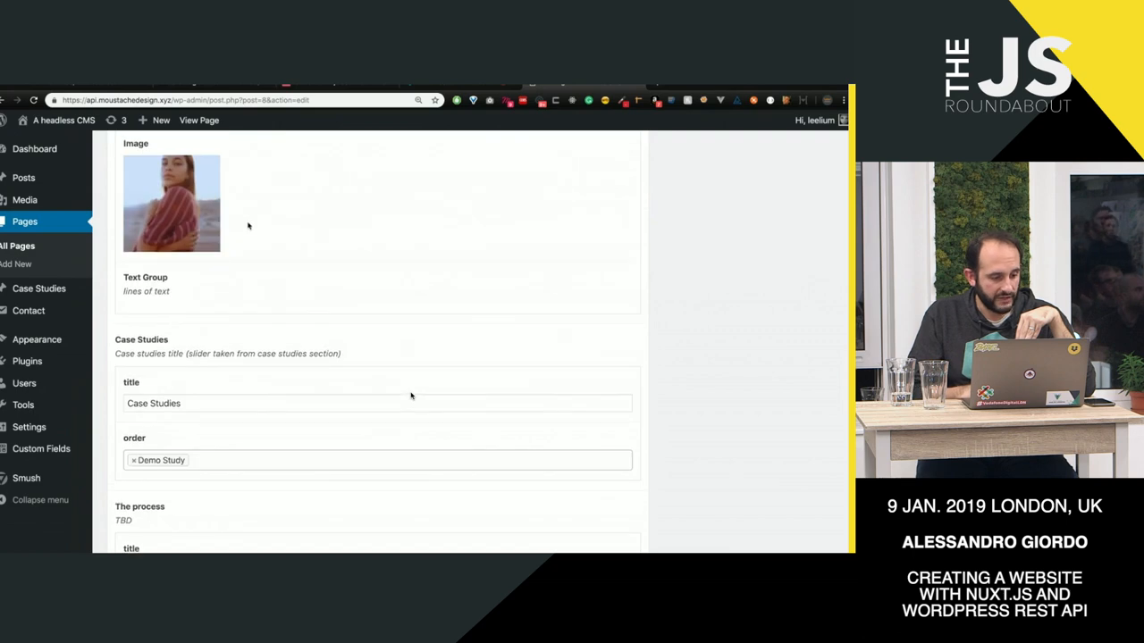
scroll(down, 3)
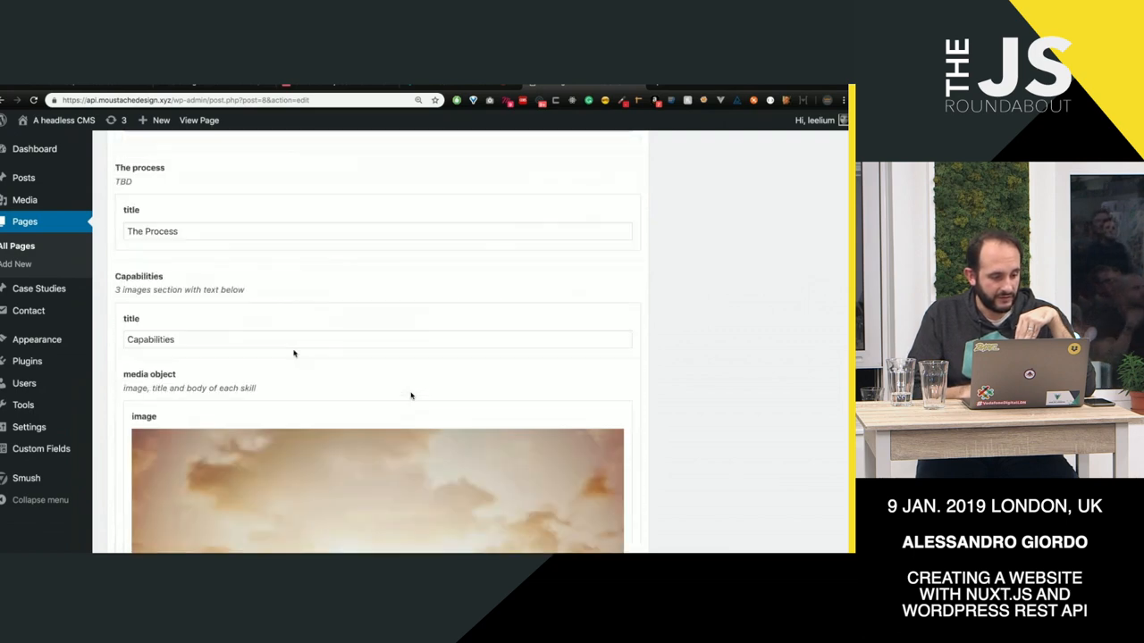
scroll(down, 3)
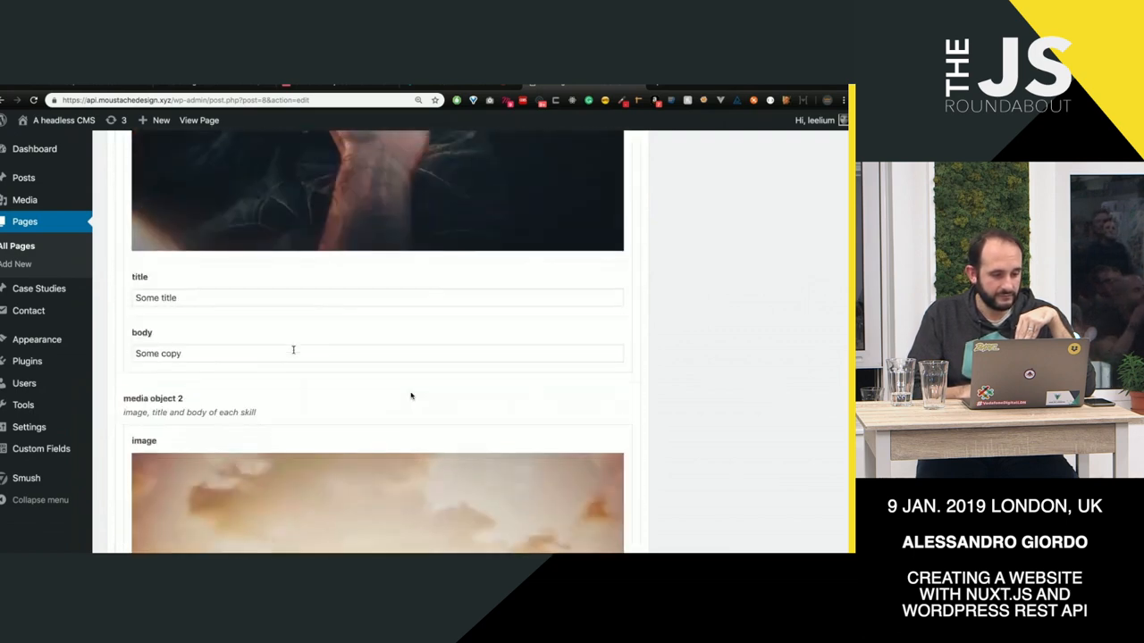
Step: Continue through the testimonials and SEO data fields, then return to the code editor
scroll(up, 3)
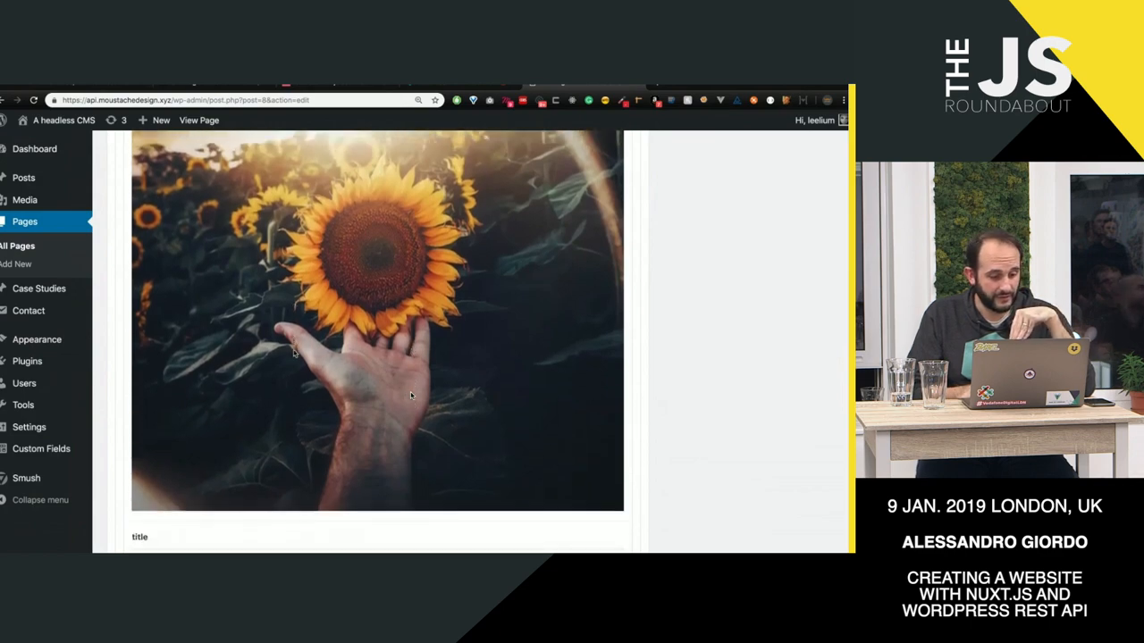
scroll(down, 3)
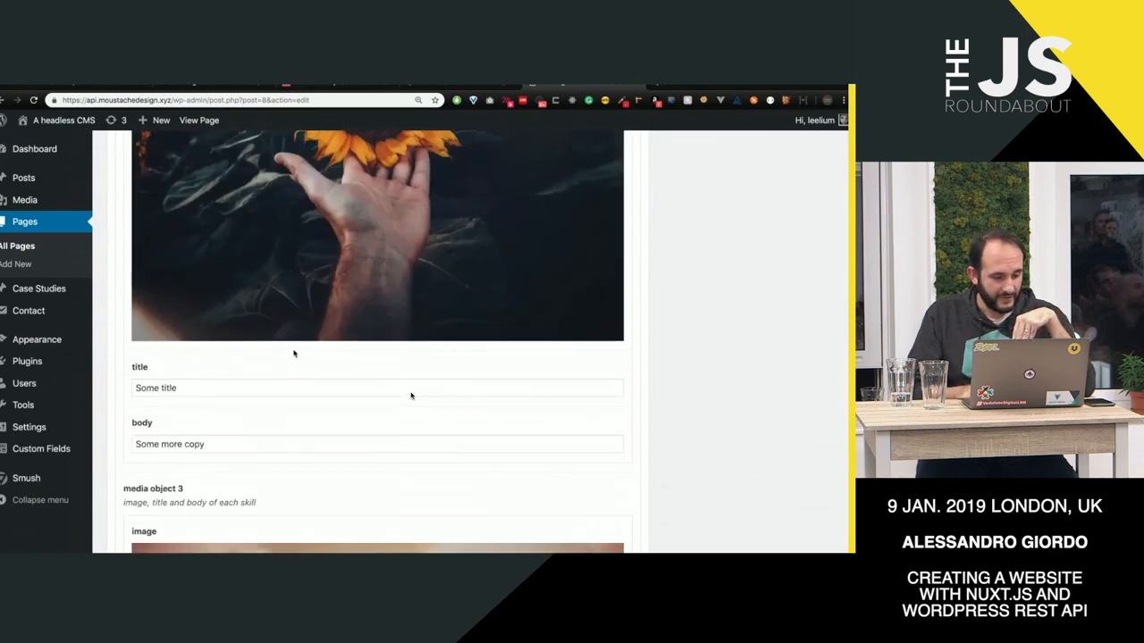
scroll(down, 3)
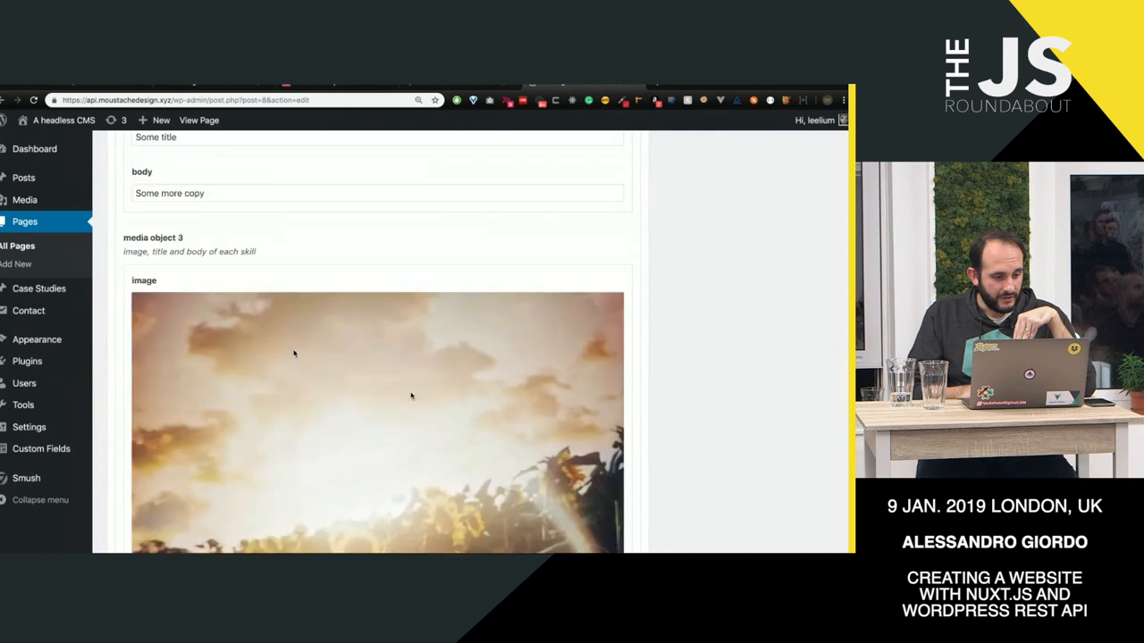
scroll(down, 3)
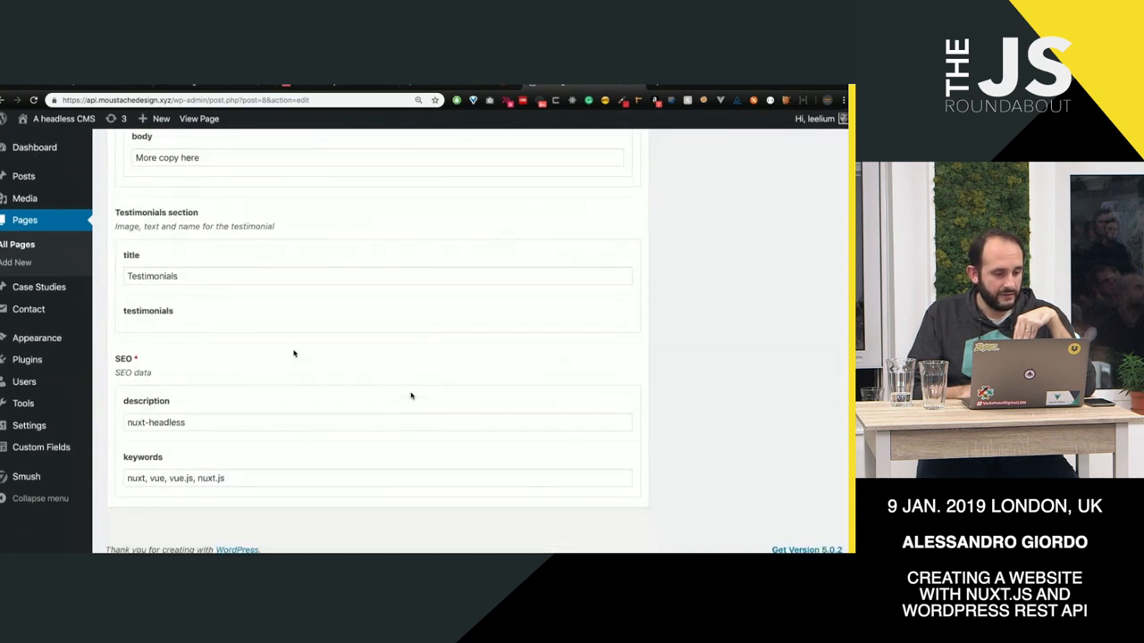
click(217, 424)
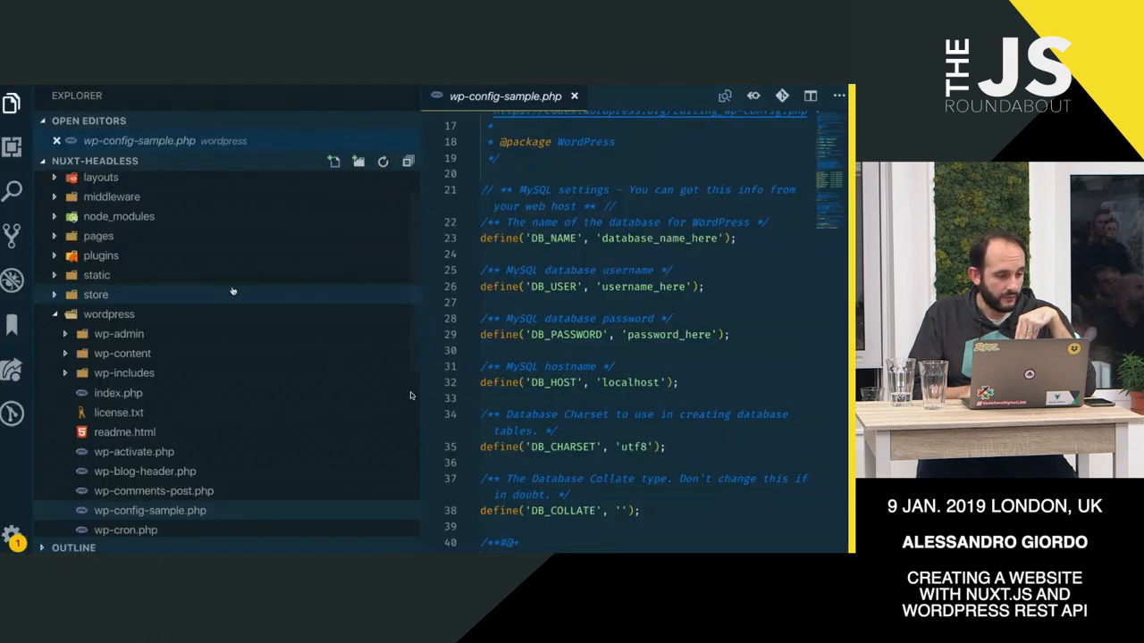
Step: Open pages/index.vue and highlight the acf value bound to the hero-section
click(98, 236)
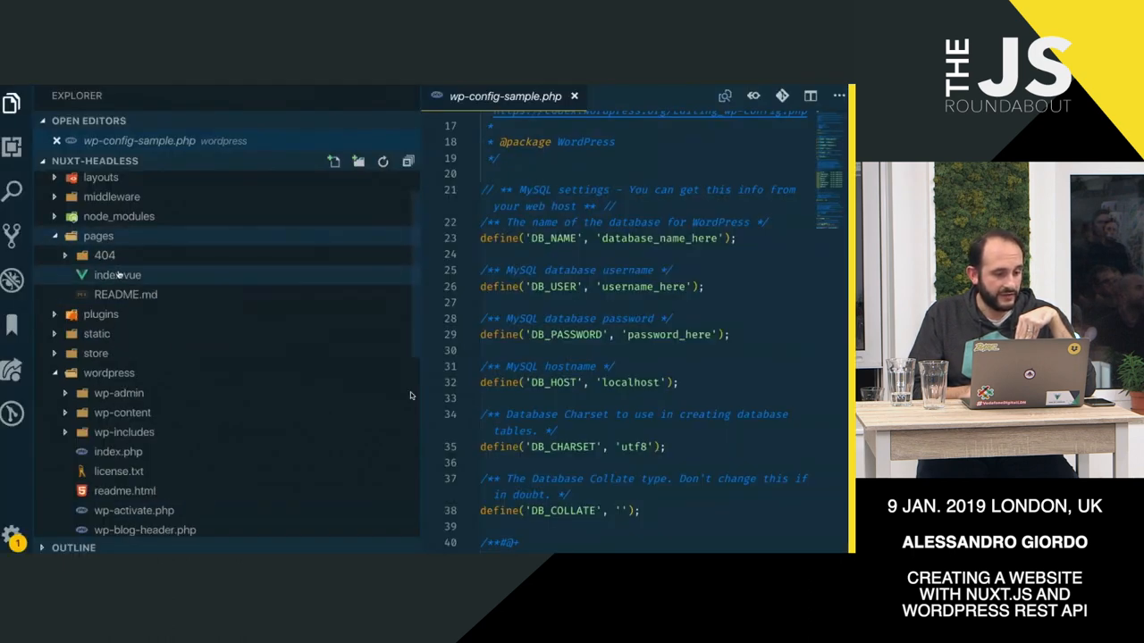
click(118, 276)
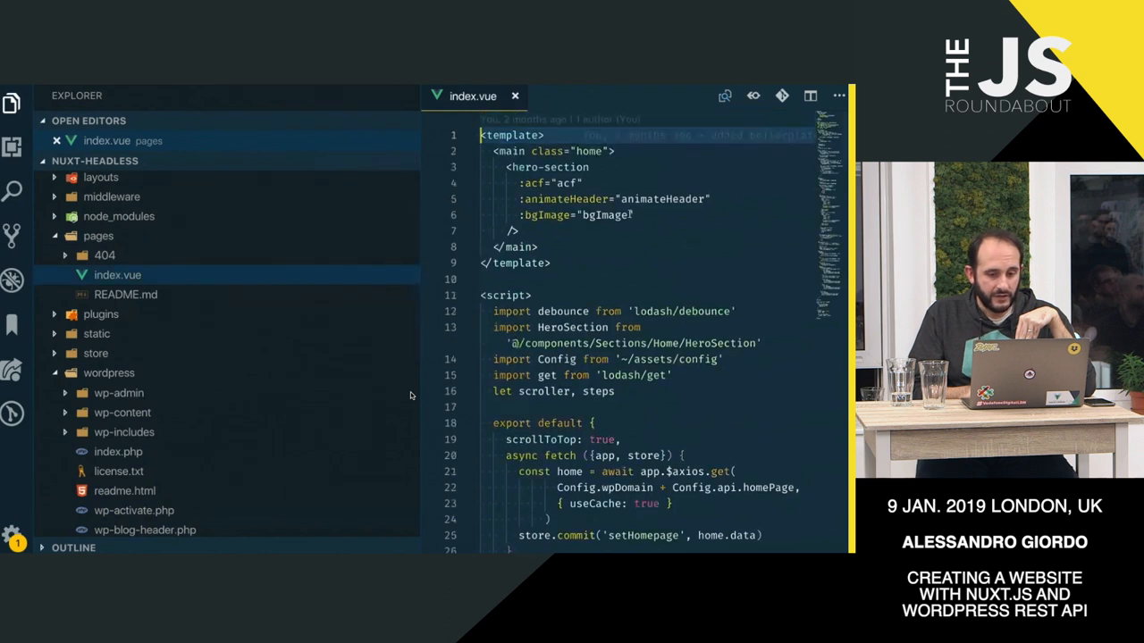
drag(505, 168, 521, 232)
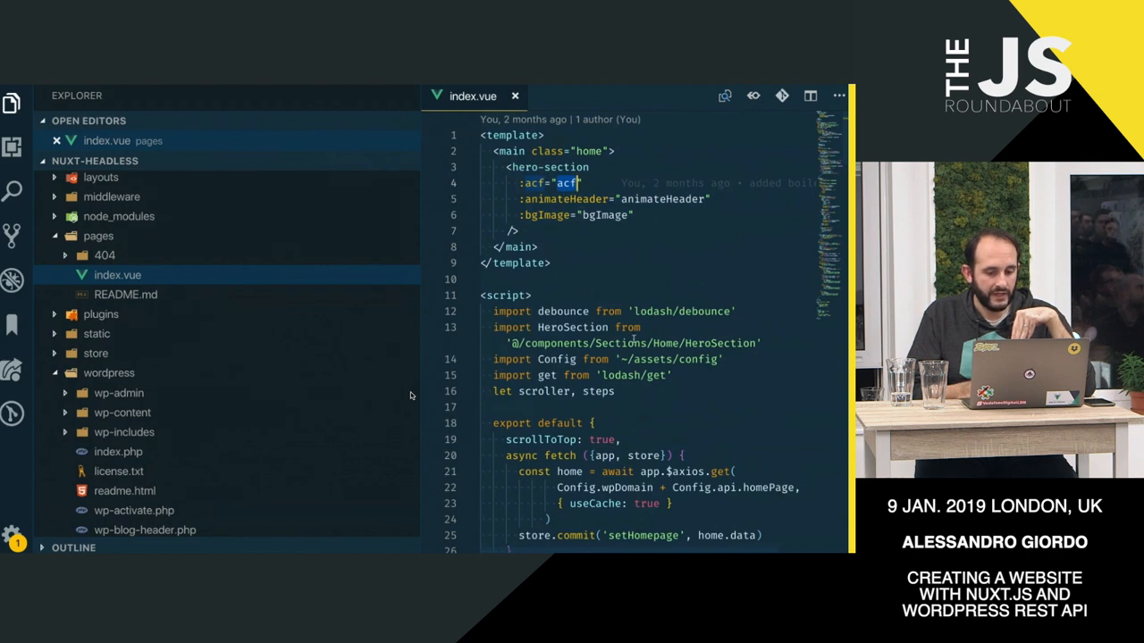
Step: Review the homepage fetch in index.vue's script and expand the components folder
scroll(down, 3)
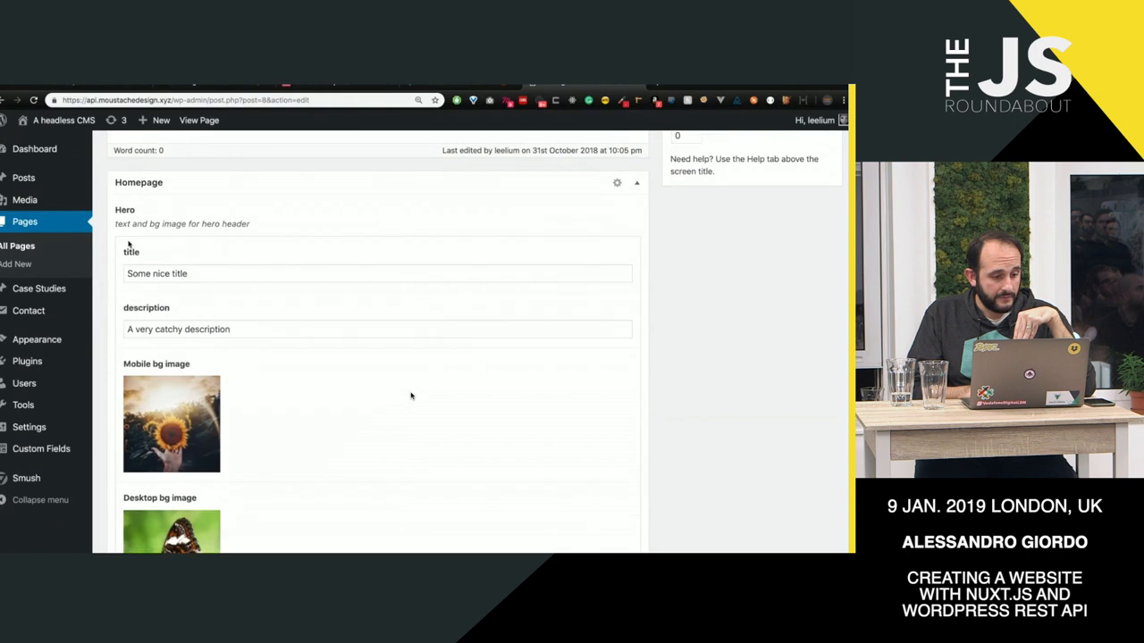
click(376, 329)
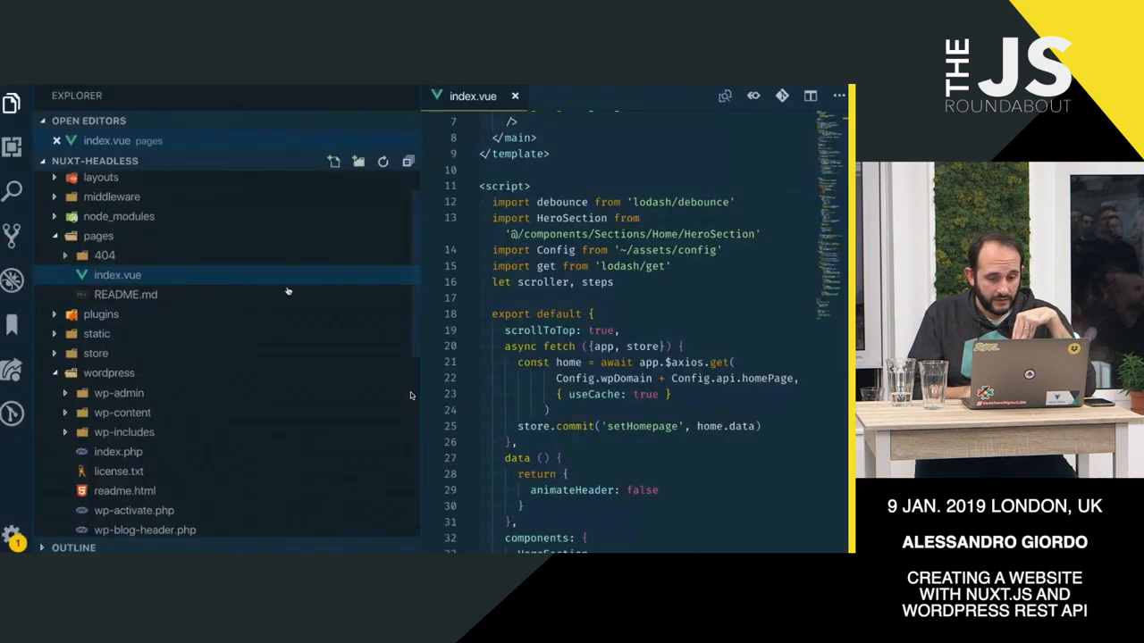
scroll(up, 3)
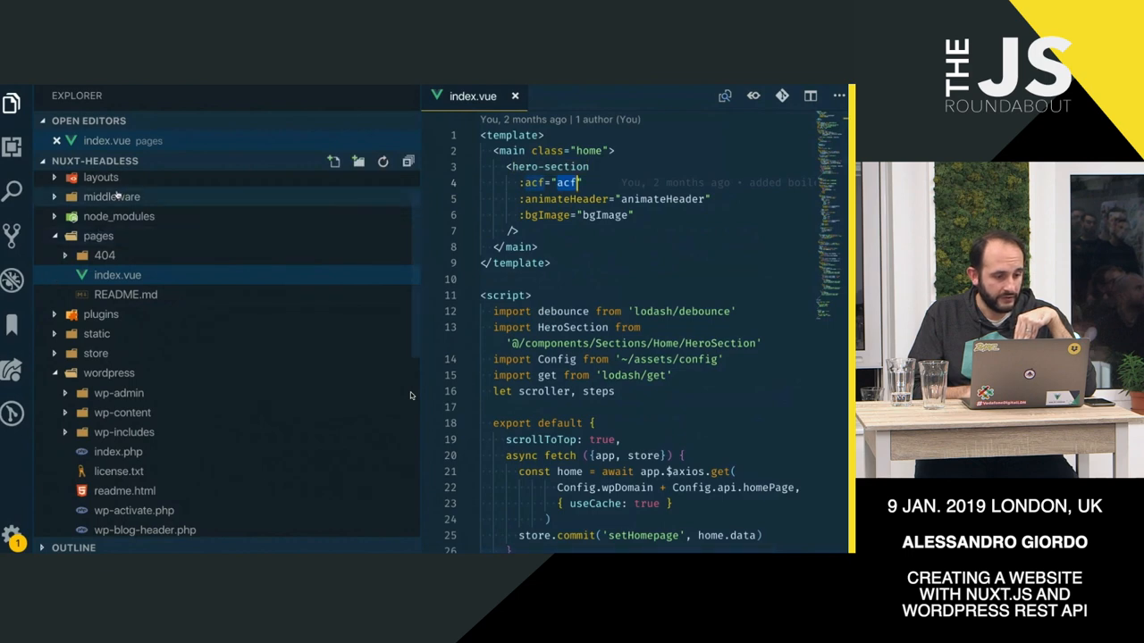
click(114, 201)
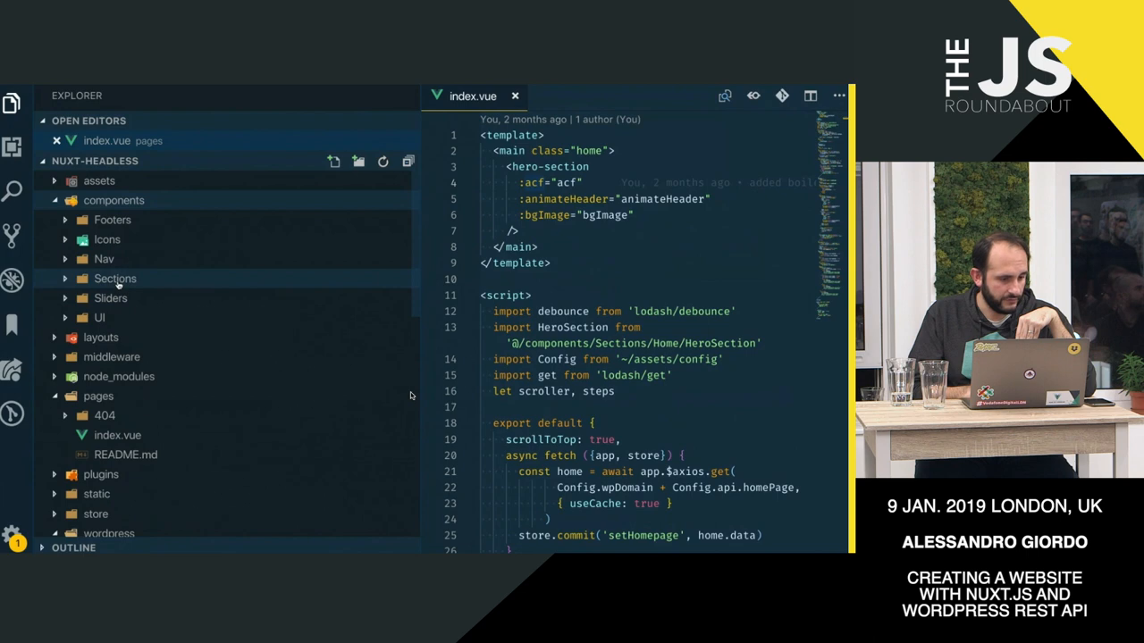
Step: Open components/Sections/Home/HeroSection.vue and scroll through its template
click(101, 318)
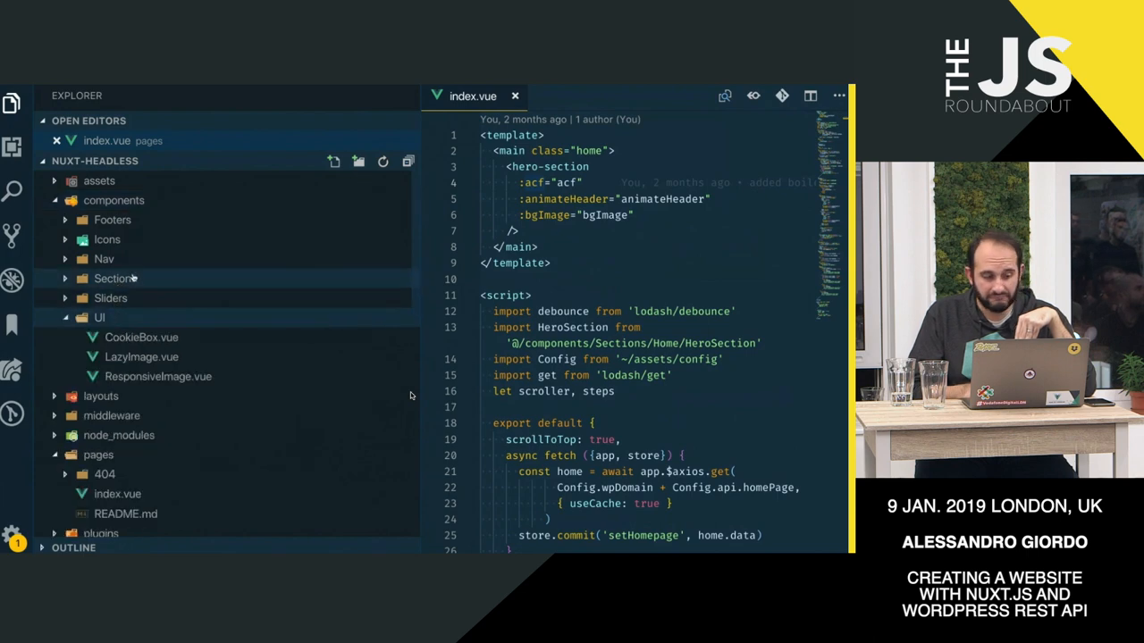
click(114, 279)
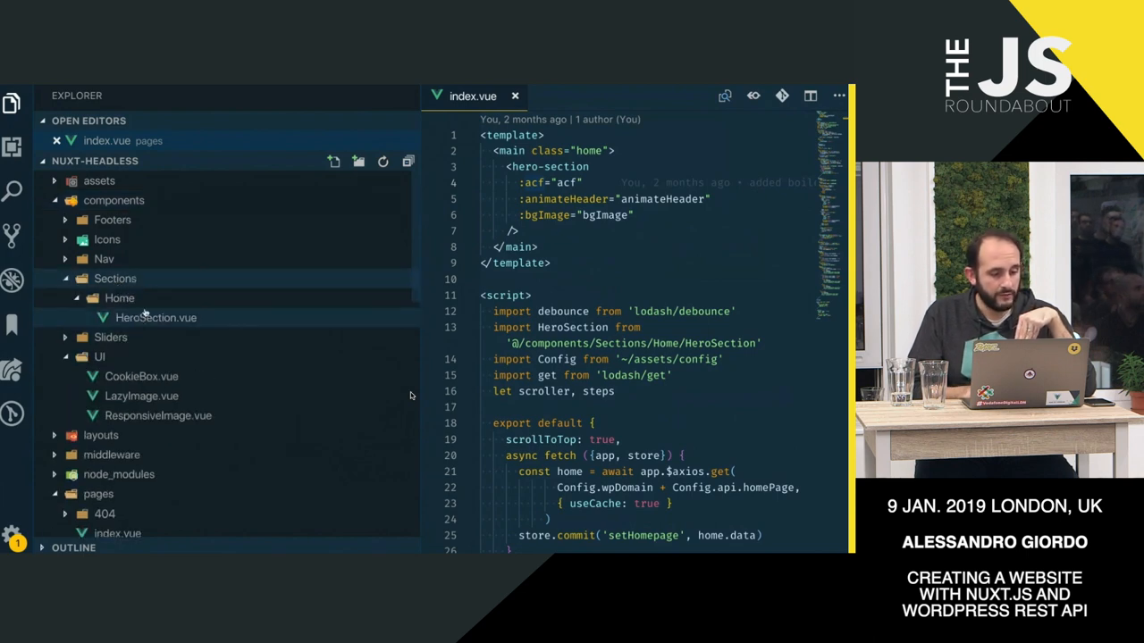
click(155, 318)
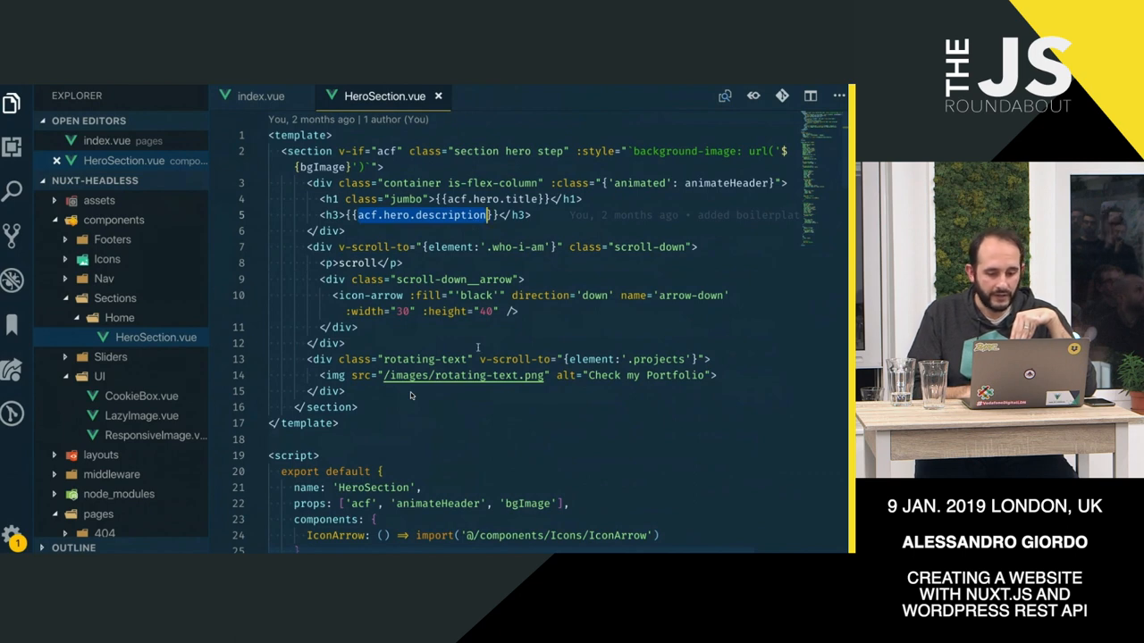
scroll(down, 3)
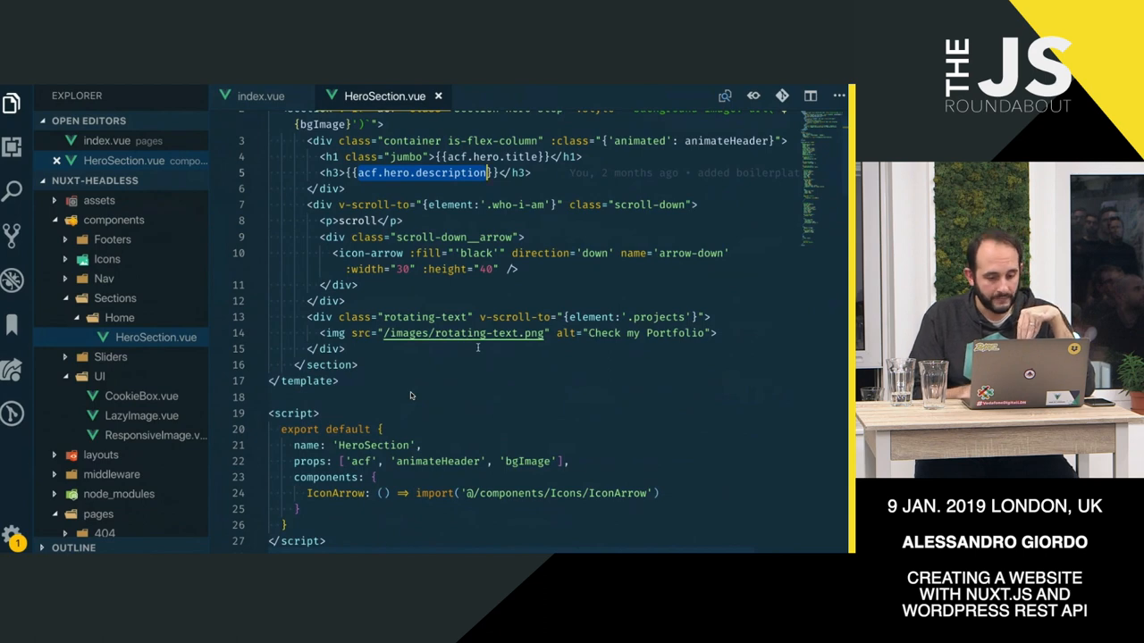
scroll(up, 3)
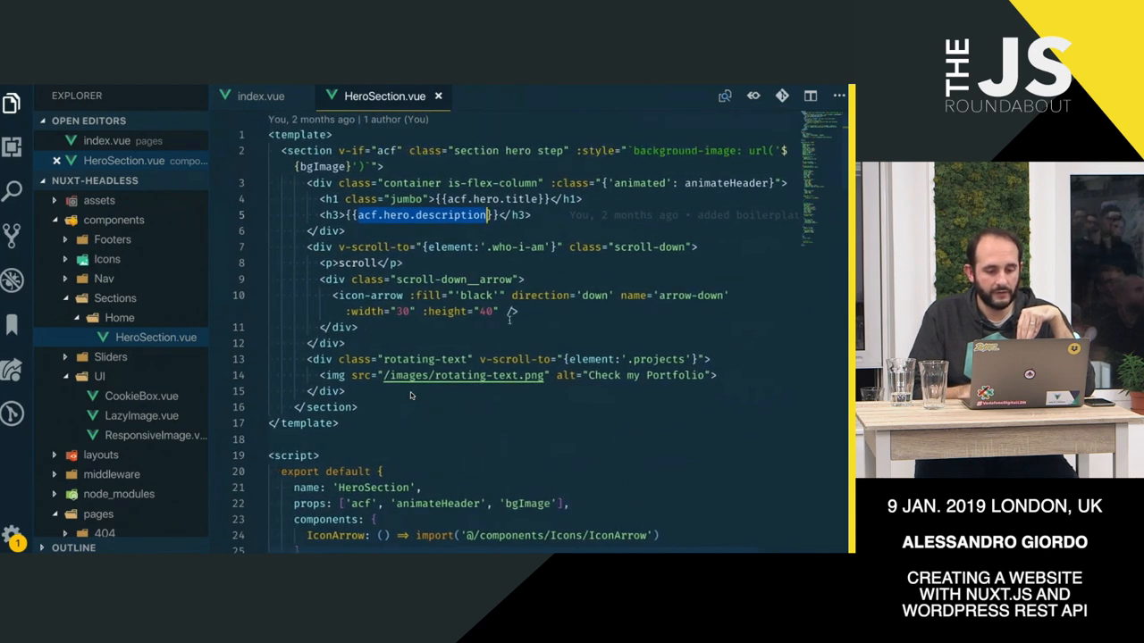
Step: Review HeroSection's acf props in the script, then return to pages/index.vue
click(514, 311)
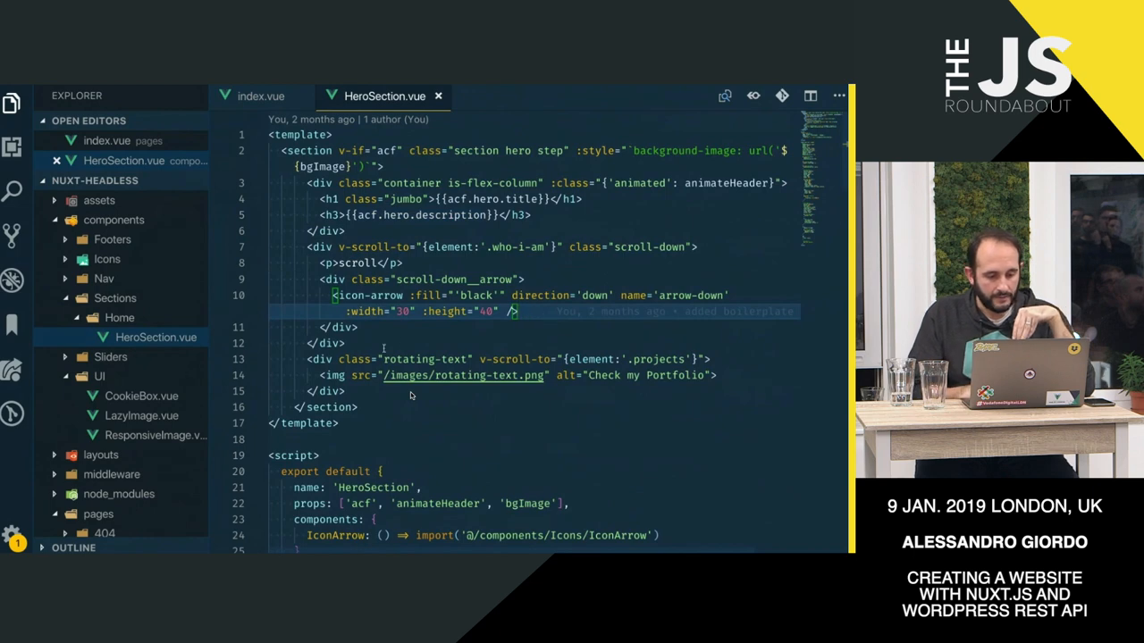
scroll(down, 3)
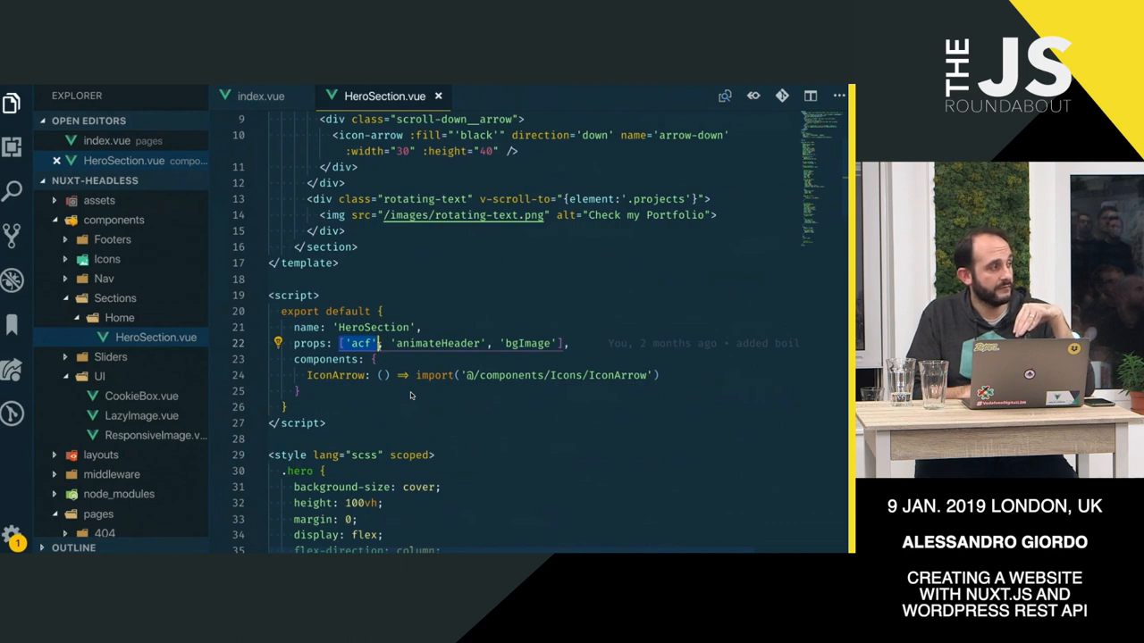
scroll(up, 3)
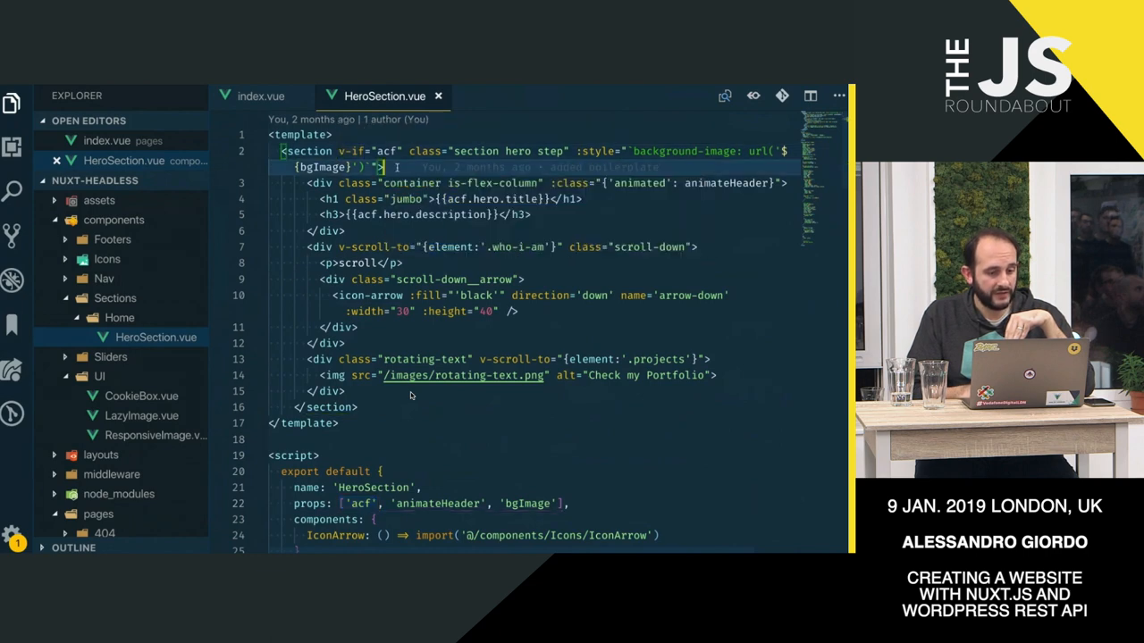
mouse_move(348, 150)
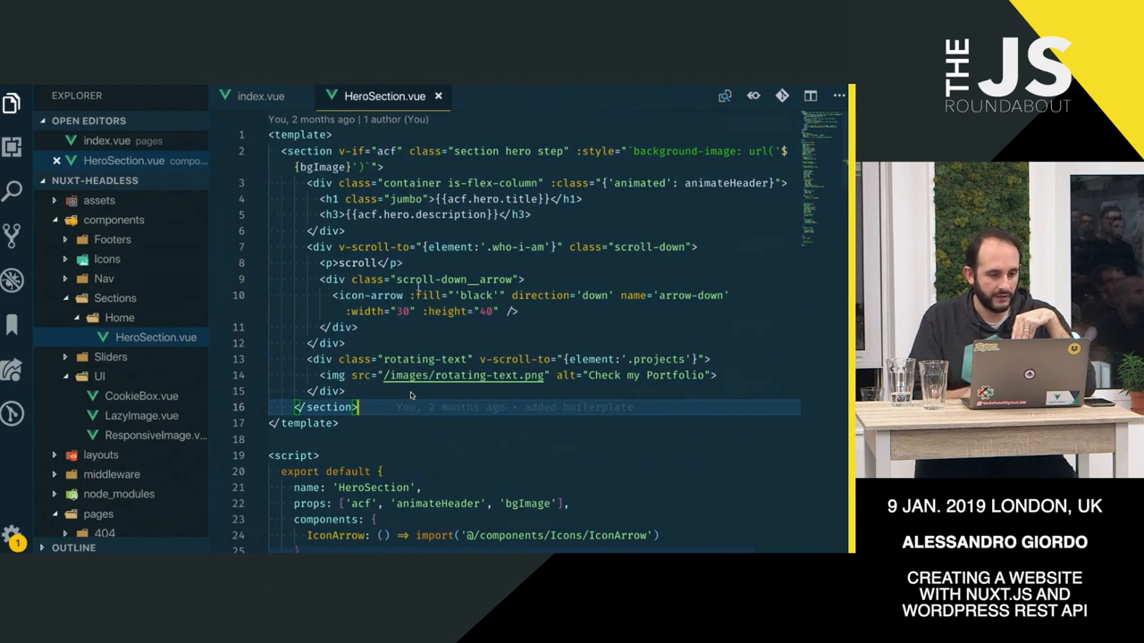
click(261, 96)
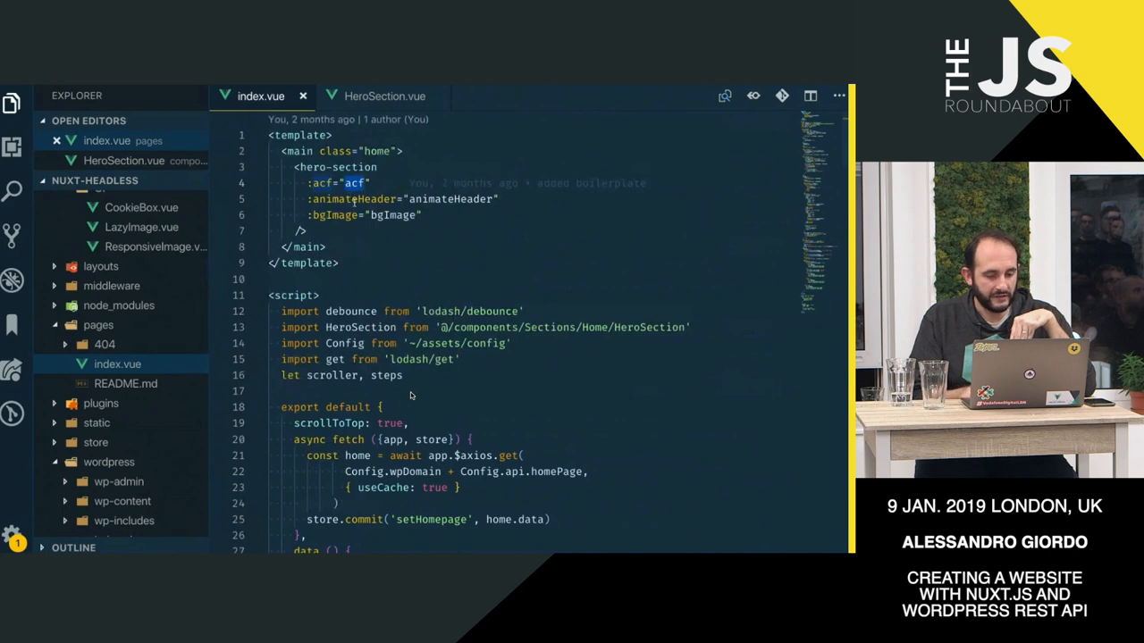
Step: Review index.vue's asyncData fetch and store commit, folding the mounted and methods blocks to reach computed acf
scroll(down, 3)
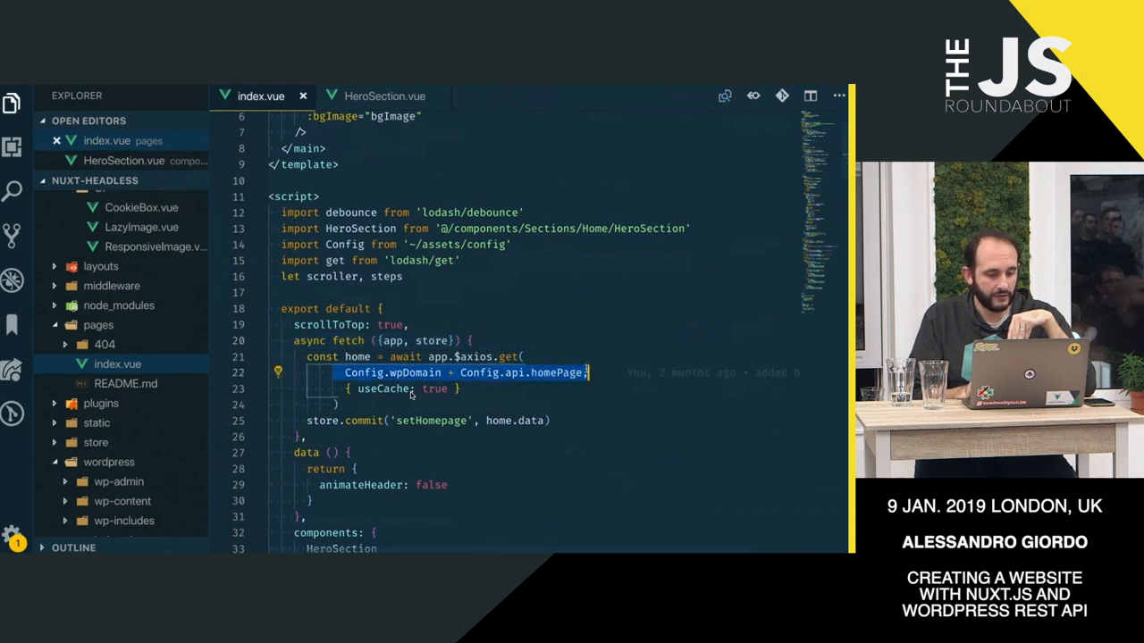
mouse_move(332, 275)
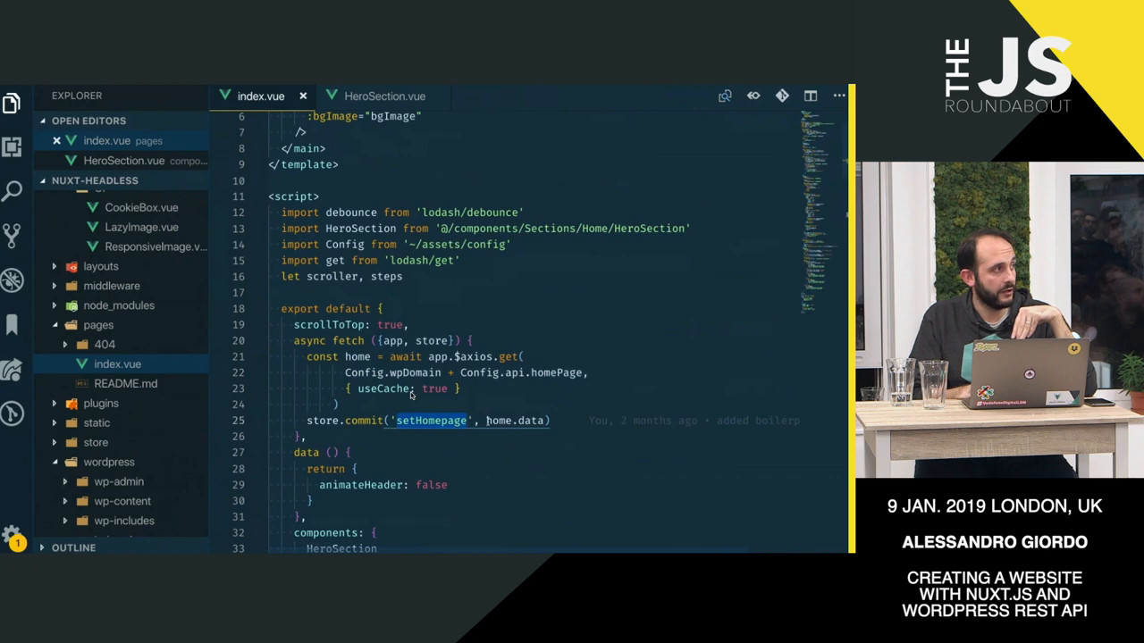
mouse_move(497, 420)
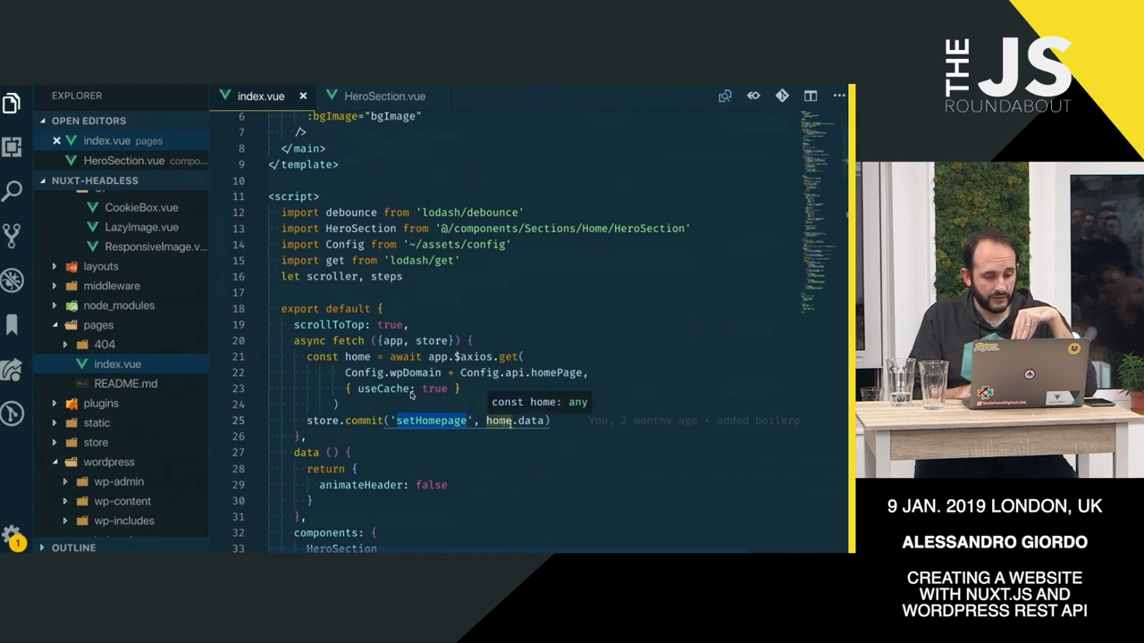
scroll(down, 3)
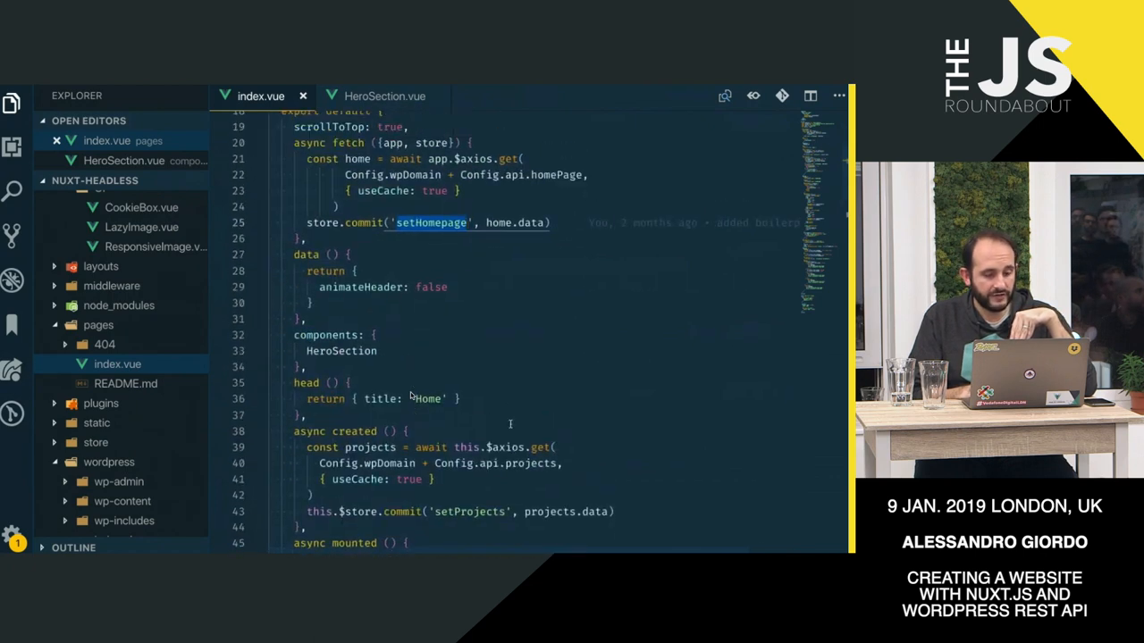
scroll(down, 3)
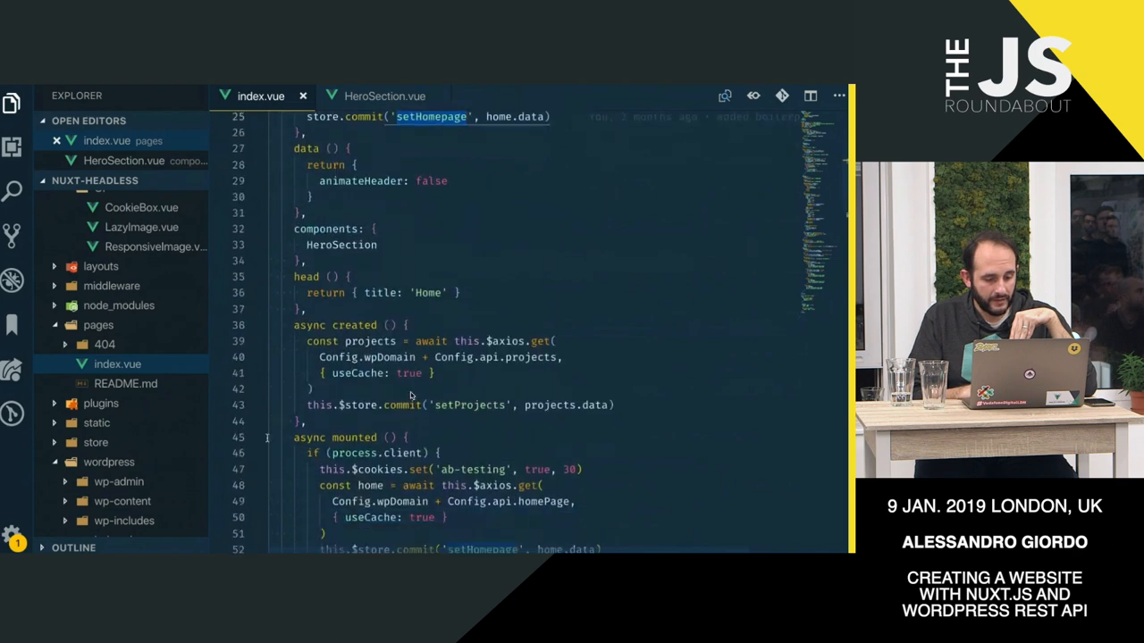
click(258, 436)
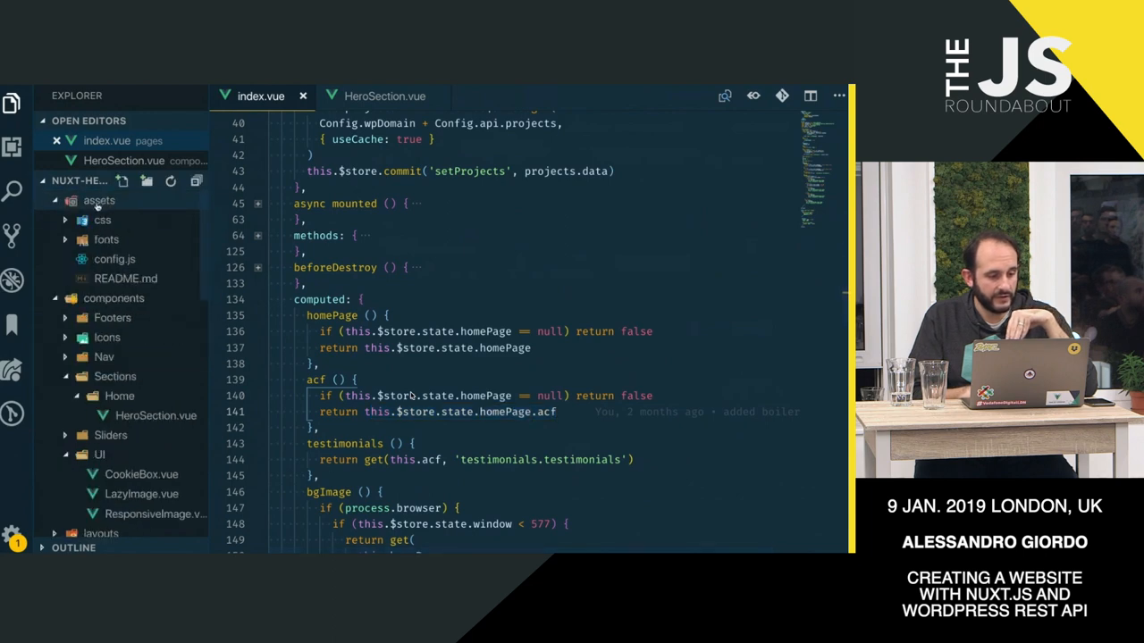
click(114, 259)
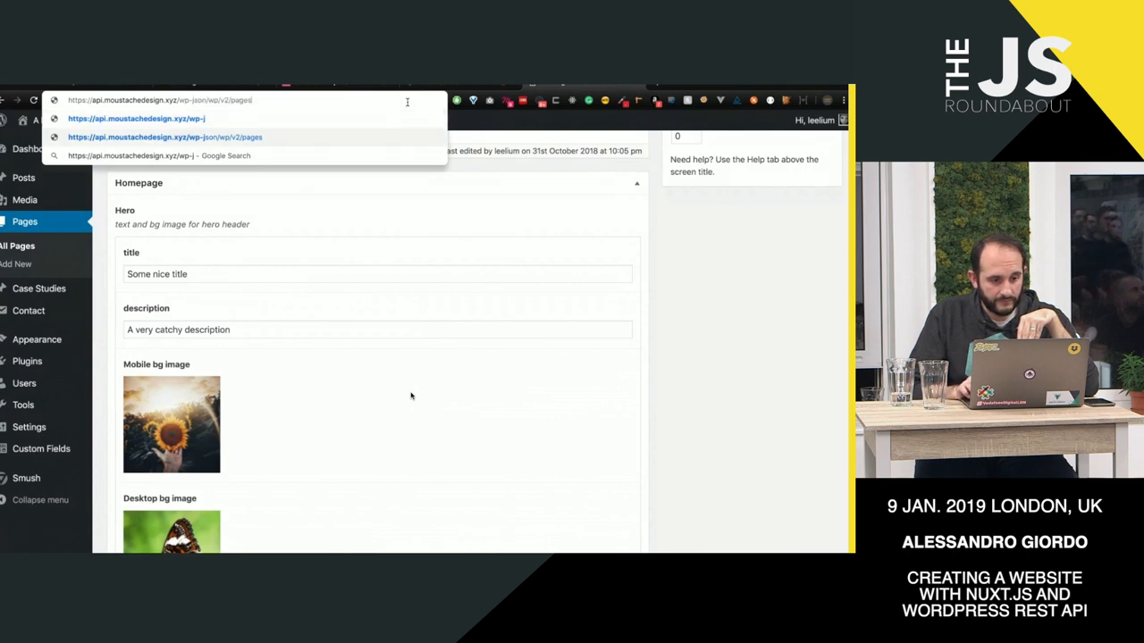
Step: Load wp/v2/pages/8 JSON and collapse its who_i_am, capabilities and testimonials acf groups
text(/8)
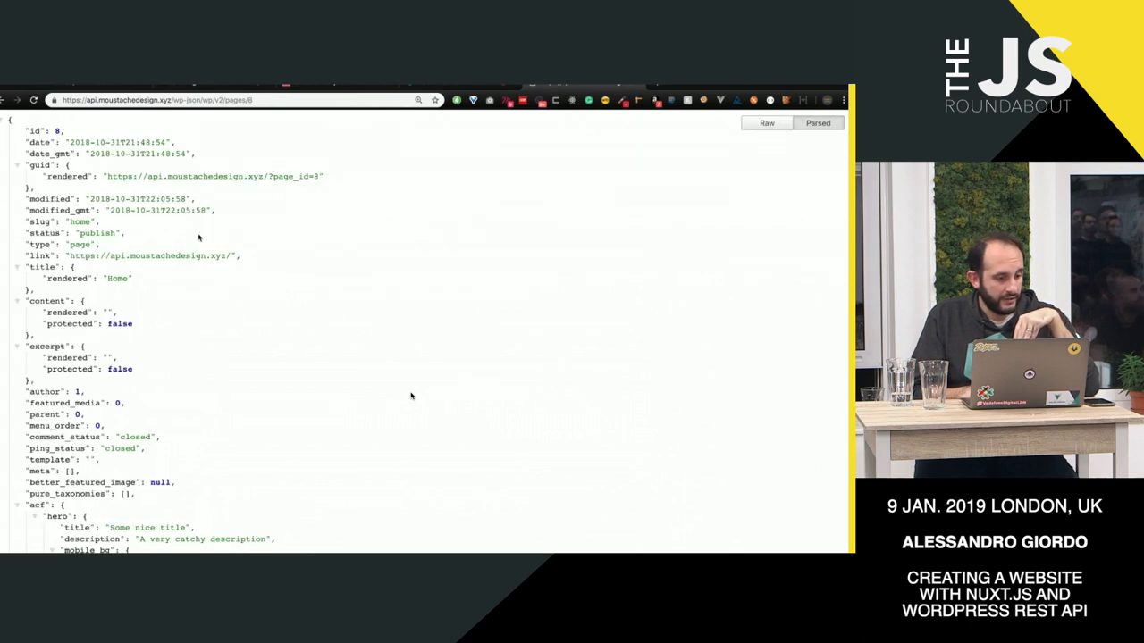
scroll(up, 3)
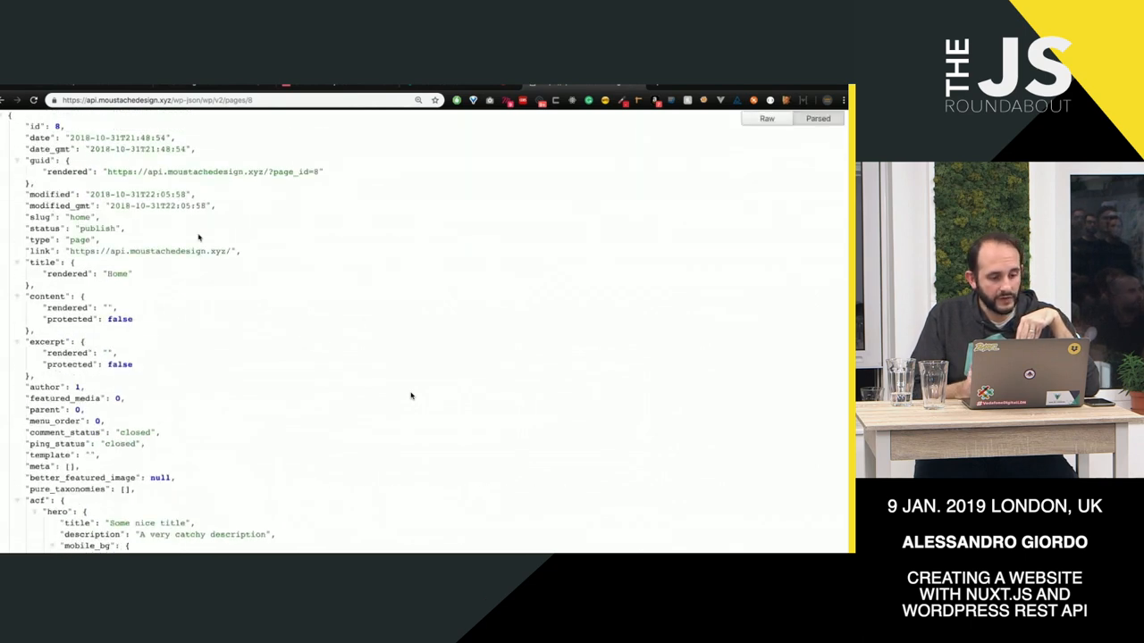
scroll(down, 3)
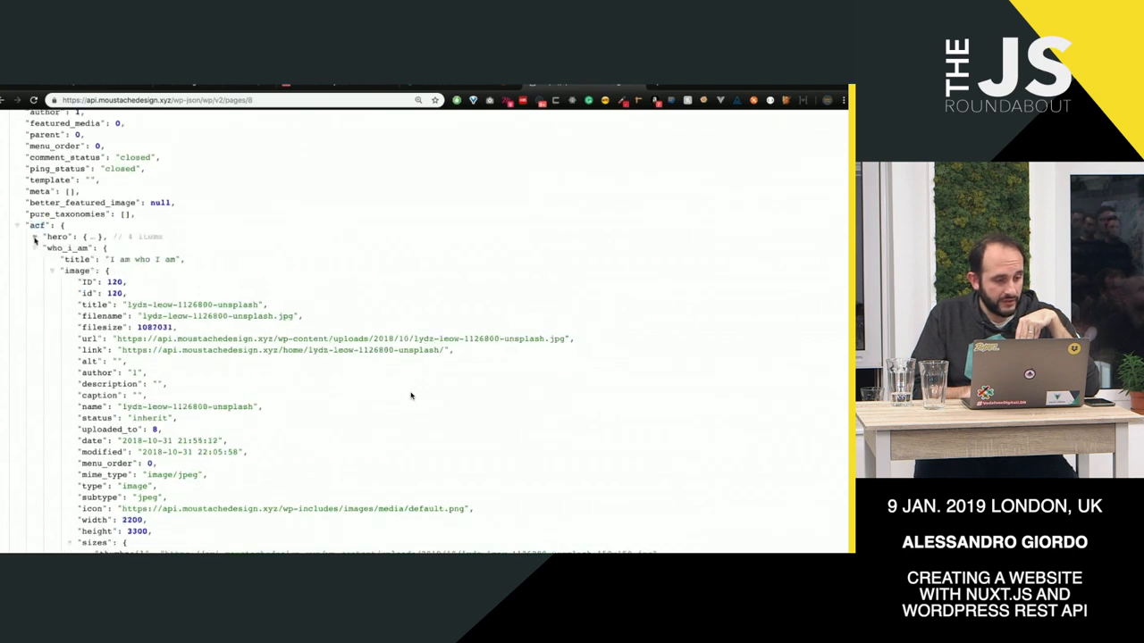
click(34, 247)
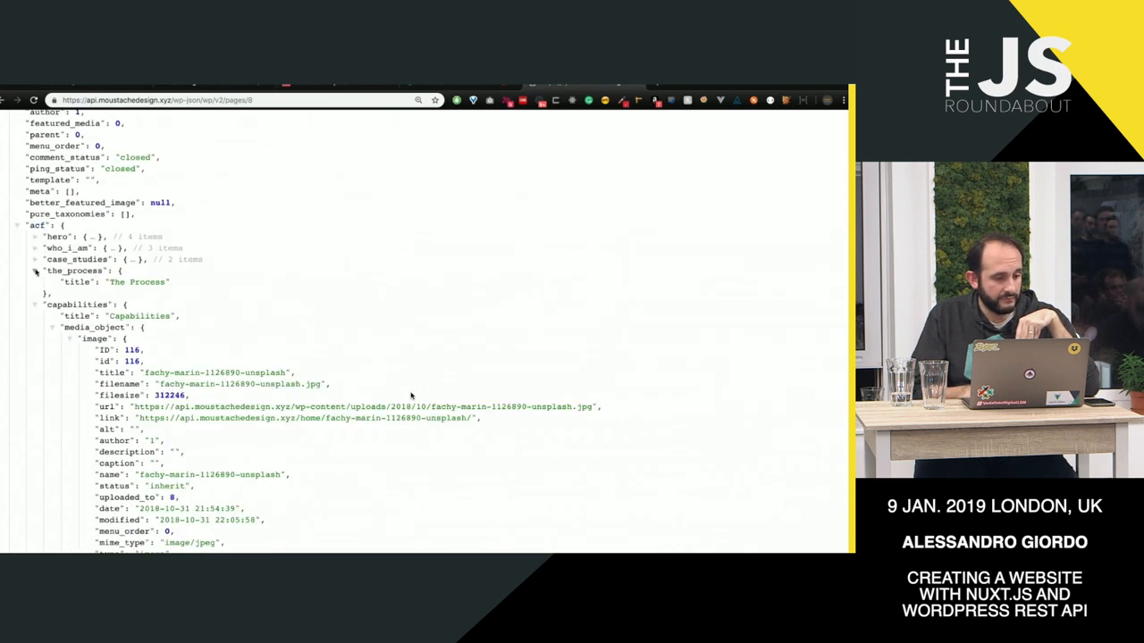
click(34, 282)
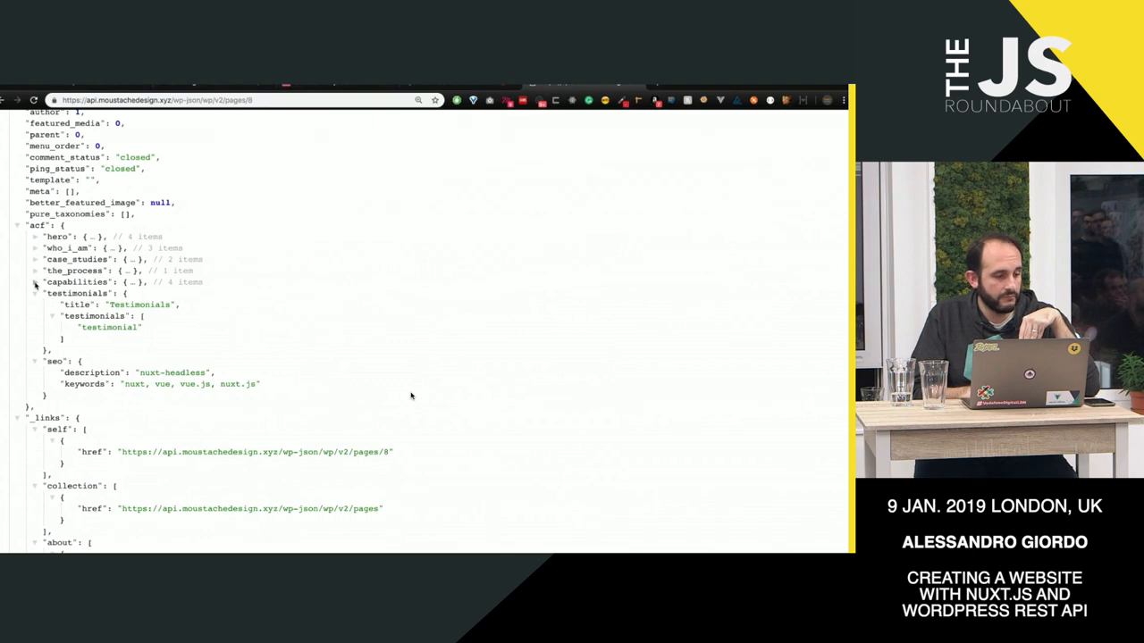
click(34, 293)
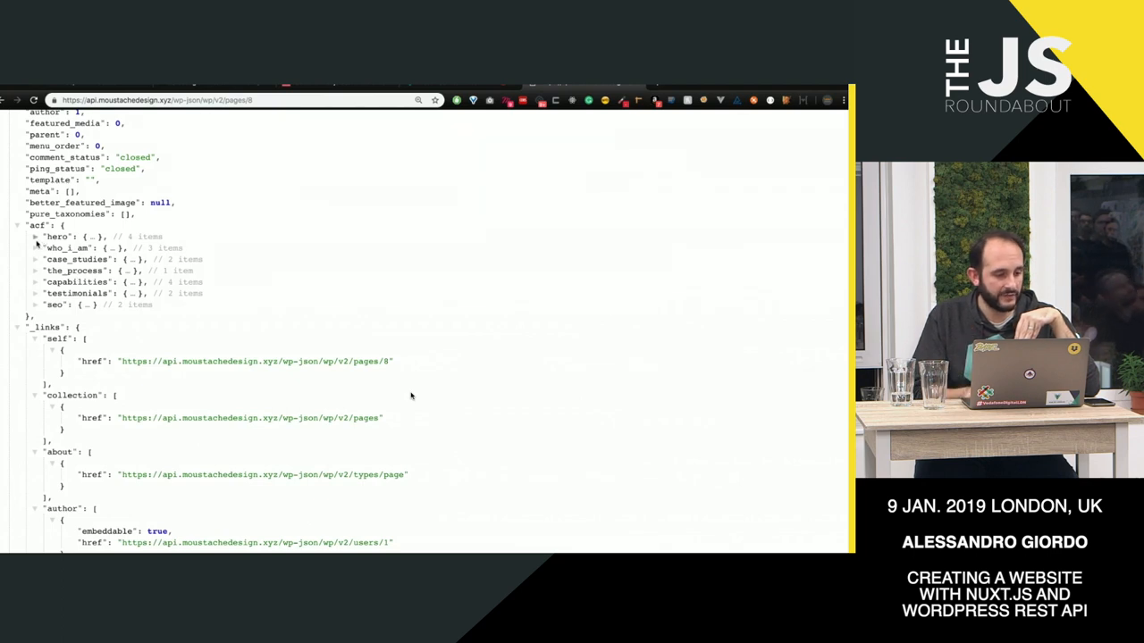
Step: Expand the hero group and collapse its mobile_bg and desktop_bg image details
click(34, 236)
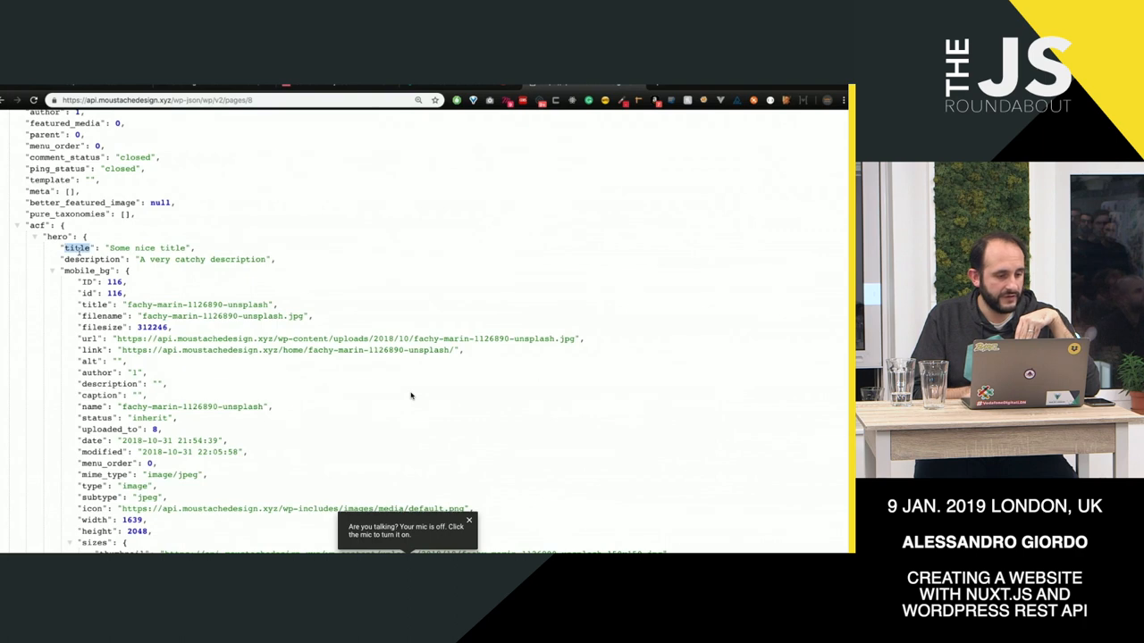
click(54, 271)
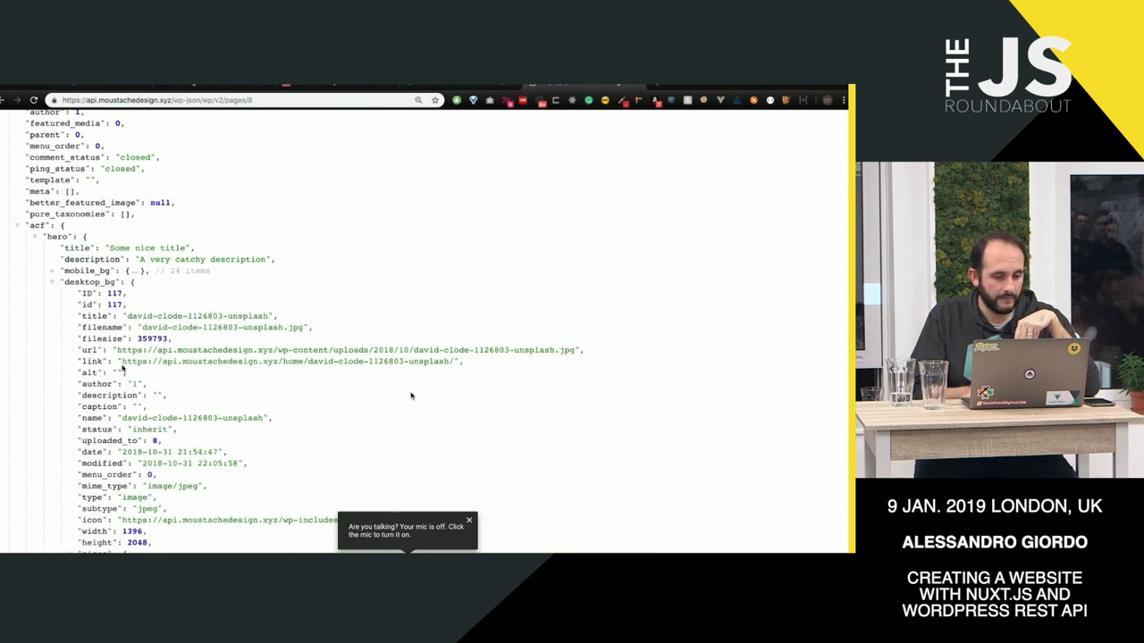
scroll(down, 3)
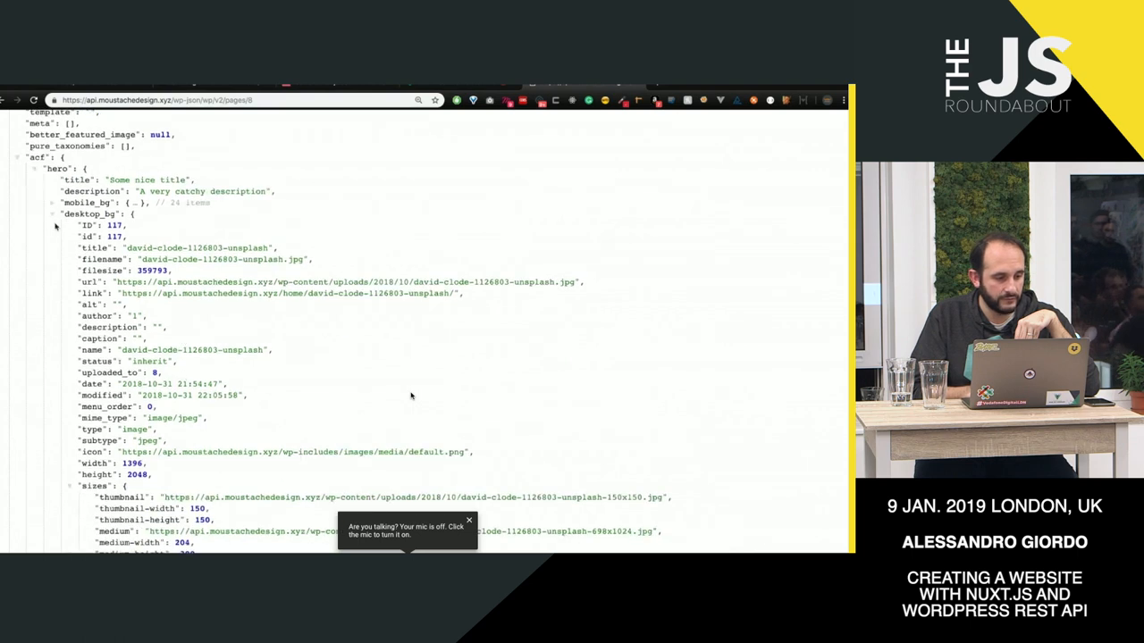
click(52, 214)
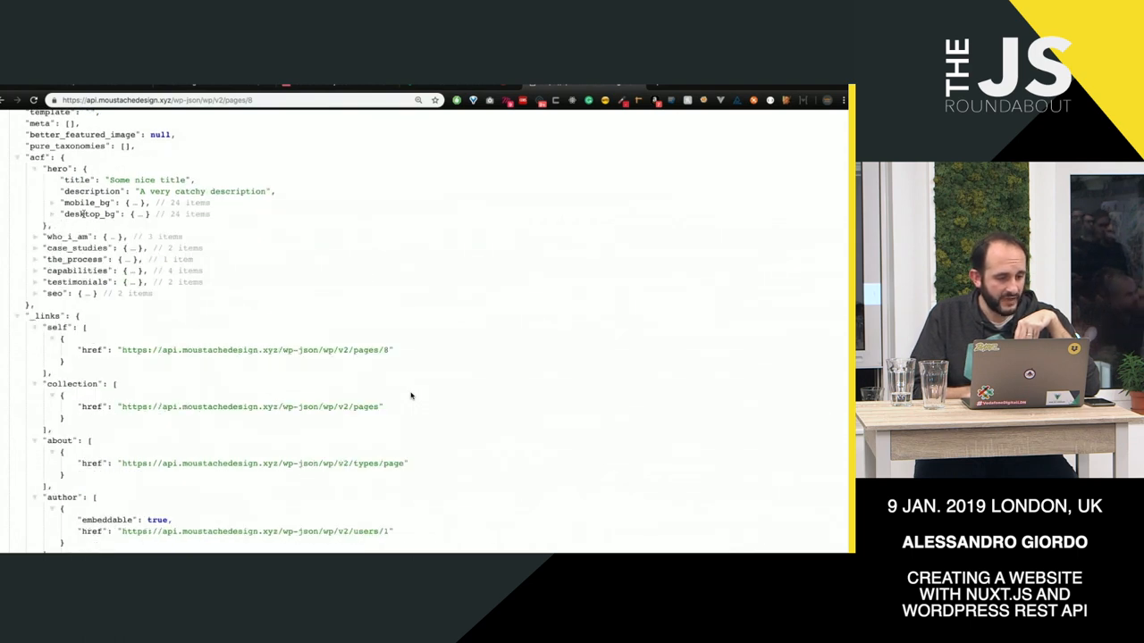
scroll(up, 3)
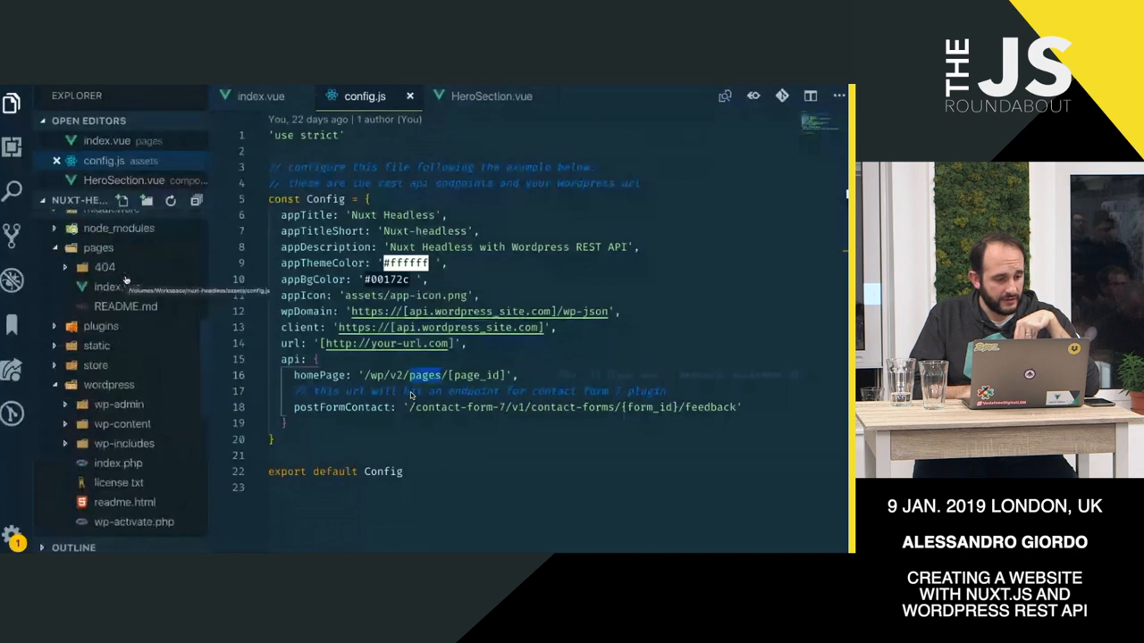
Step: Scroll through store/index.js state, mutations and actions, then bring up pages/index.vue's computed properties
scroll(down, 3)
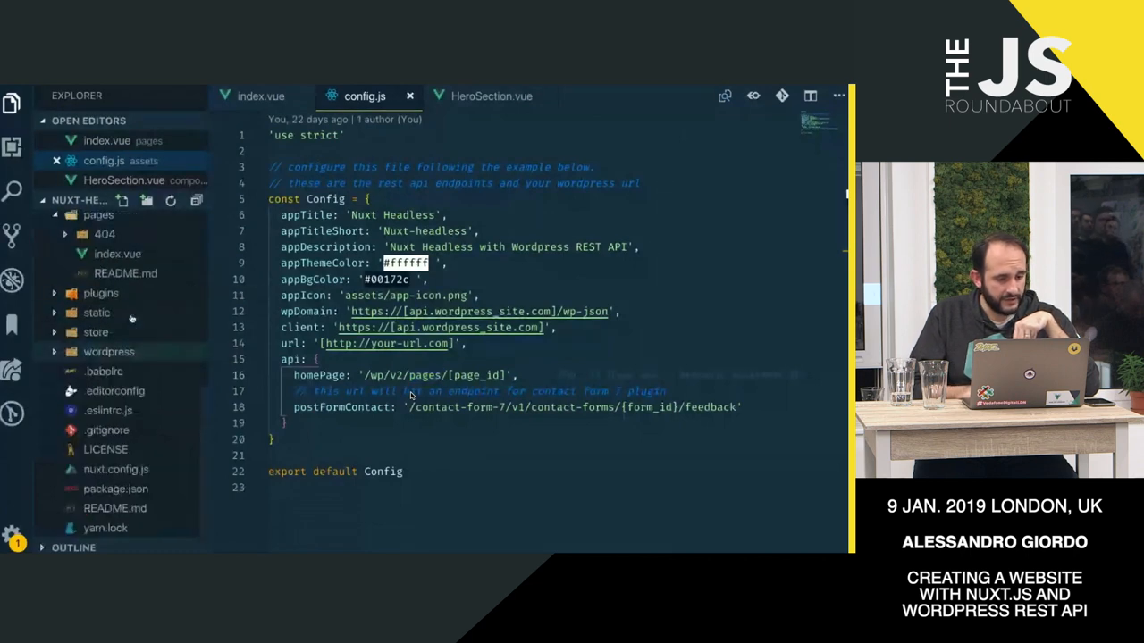
click(113, 370)
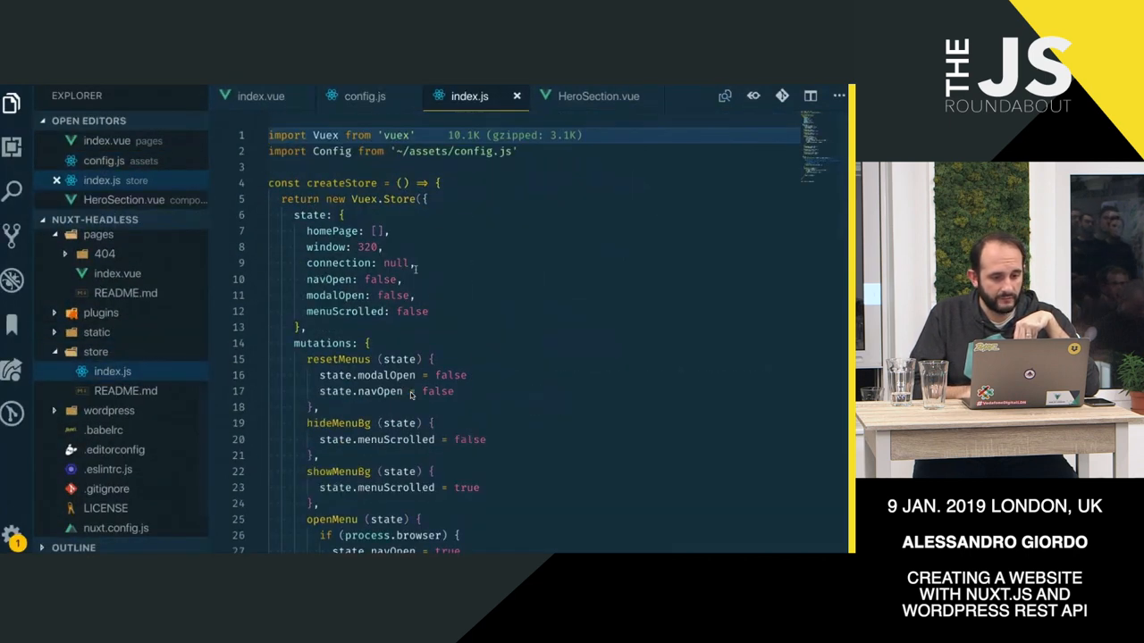
scroll(down, 3)
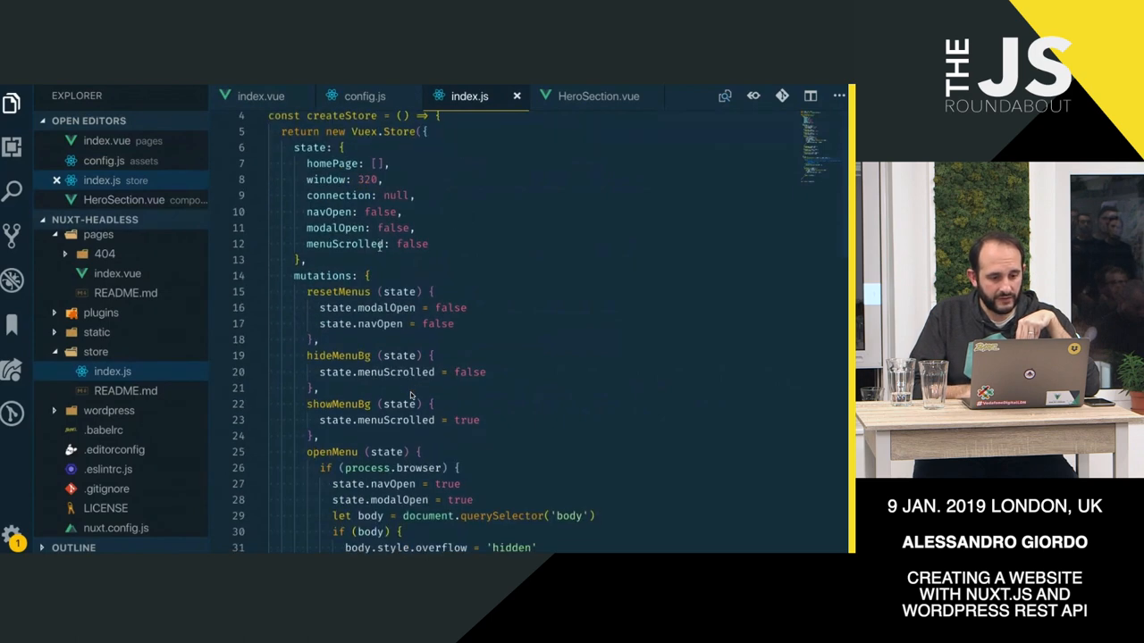
scroll(down, 3)
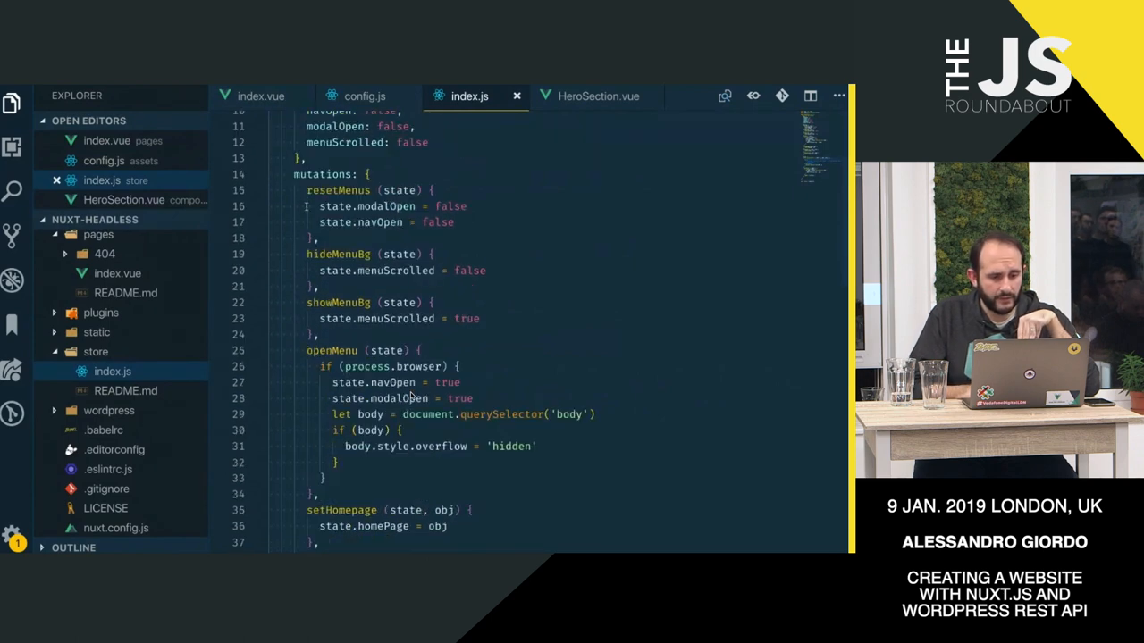
scroll(up, 3)
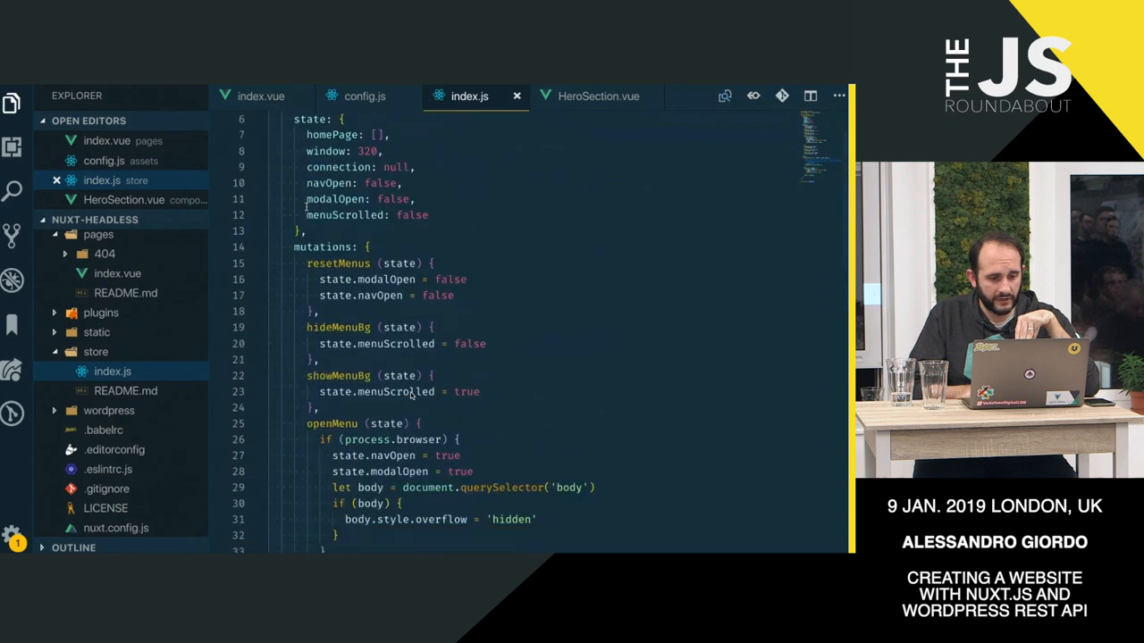
scroll(down, 3)
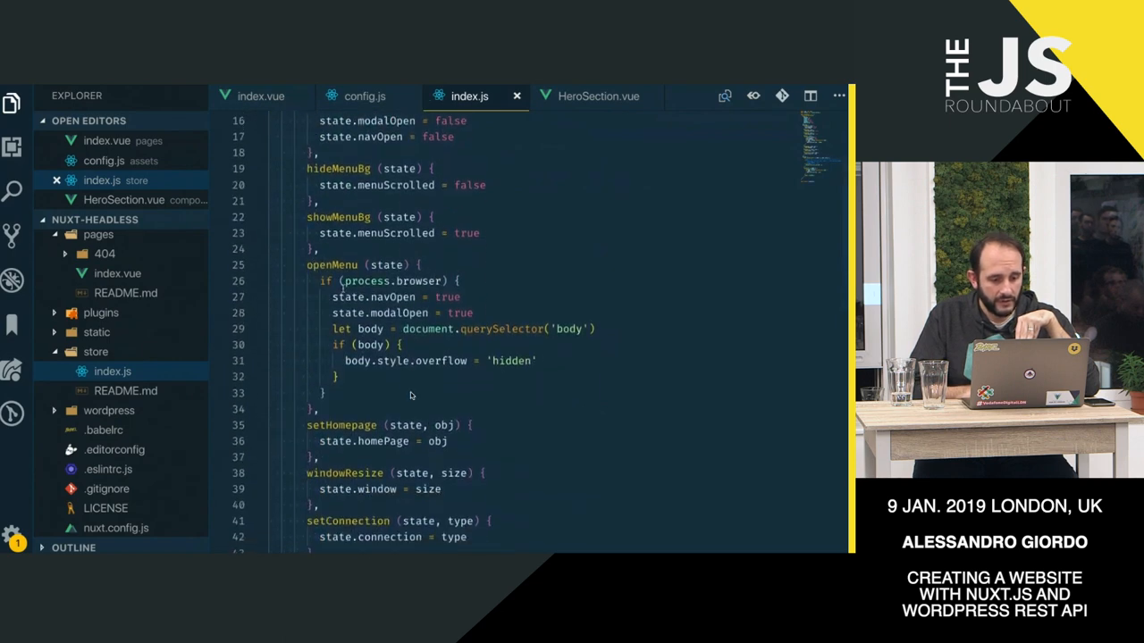
scroll(down, 3)
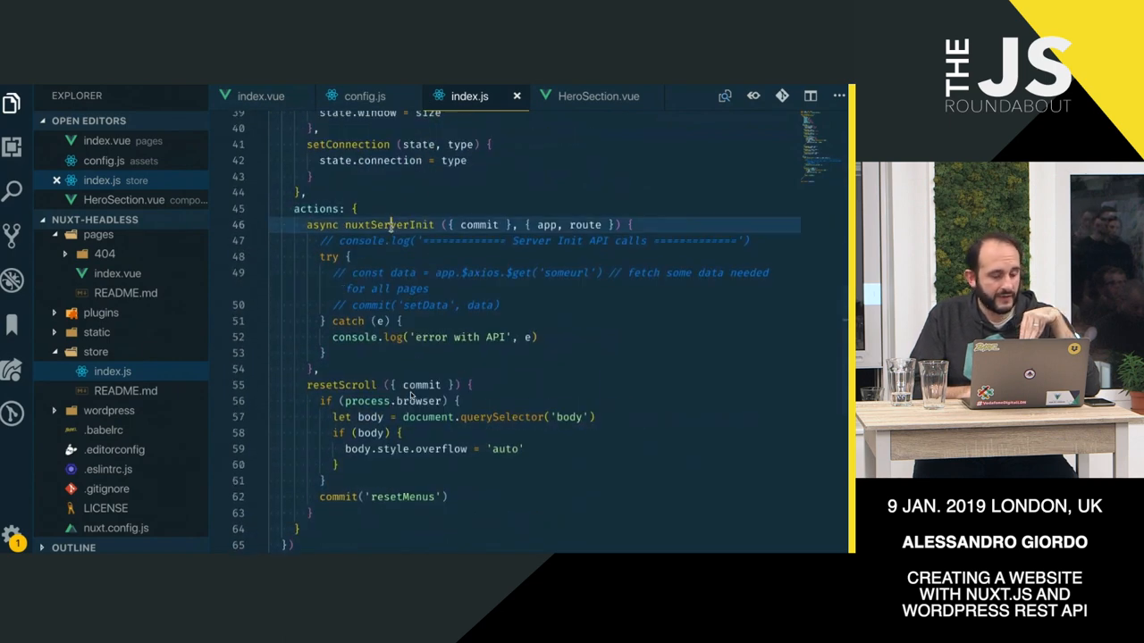
double_click(390, 225)
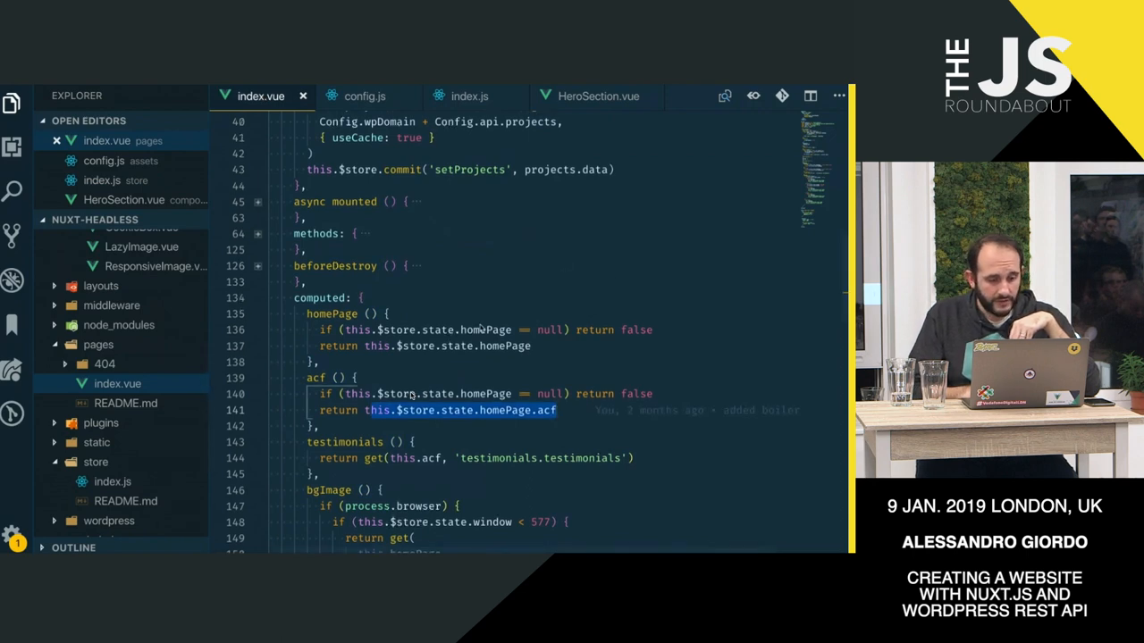
Step: Leave the code for the WordPress editor showing the Homepage hero title and description
scroll(down, 3)
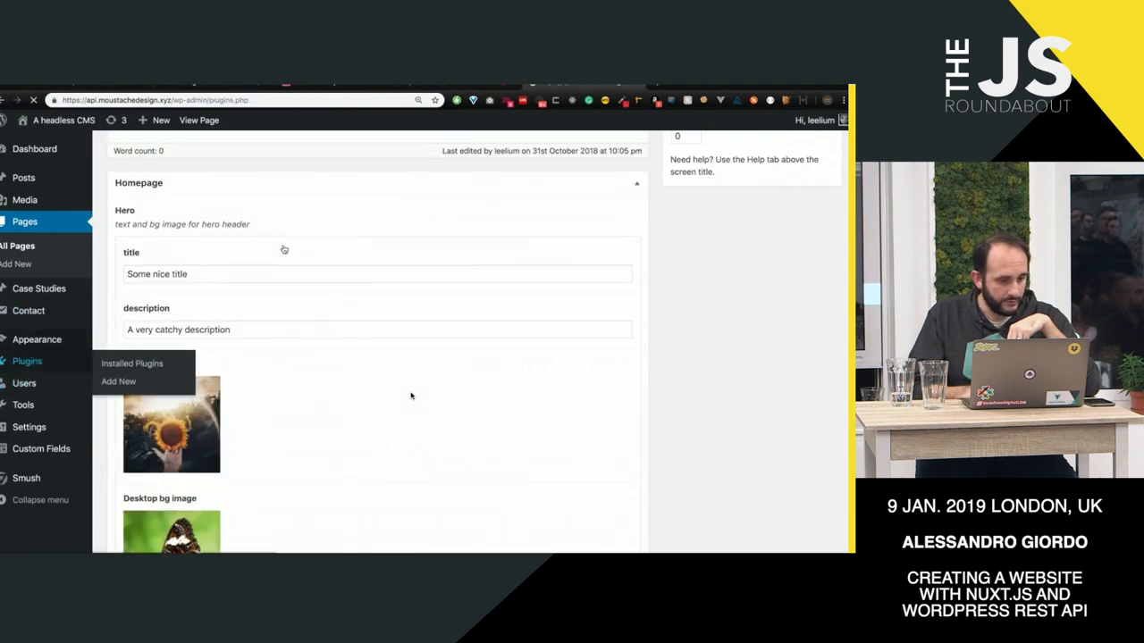
Step: Show the Installed Plugins list, highlighting Featured Images, and scroll down the plugins
click(132, 363)
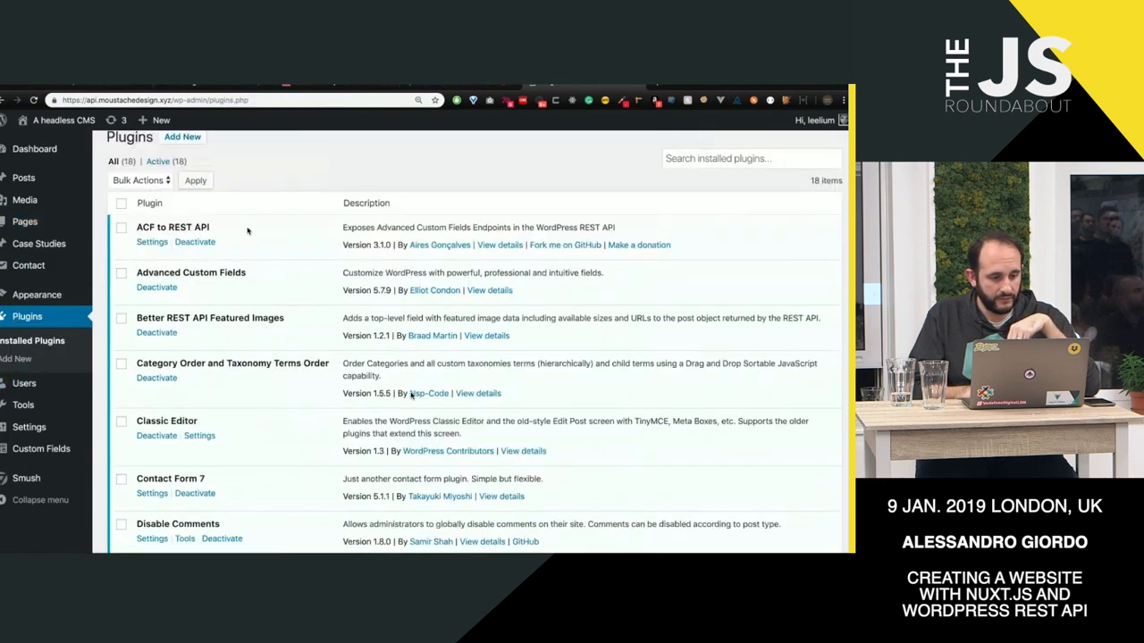
double_click(172, 227)
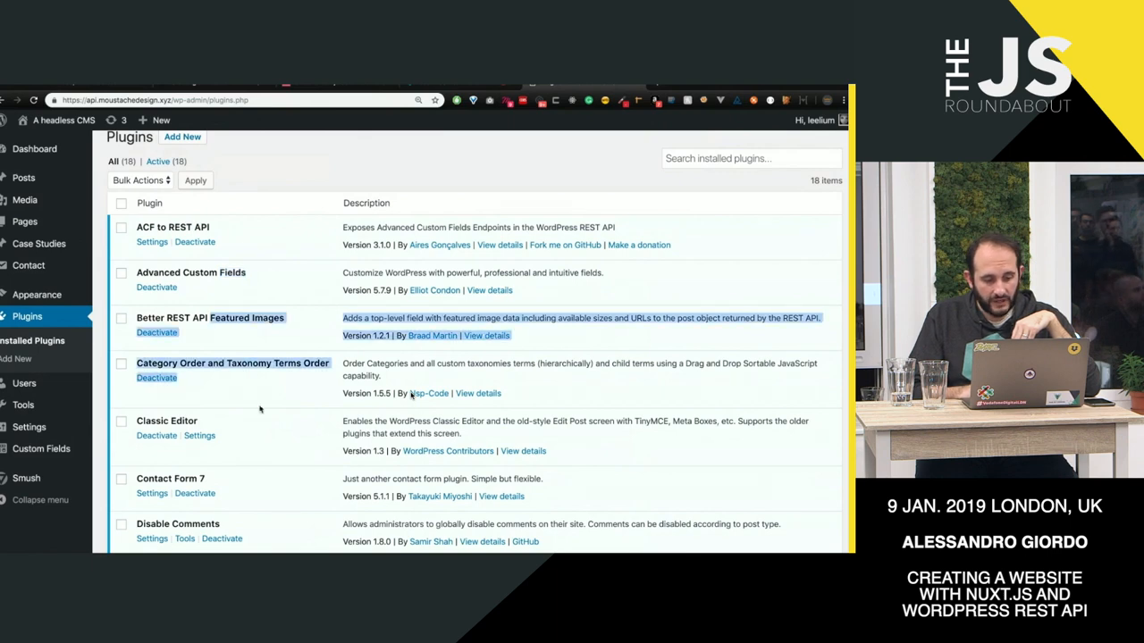
scroll(down, 3)
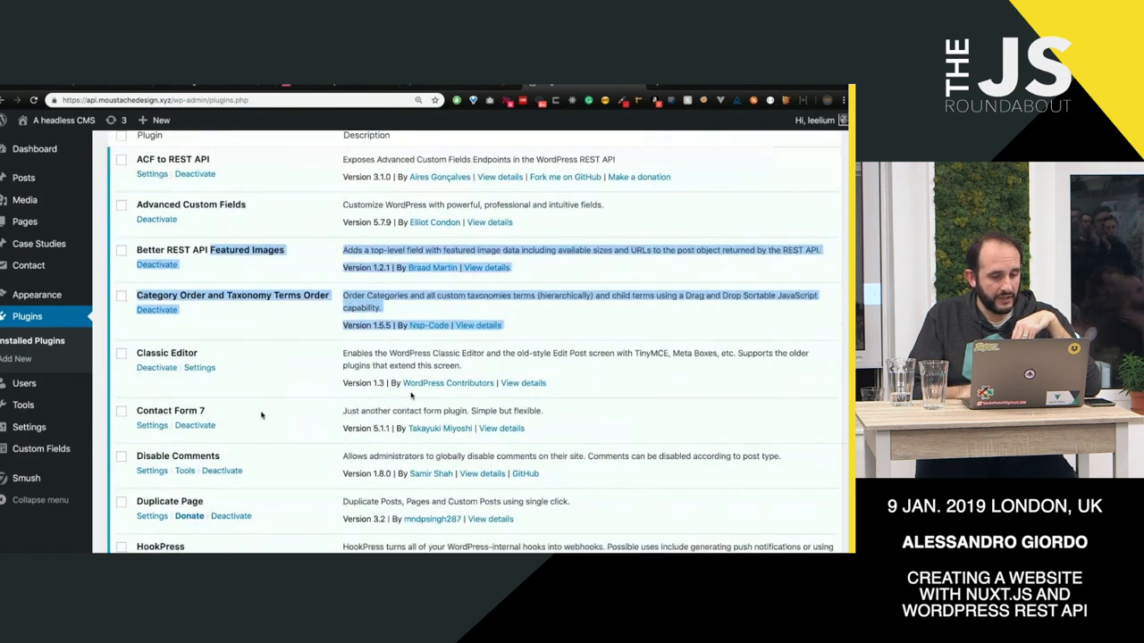
scroll(down, 3)
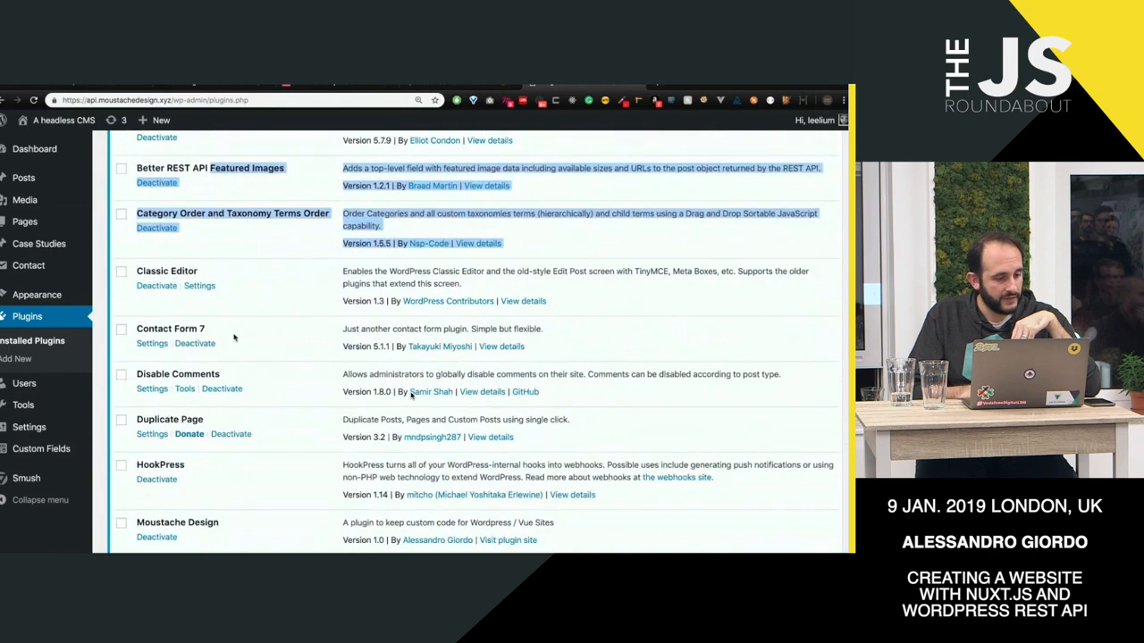
scroll(down, 3)
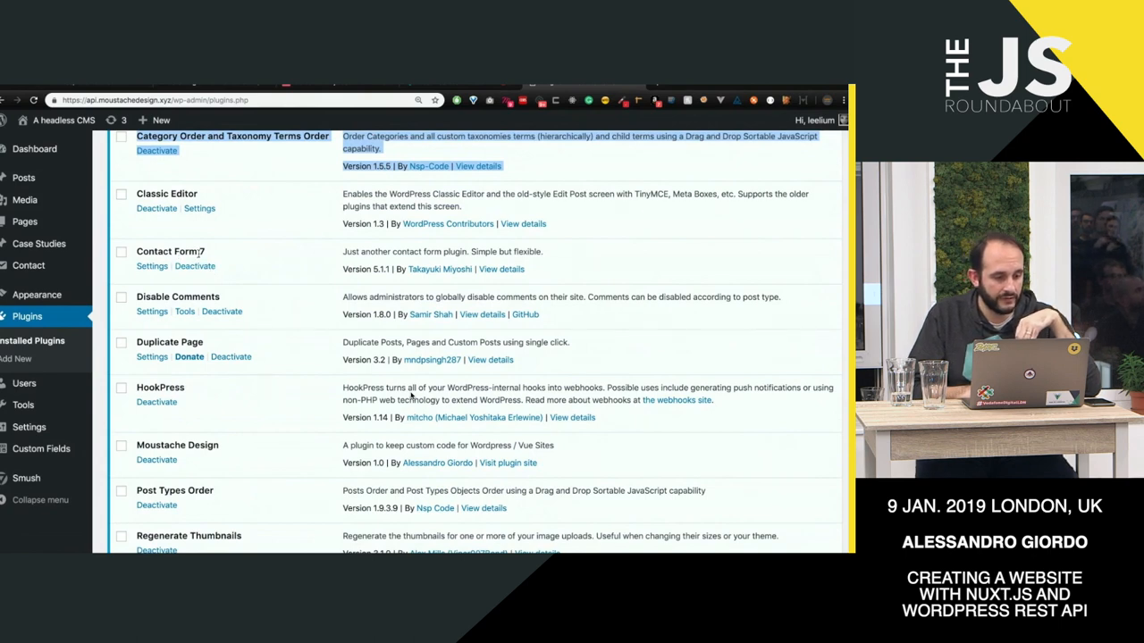
scroll(down, 3)
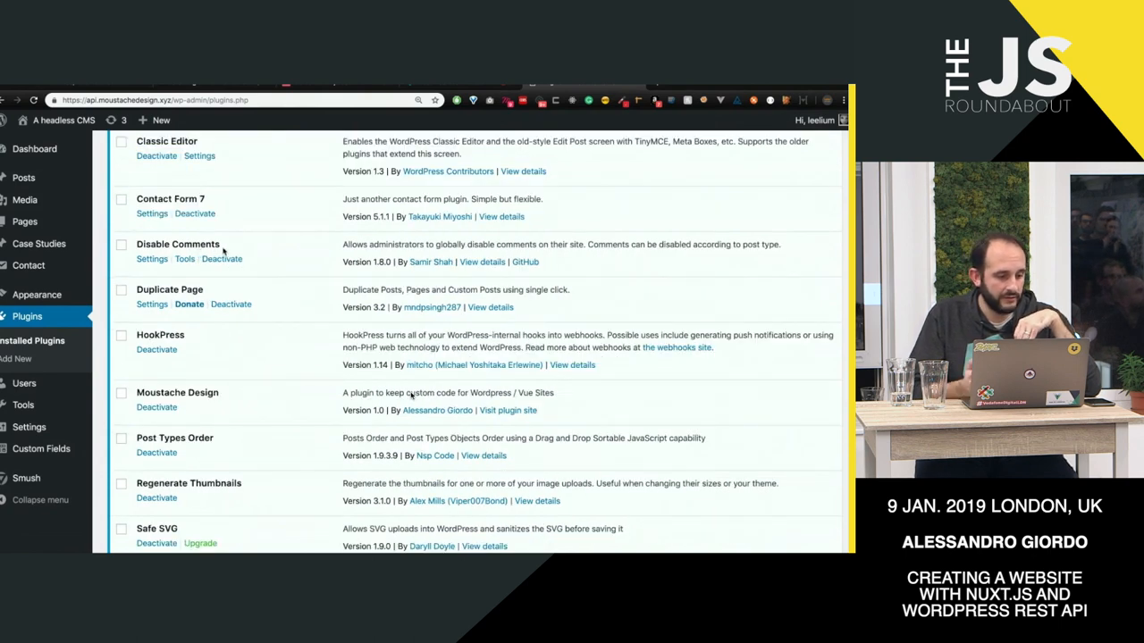
scroll(down, 3)
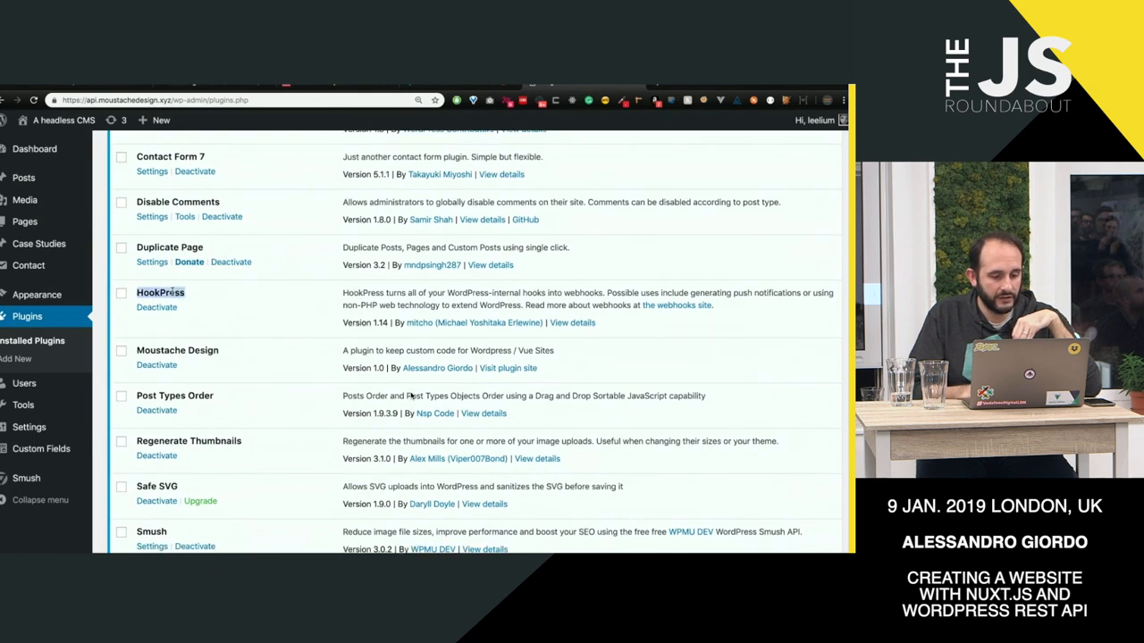
scroll(down, 3)
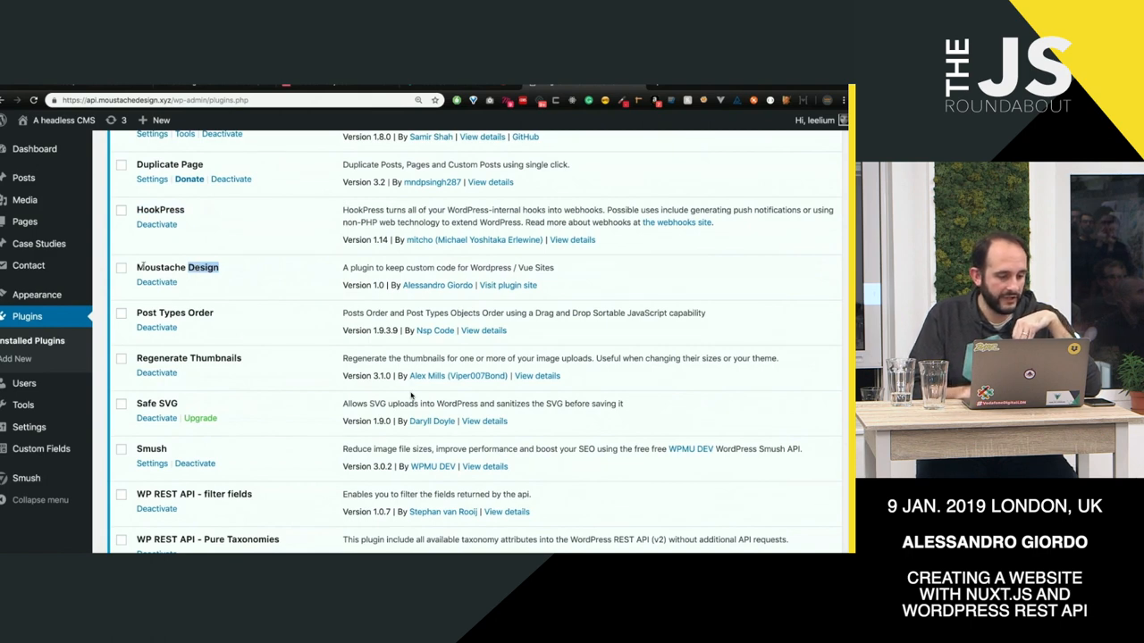
Step: Scroll the plugin list to its end, highlight WP-CORS and reveal the Settings submenu
right_click(200, 268)
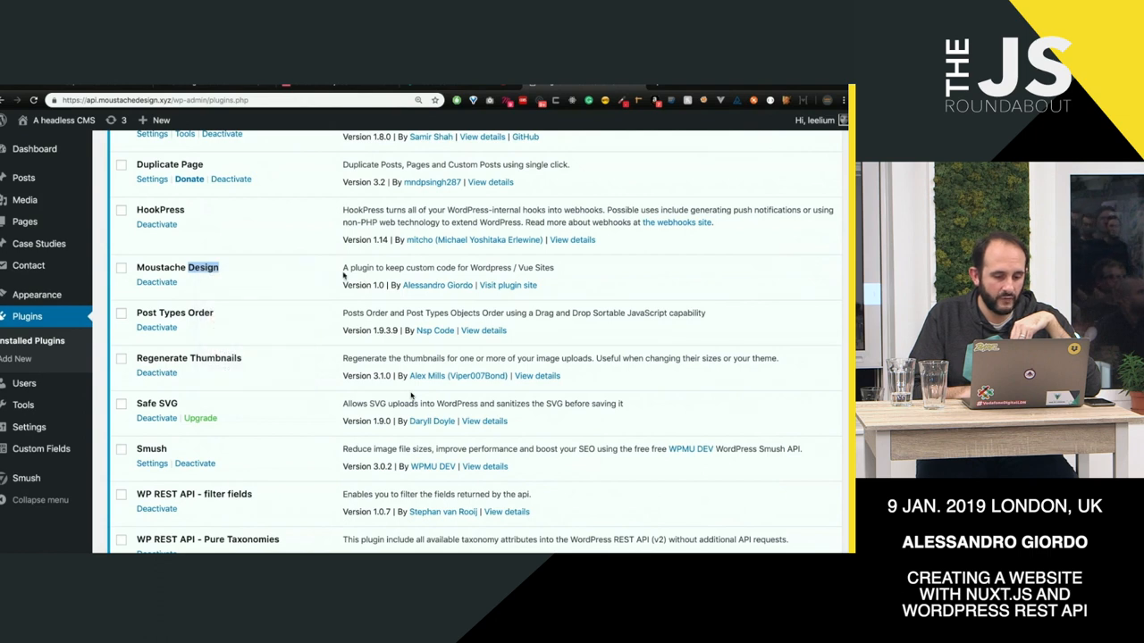
scroll(up, 3)
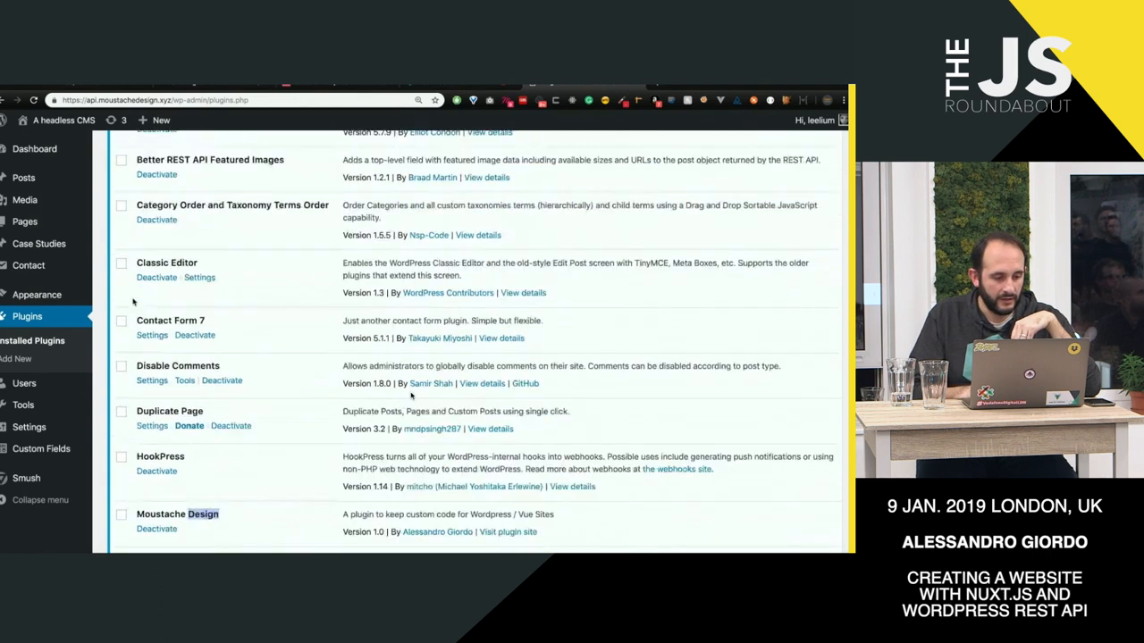
scroll(up, 3)
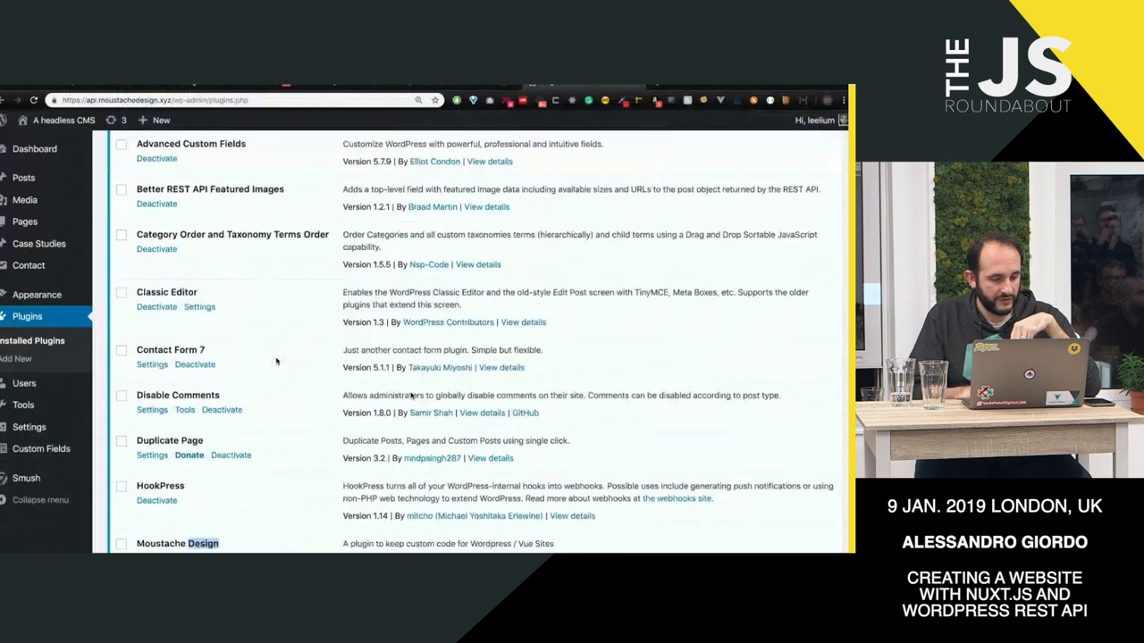
scroll(down, 3)
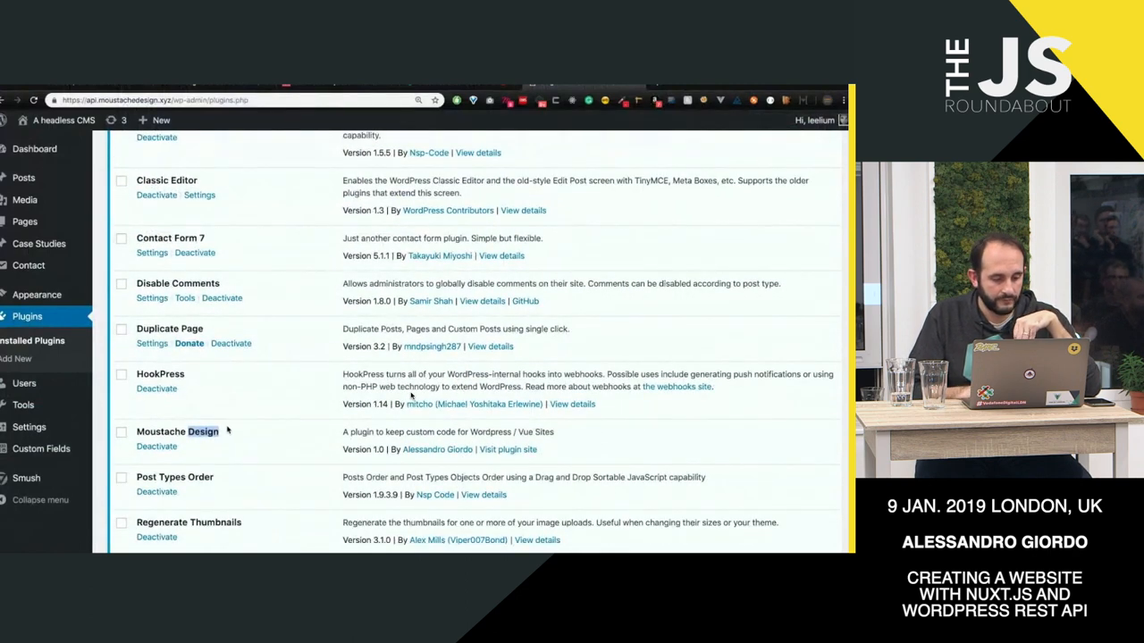
scroll(down, 3)
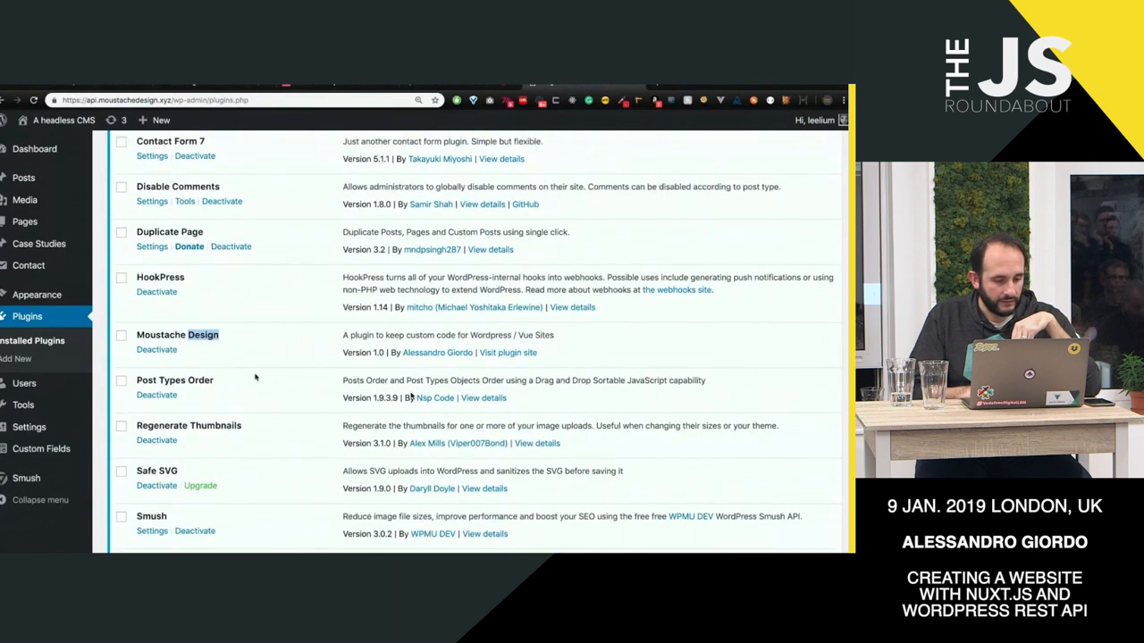
scroll(down, 3)
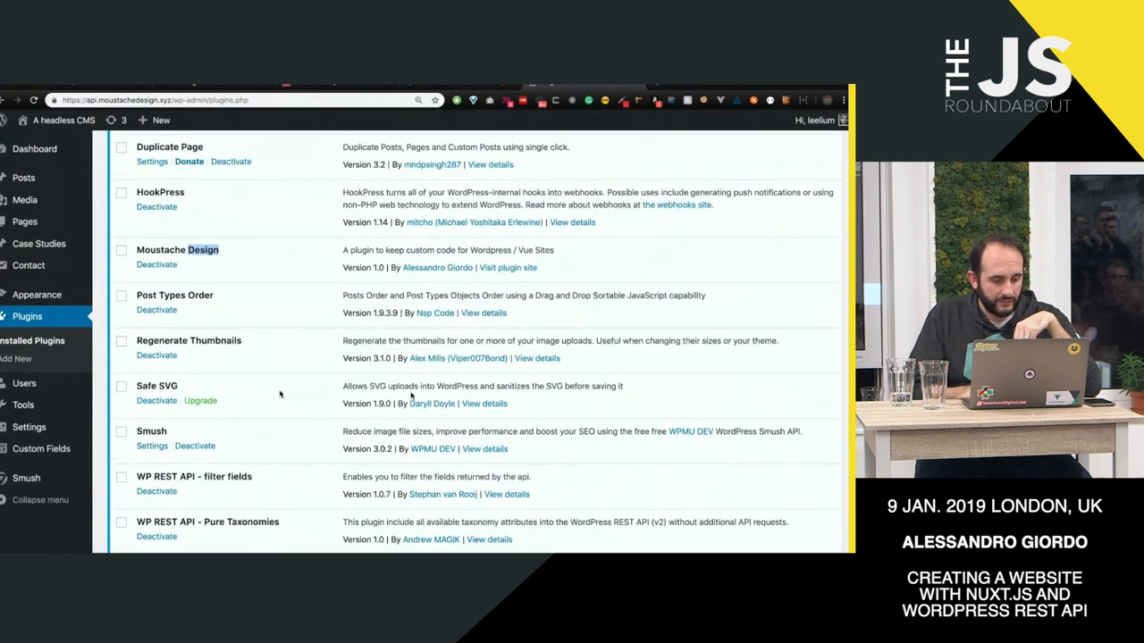
scroll(down, 3)
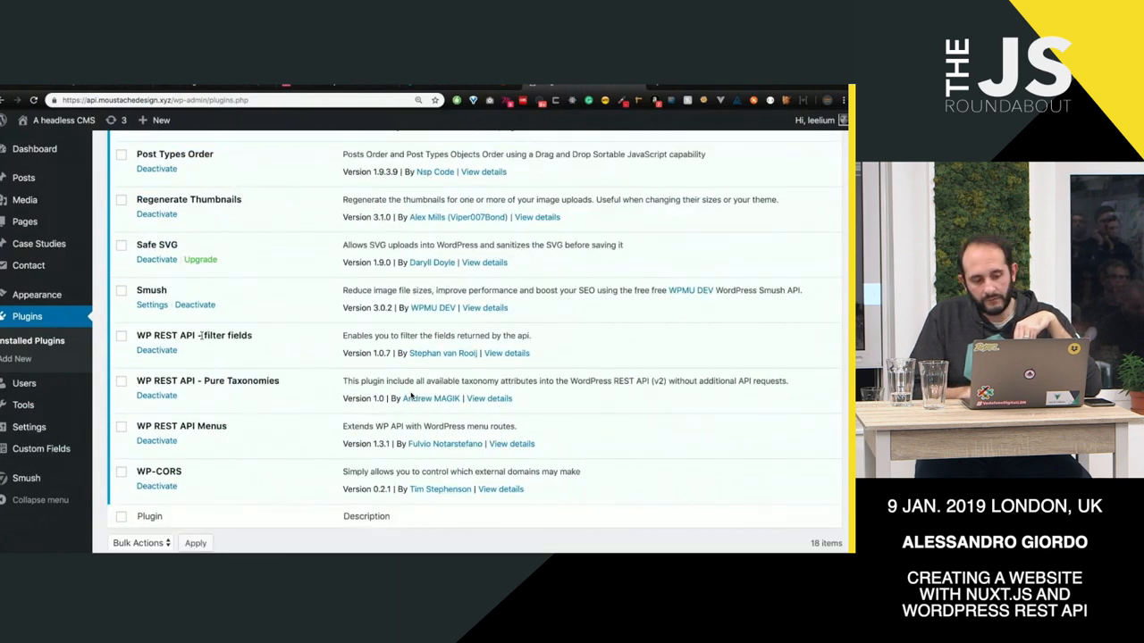
double_click(229, 336)
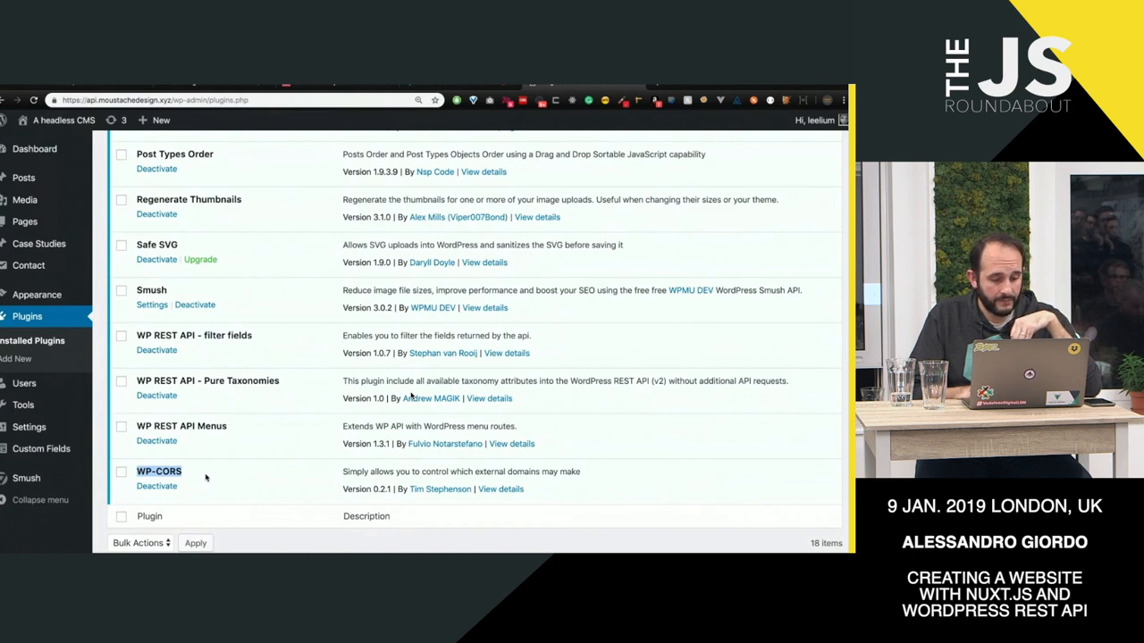
click(29, 425)
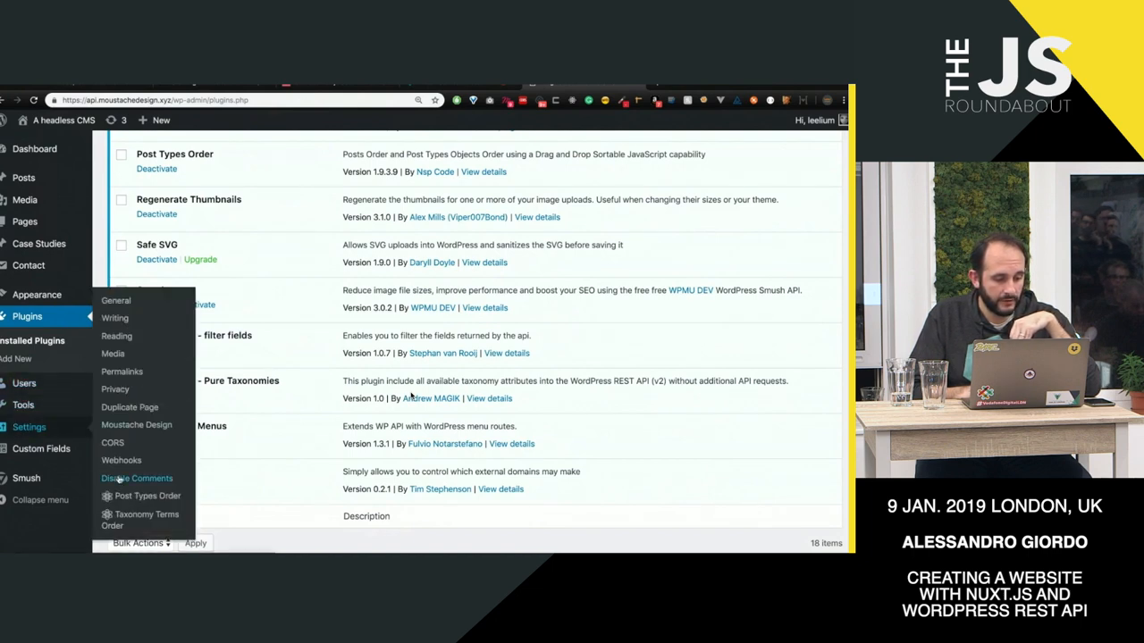
Step: View the CORS settings page with allowed domains set to *
click(112, 443)
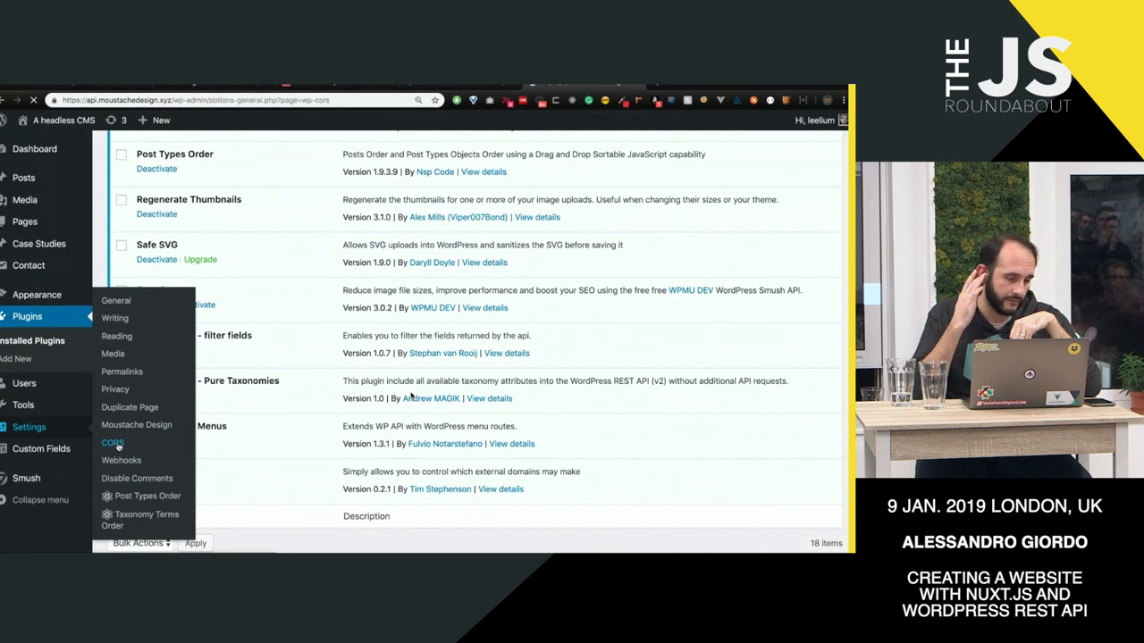
click(111, 443)
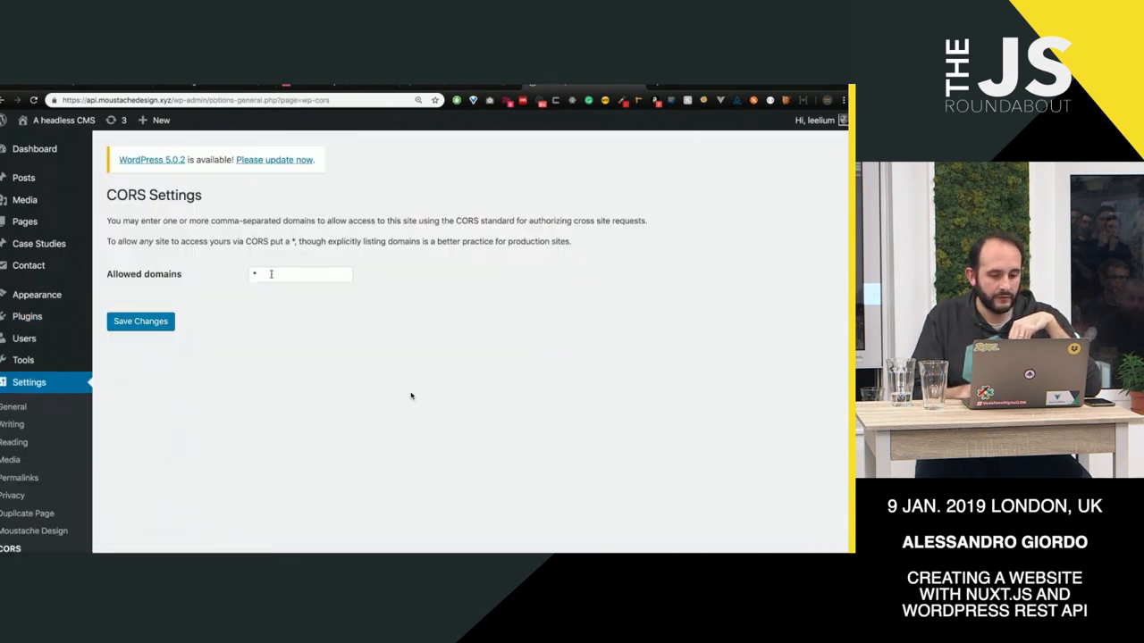
click(301, 275)
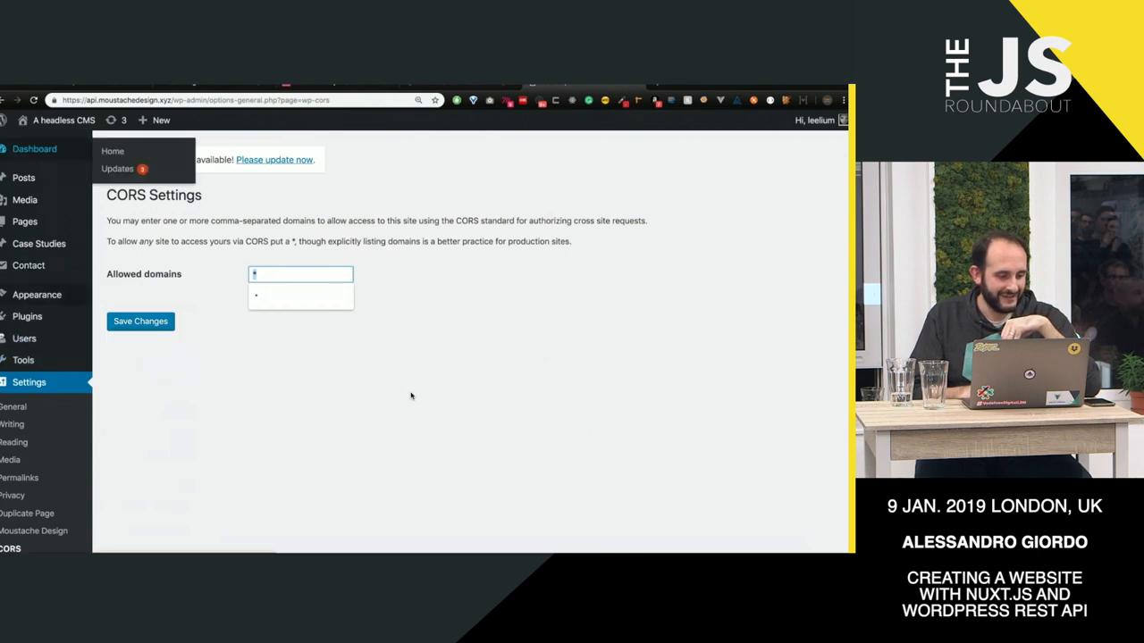
Step: Return to the Installed Plugins list and focus the address bar for a new URL
click(26, 316)
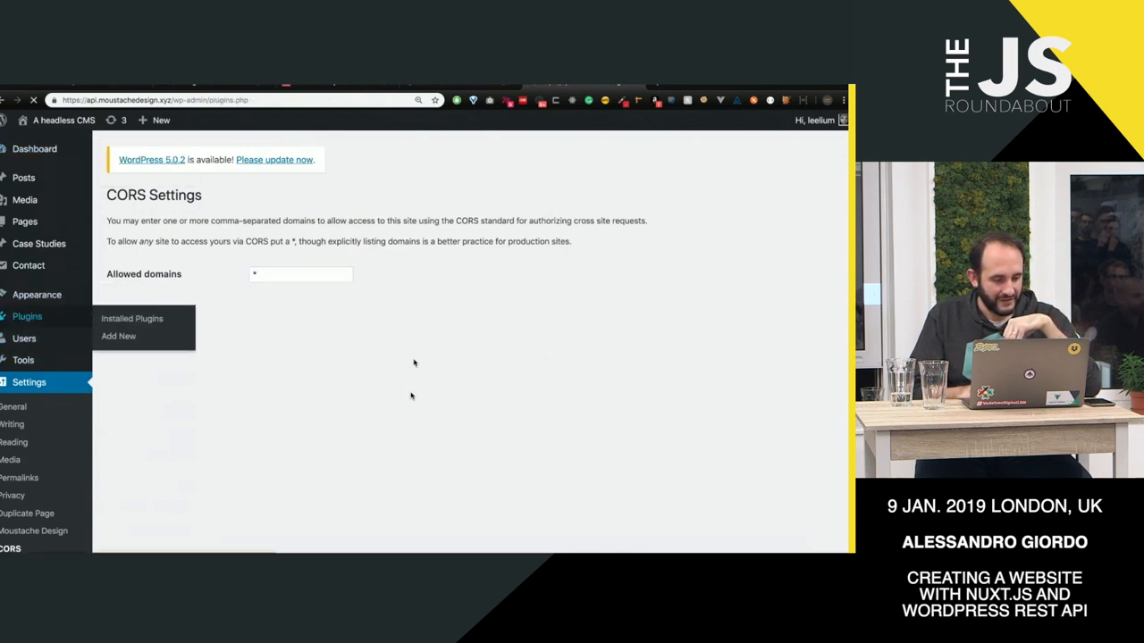
click(132, 318)
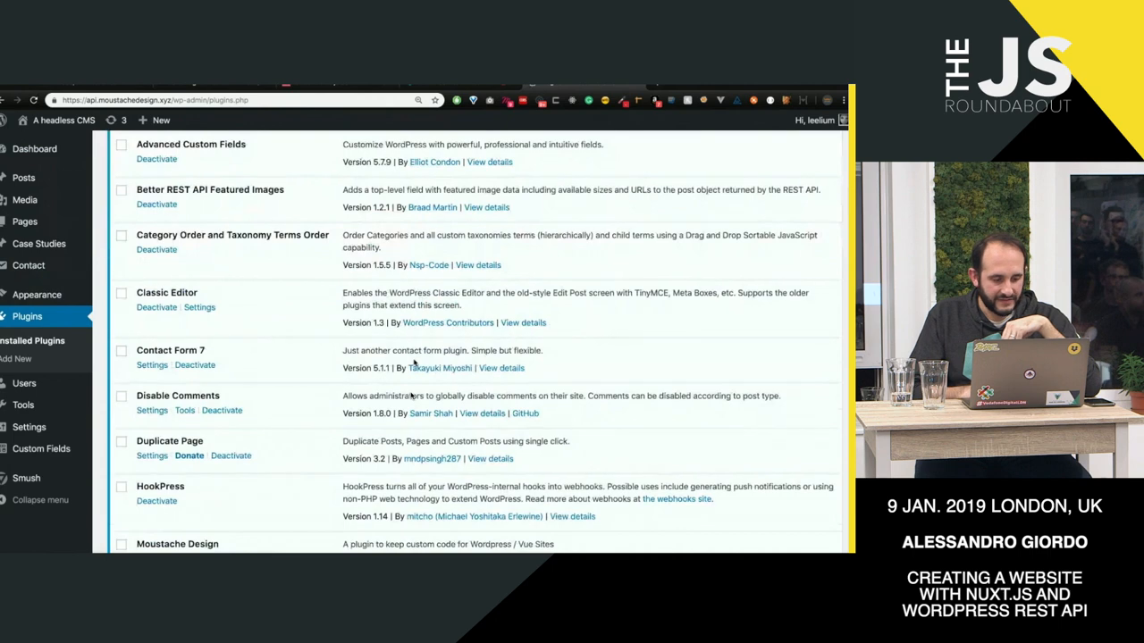
scroll(up, 3)
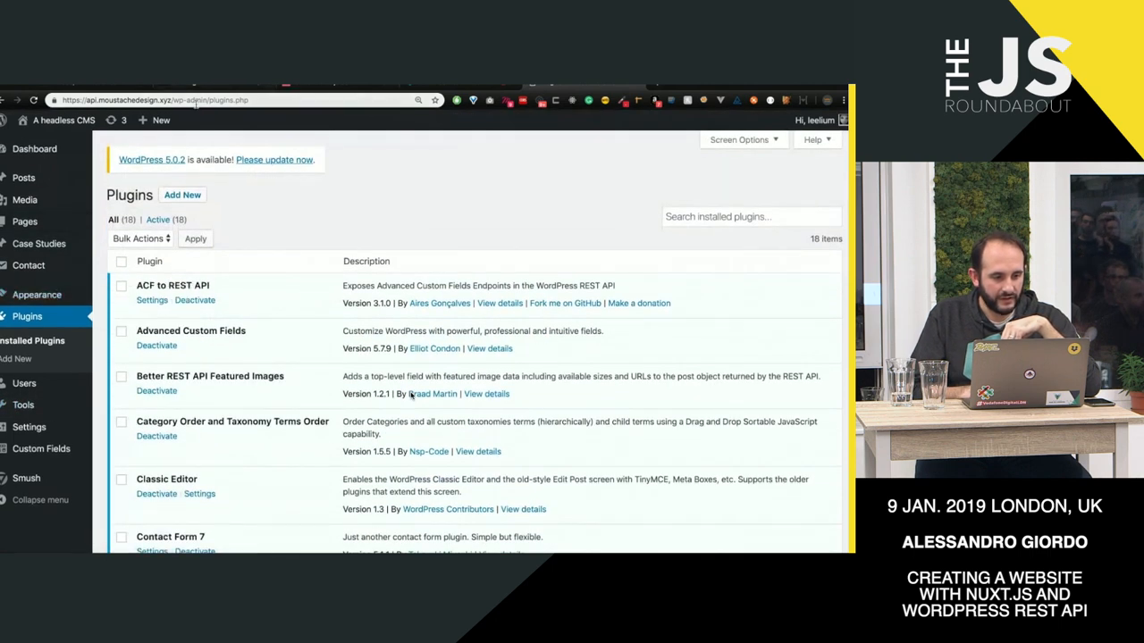
click(223, 100)
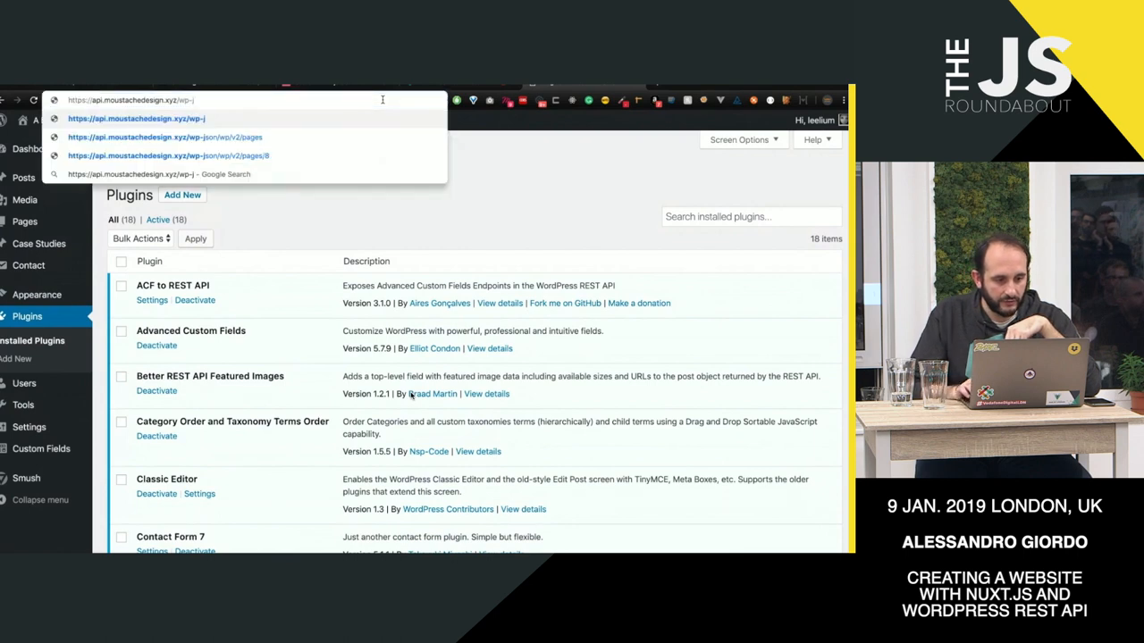
Step: Load the wp-json/wp/v2/pages JSON and collapse the hero and following acf groups
click(164, 135)
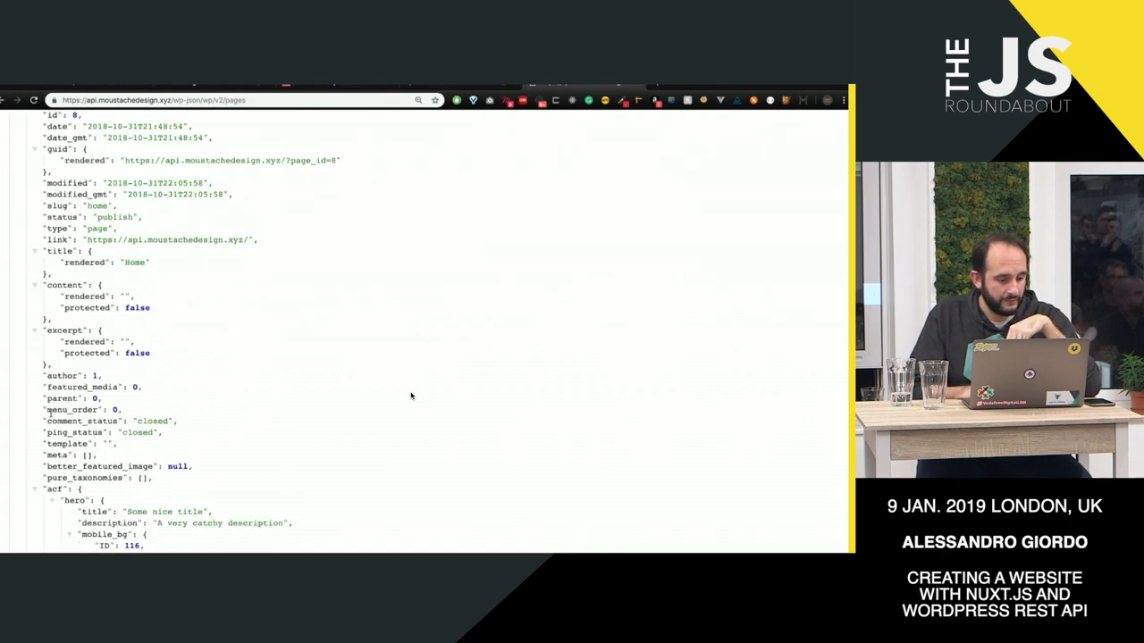
scroll(down, 3)
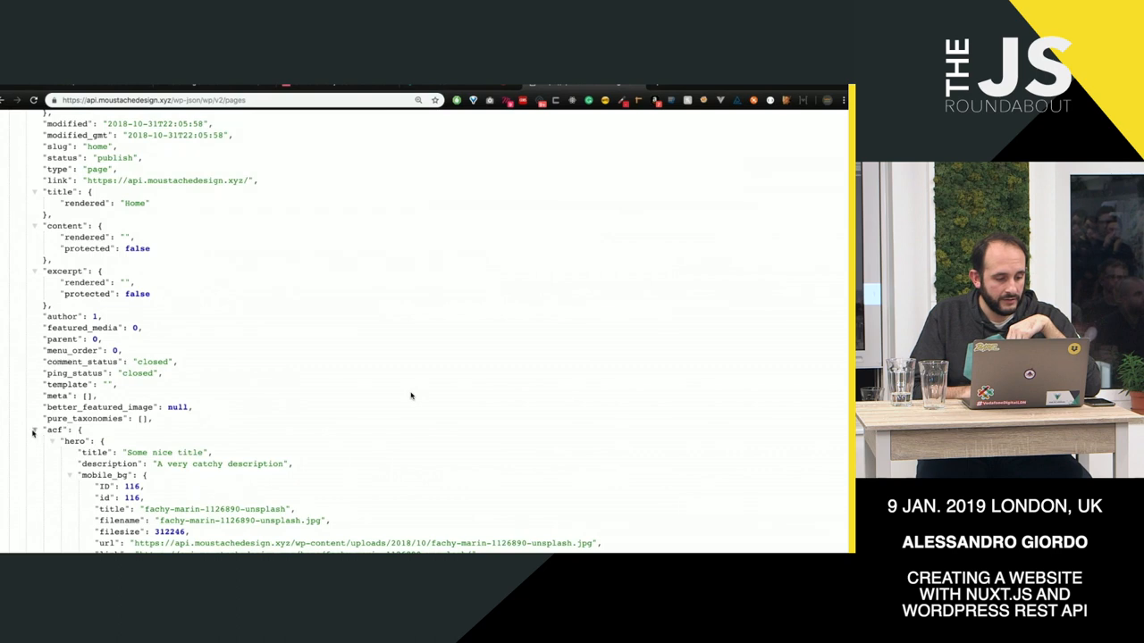
scroll(down, 3)
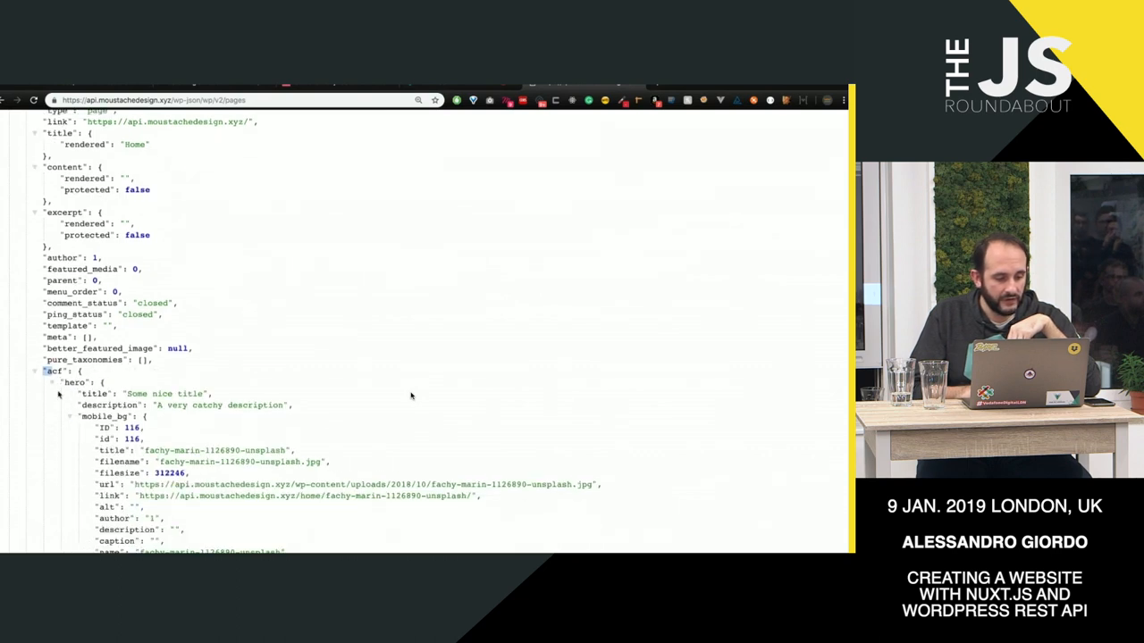
click(52, 382)
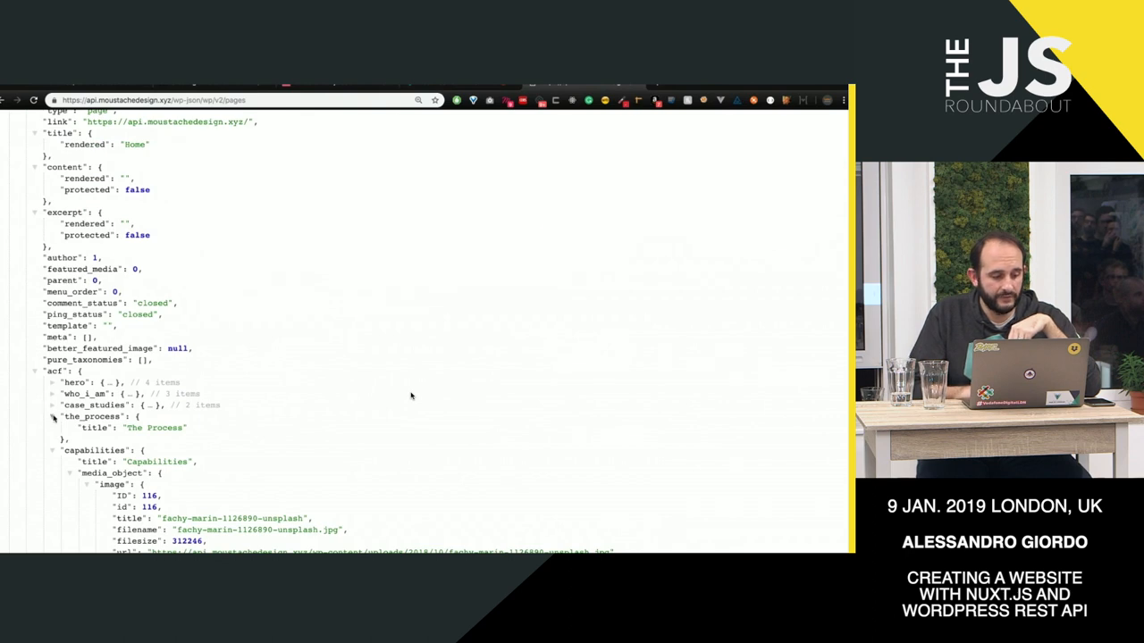
click(52, 417)
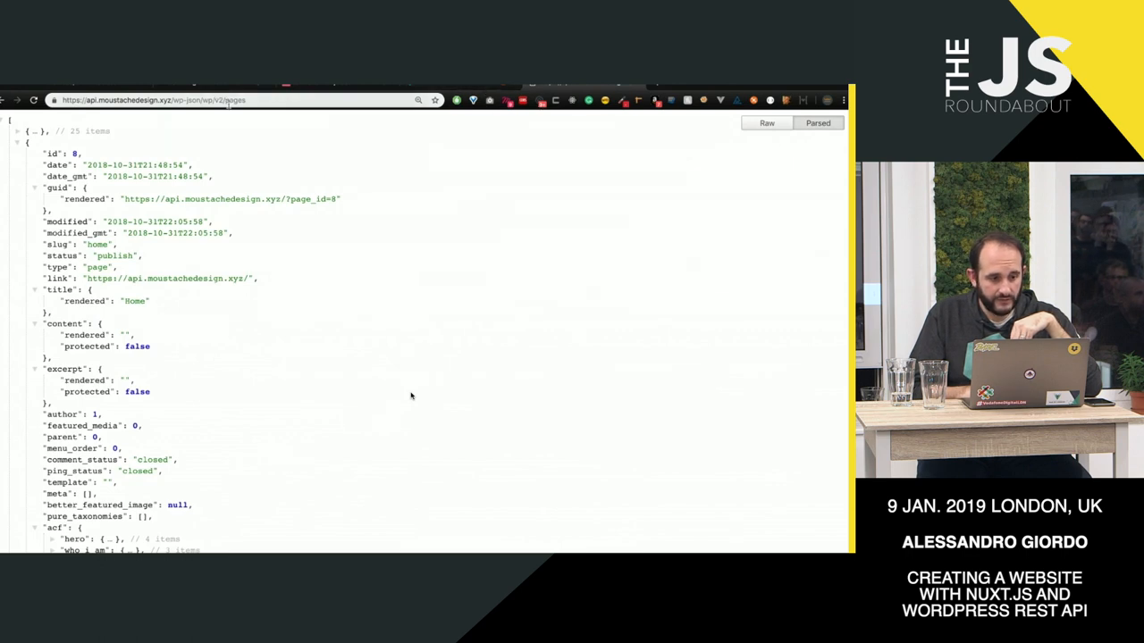
Step: Request the case studies endpoint by entering 'case' in the address bar
text(case)
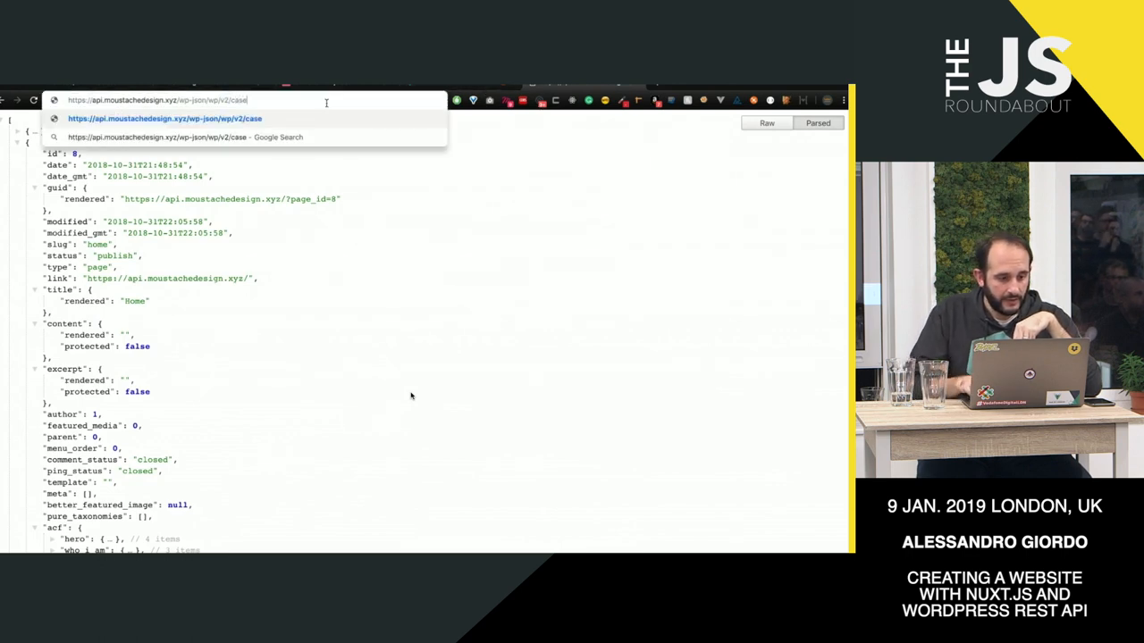
key(Backspace)
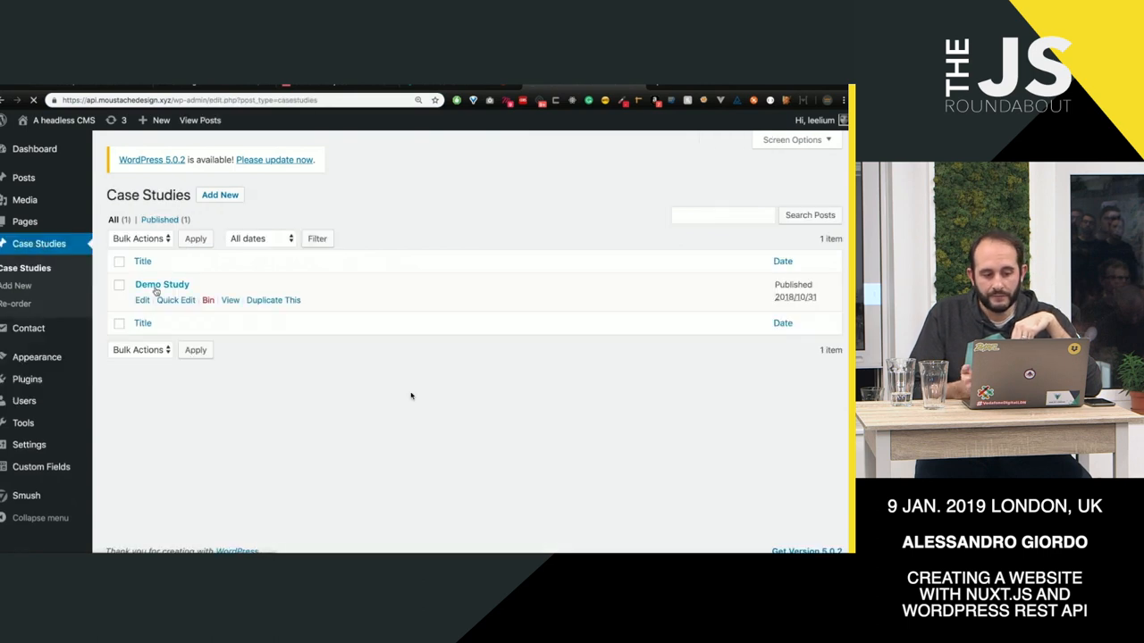
Step: Edit Demo Study and scroll through its hero, intro, brand and challenge custom field groups
click(161, 284)
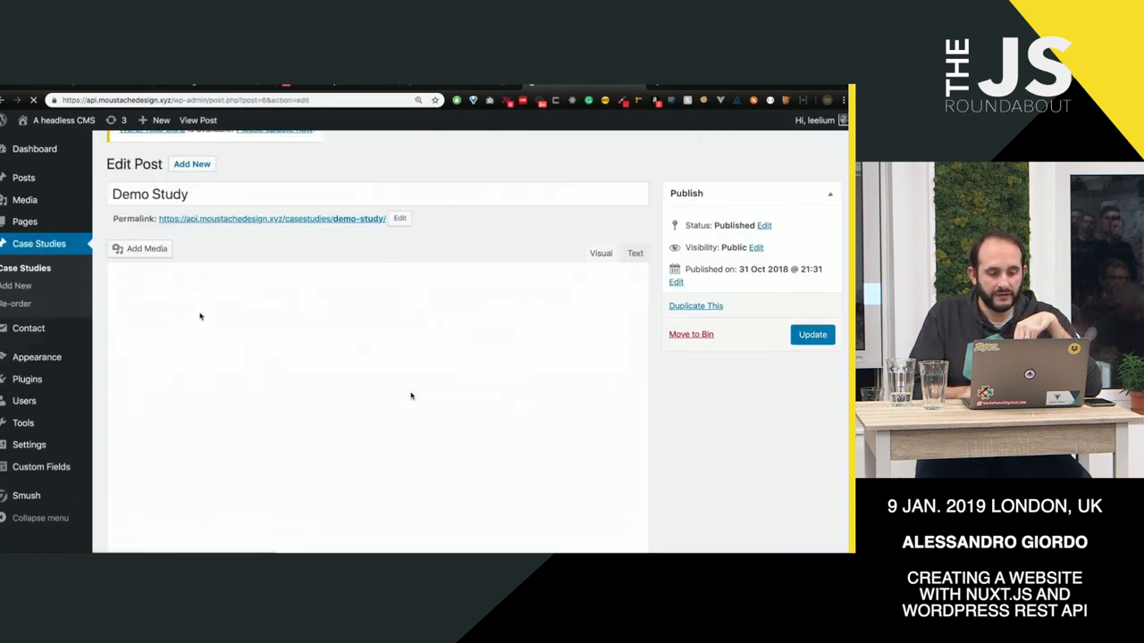
scroll(down, 3)
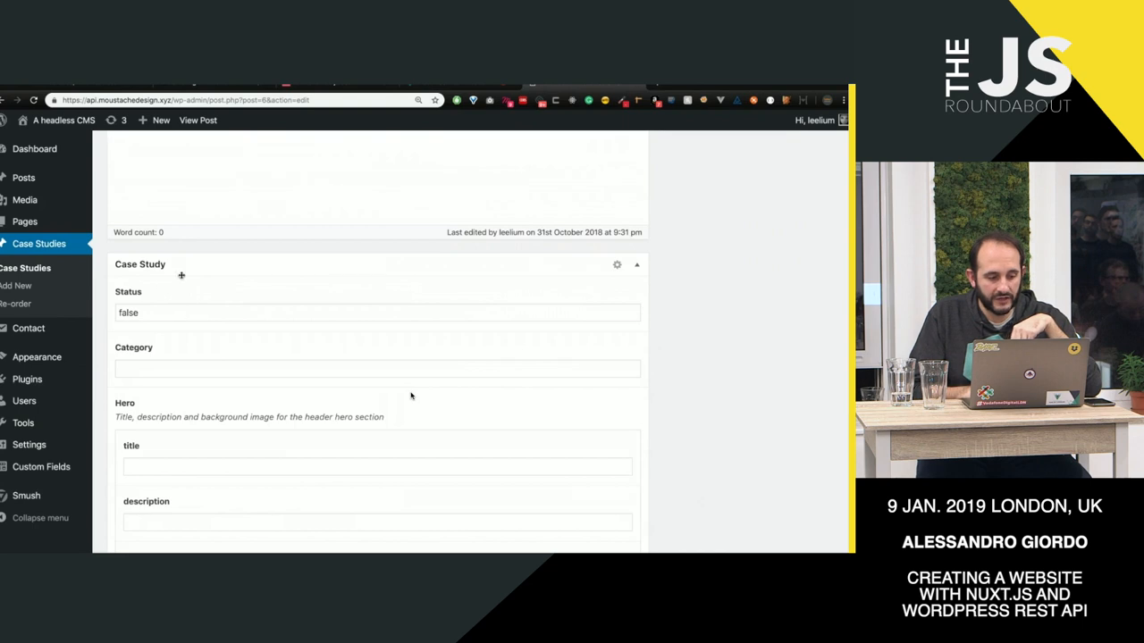
scroll(down, 3)
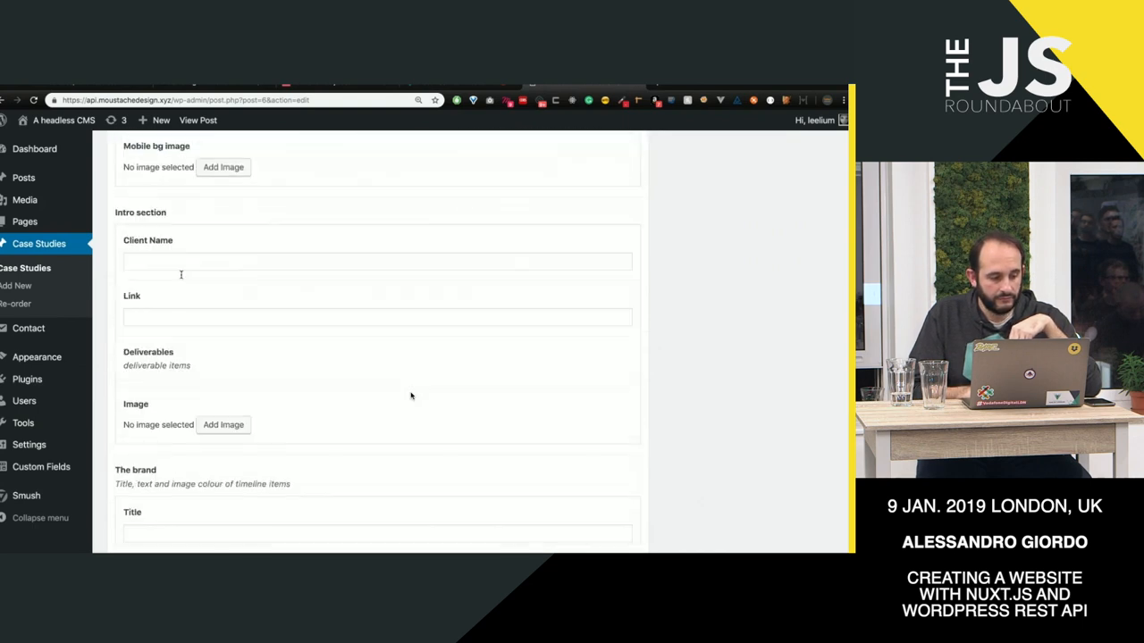
scroll(down, 3)
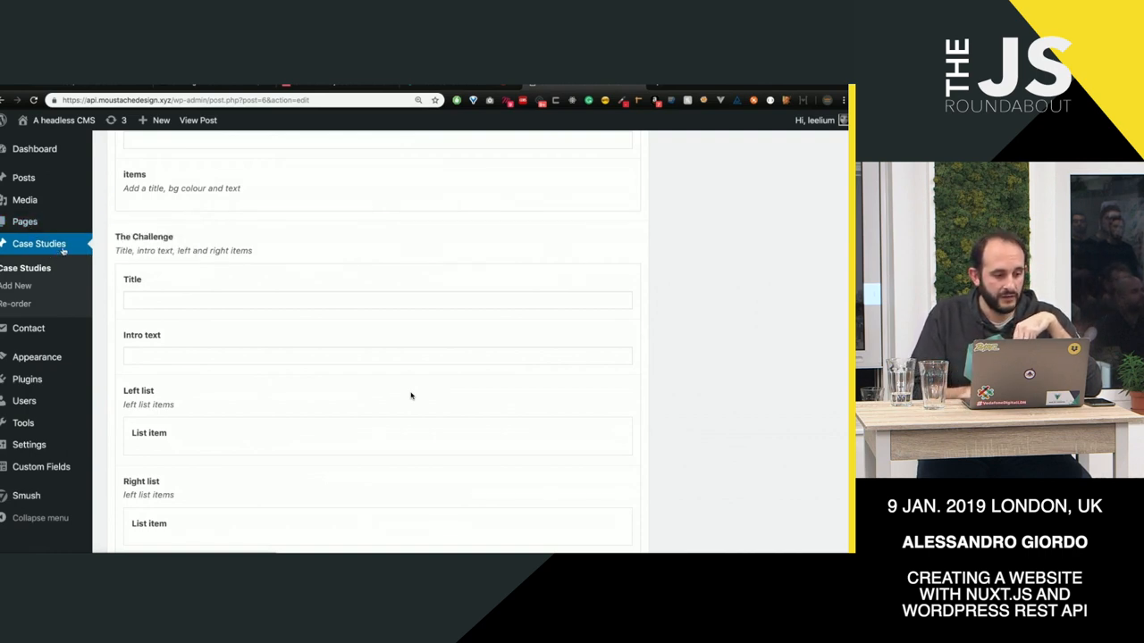
scroll(up, 3)
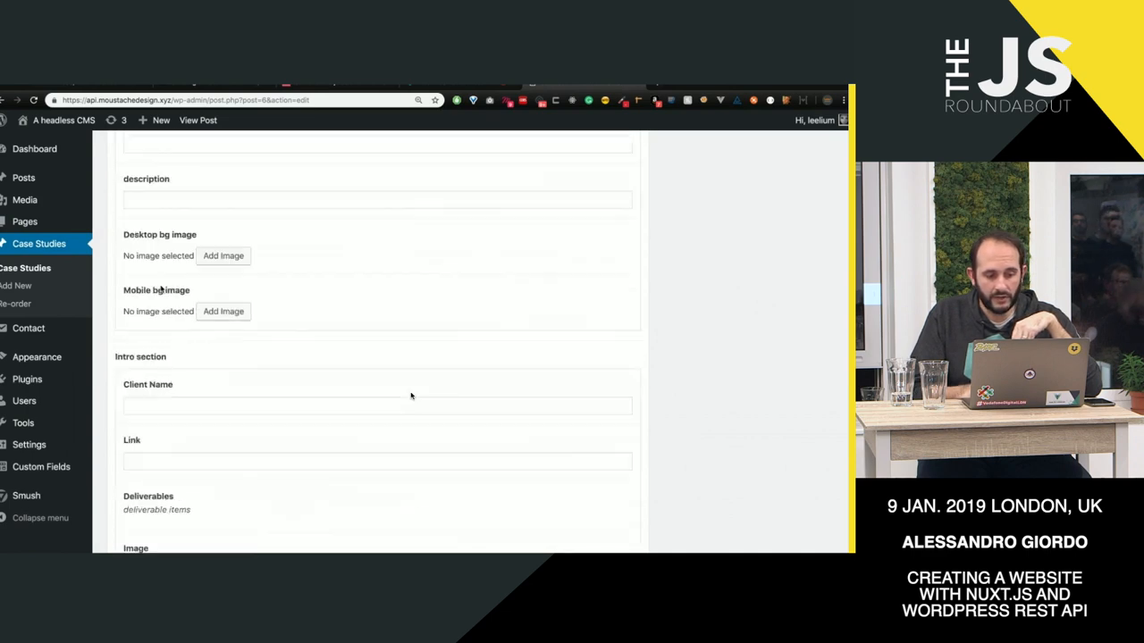
scroll(up, 3)
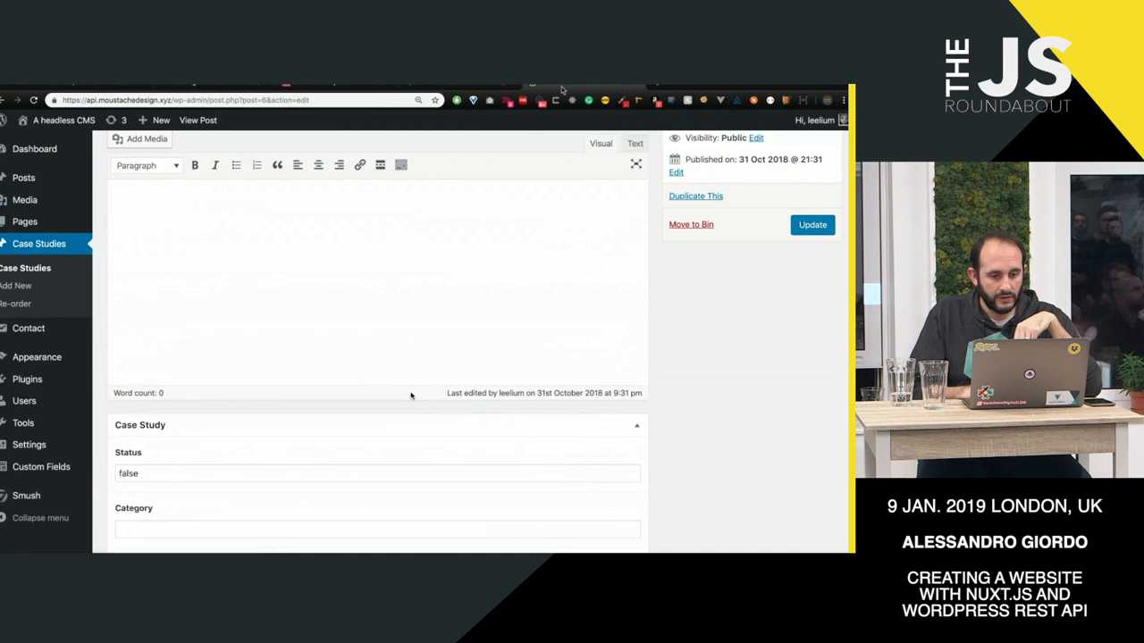
scroll(up, 3)
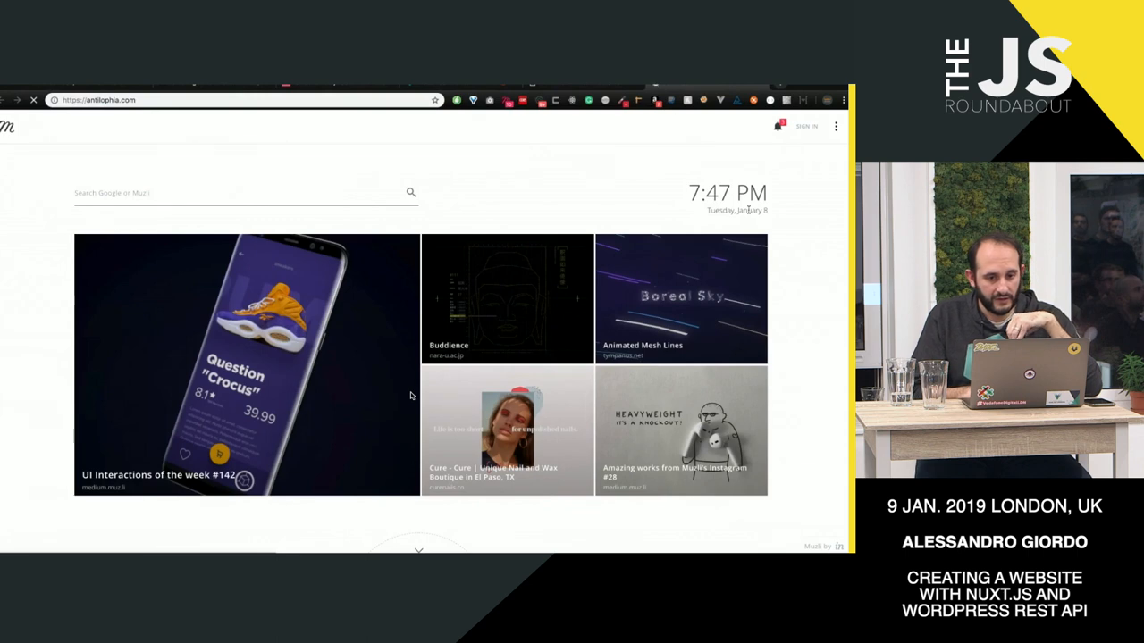
mouse_move(778, 218)
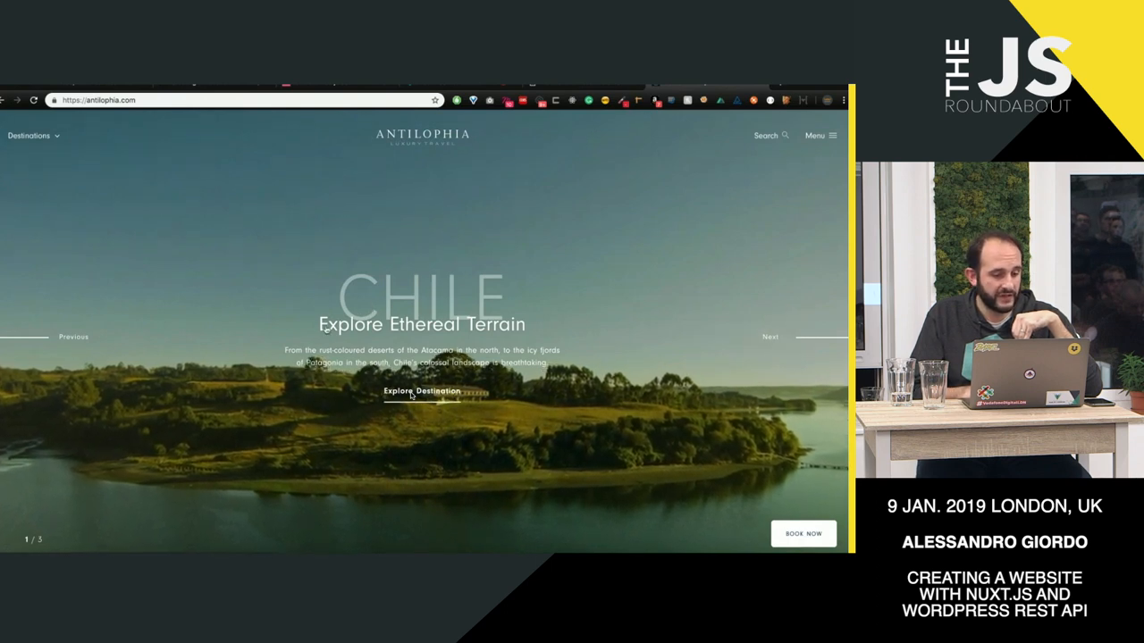
mouse_move(770, 336)
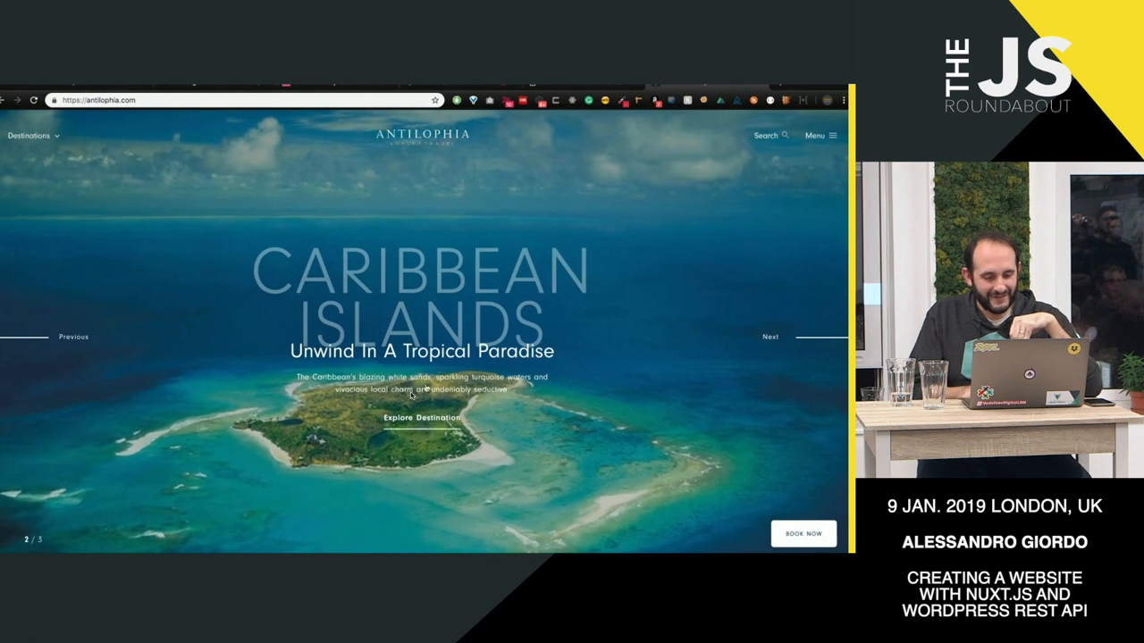
Step: Scroll antilophia.com's homepage from the hero slider through Journeys and regions to The Antilophia Experience stories
scroll(down, 3)
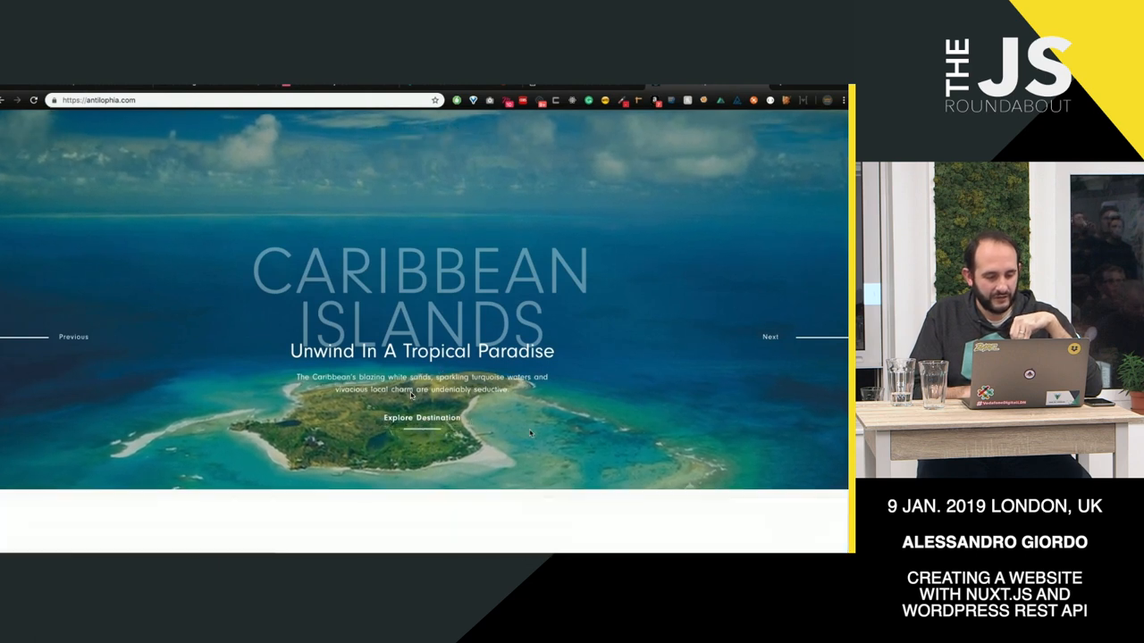
scroll(down, 3)
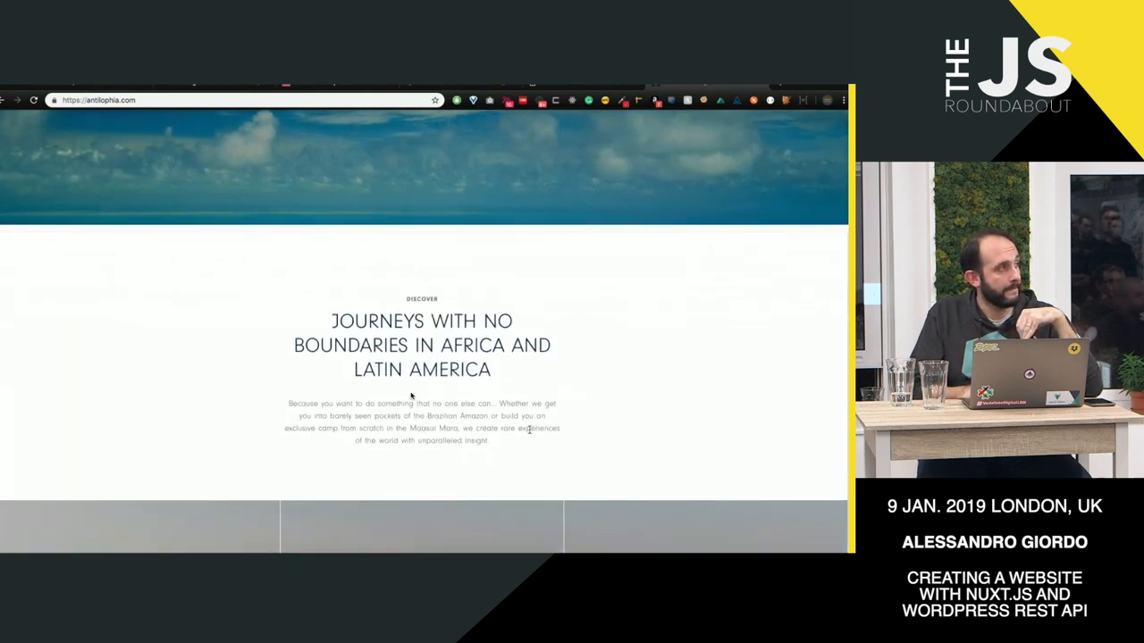
scroll(down, 3)
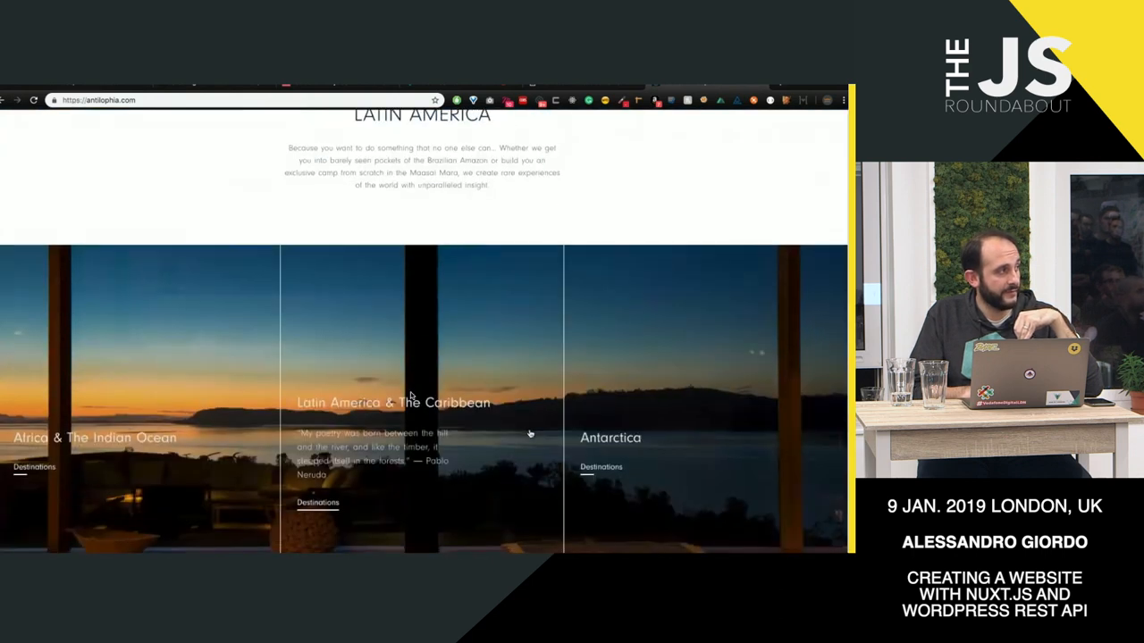
scroll(down, 3)
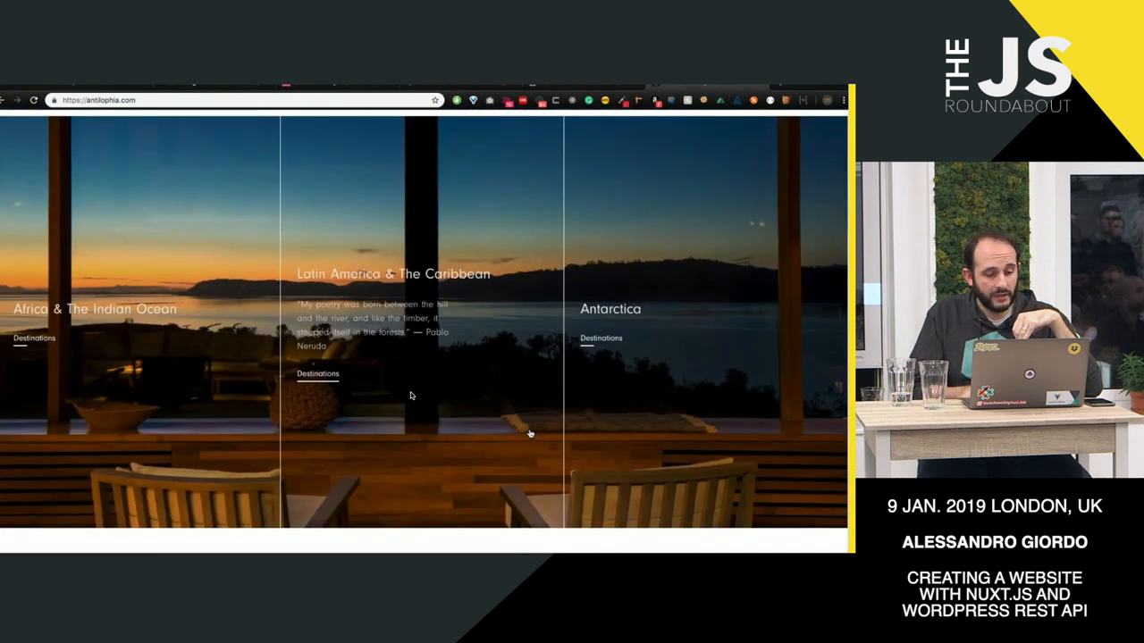
scroll(down, 3)
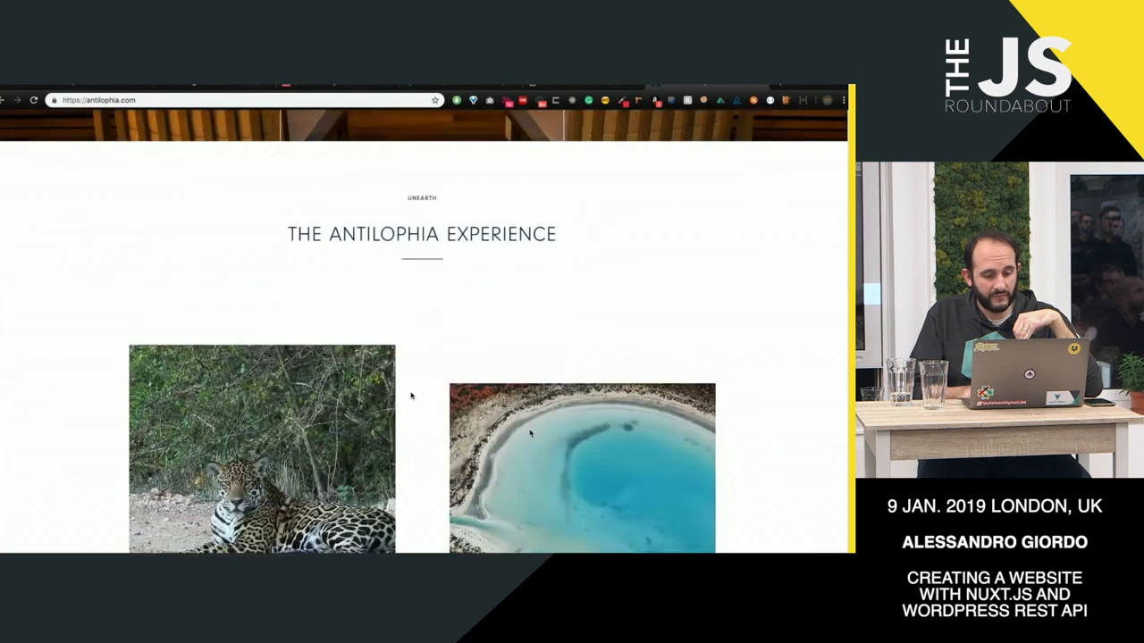
scroll(down, 3)
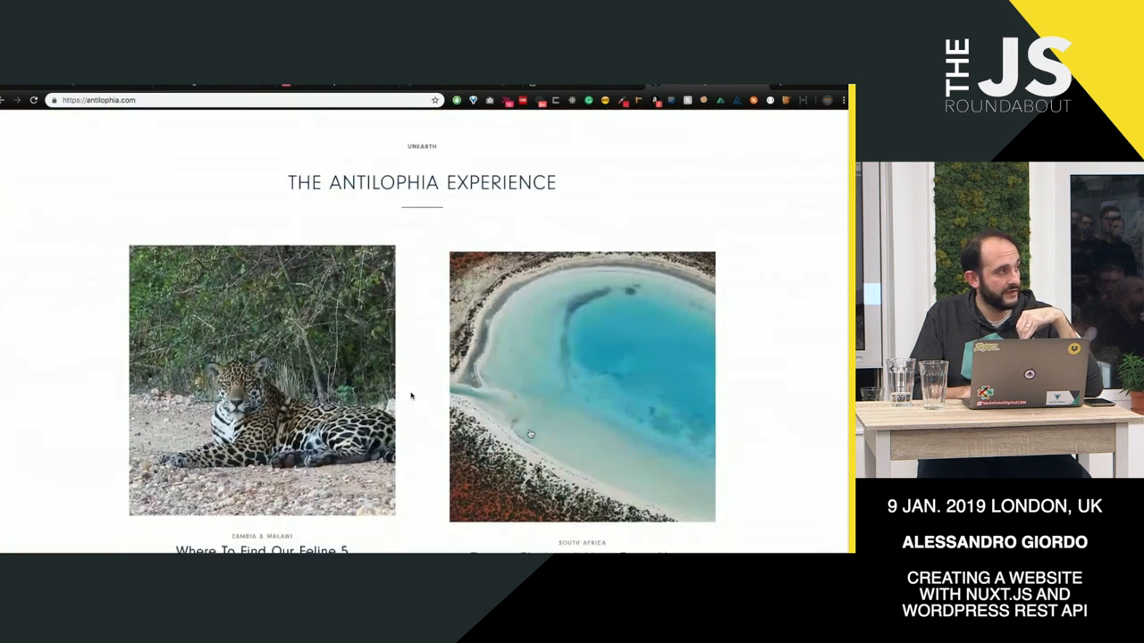
scroll(down, 3)
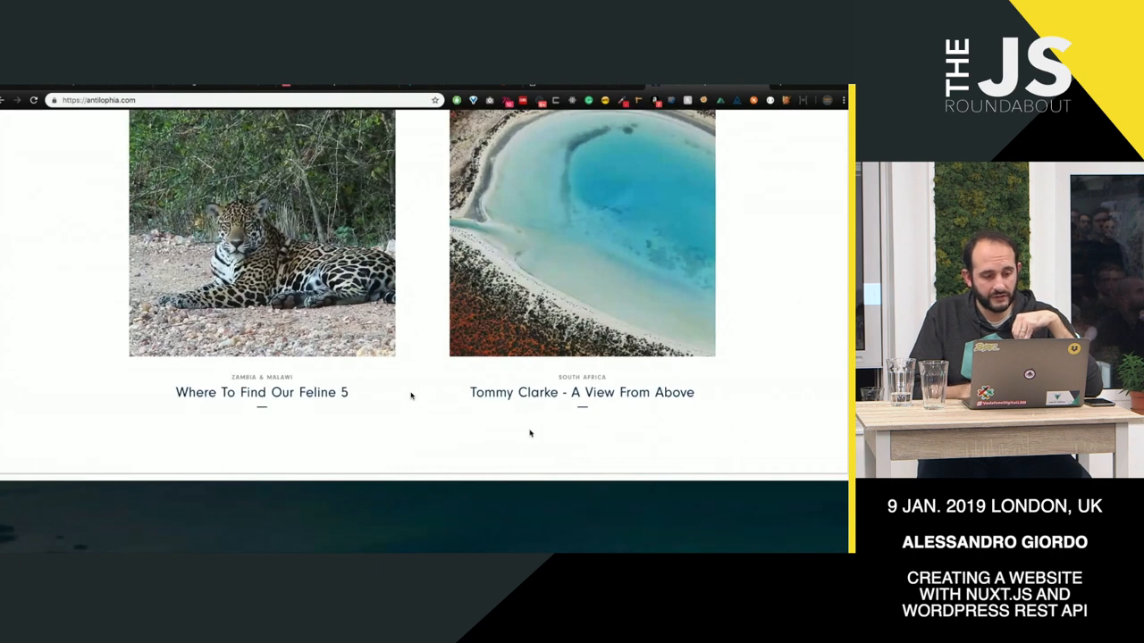
scroll(up, 3)
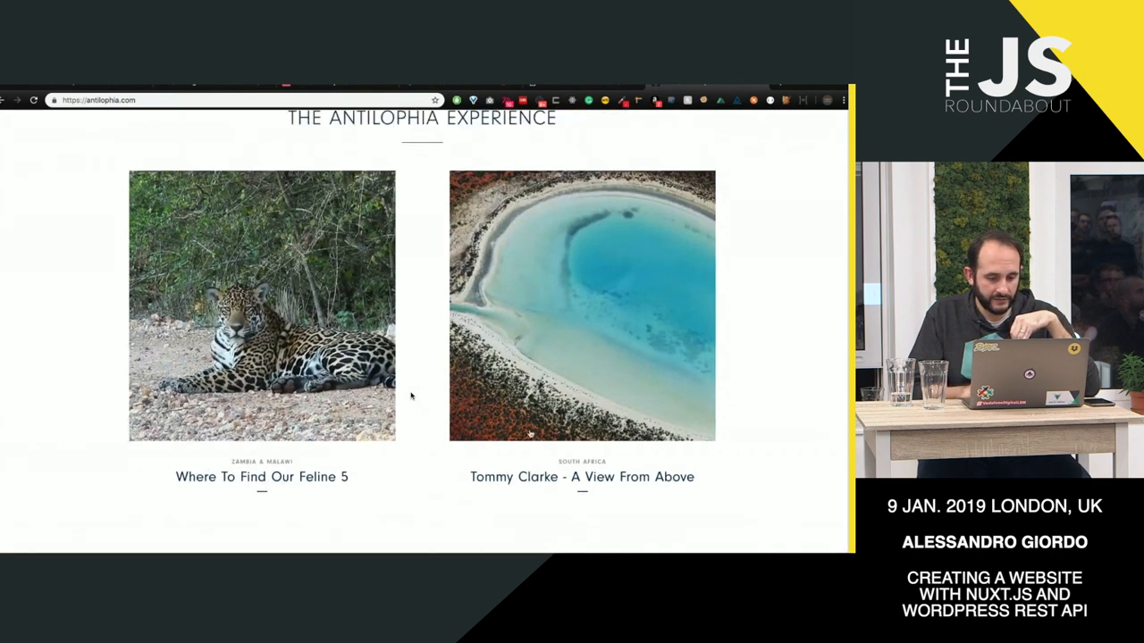
scroll(up, 3)
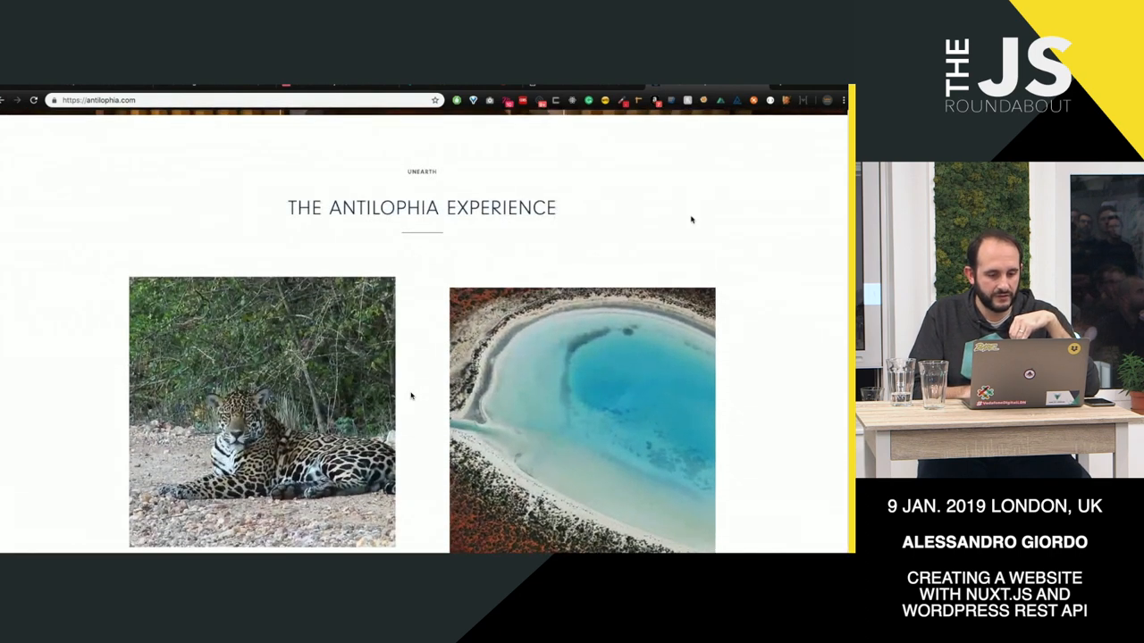